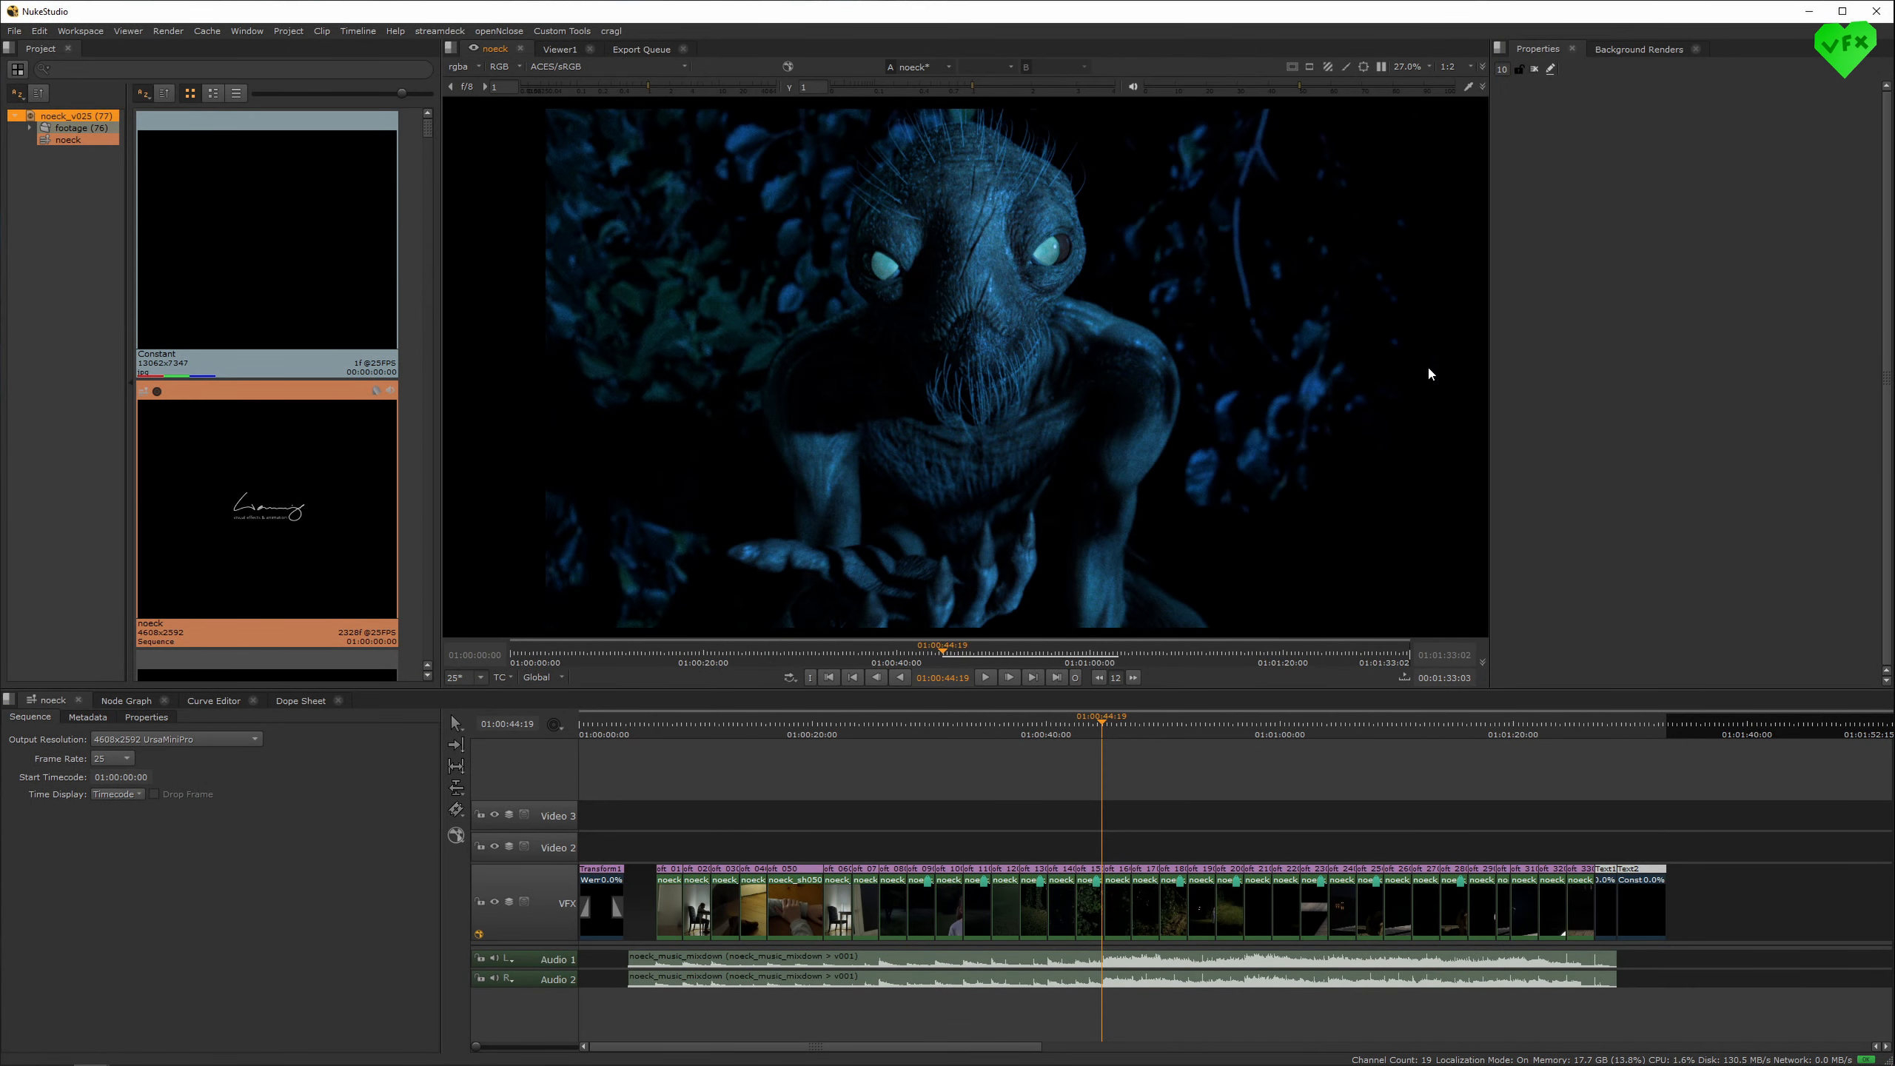
mouse_move(1204, 391)
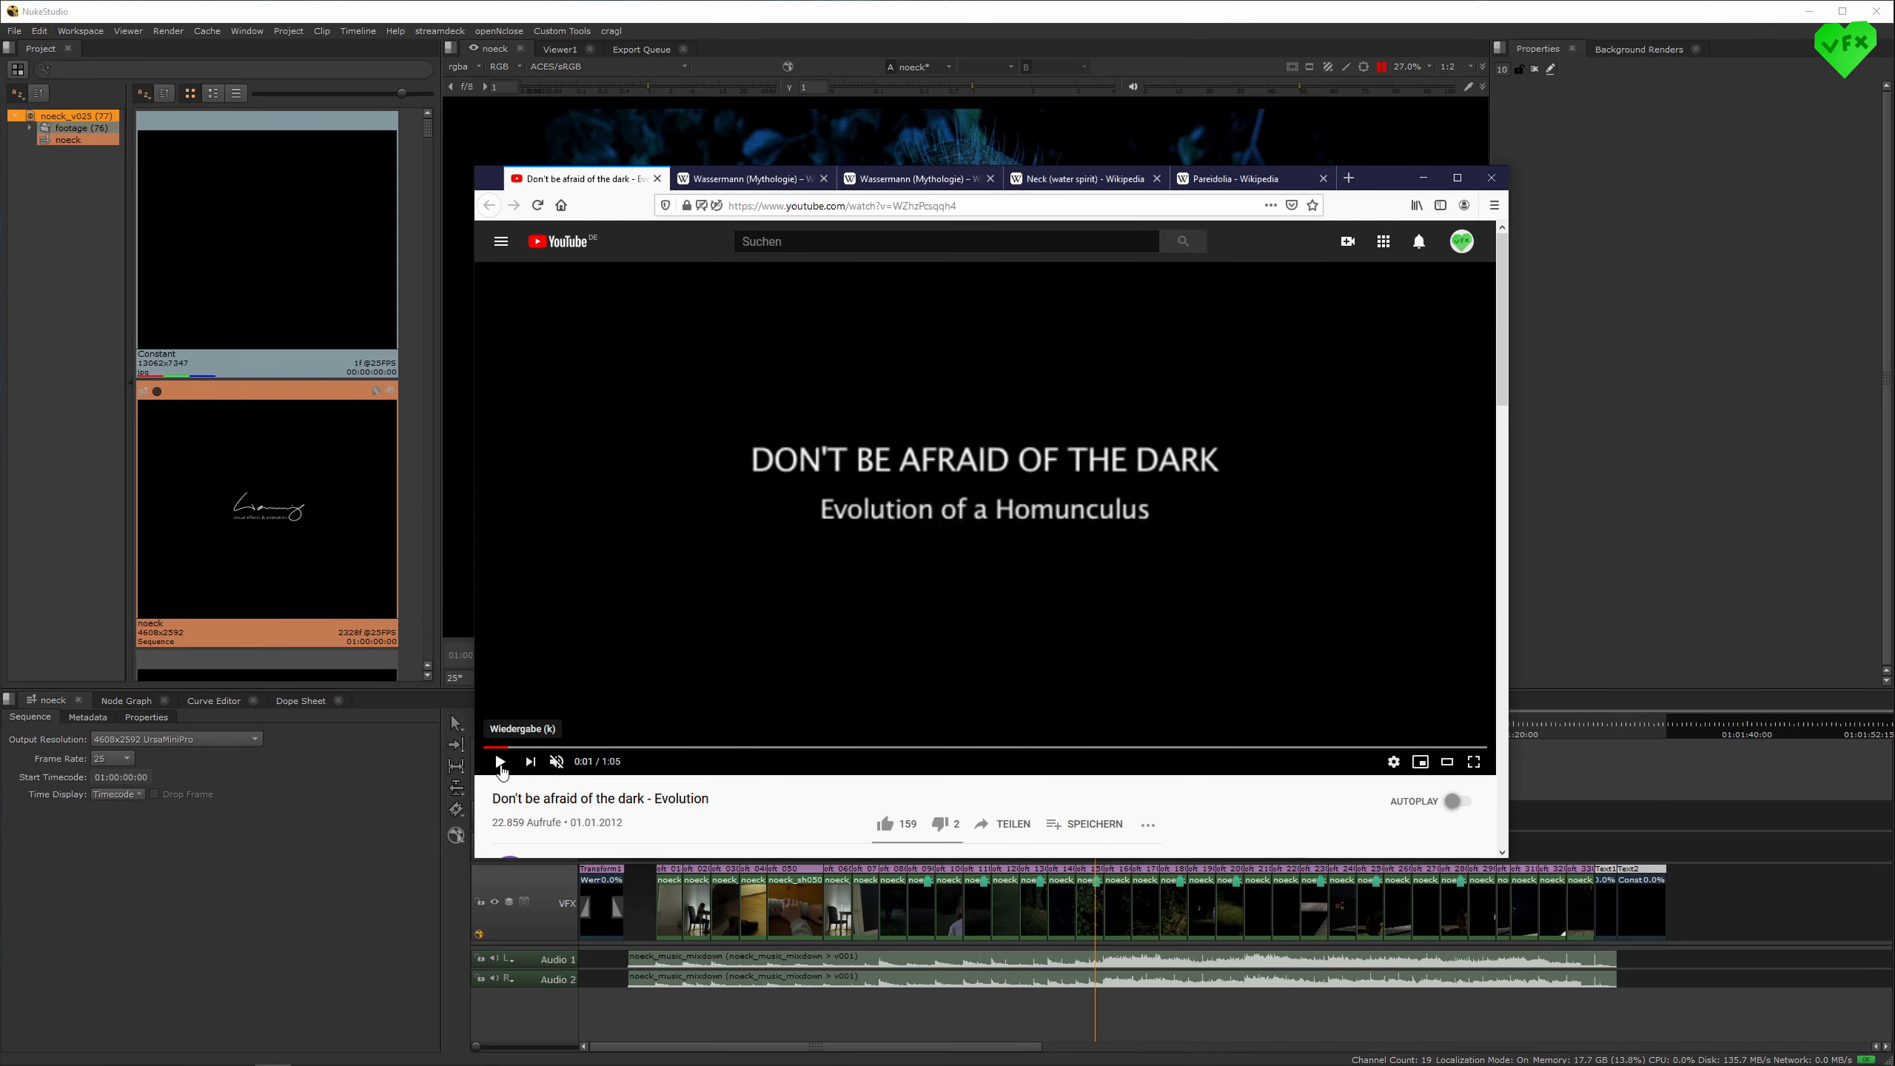
- Play the homunculus evolution video for about ten seconds, then pause on the sculpted head
click(499, 761)
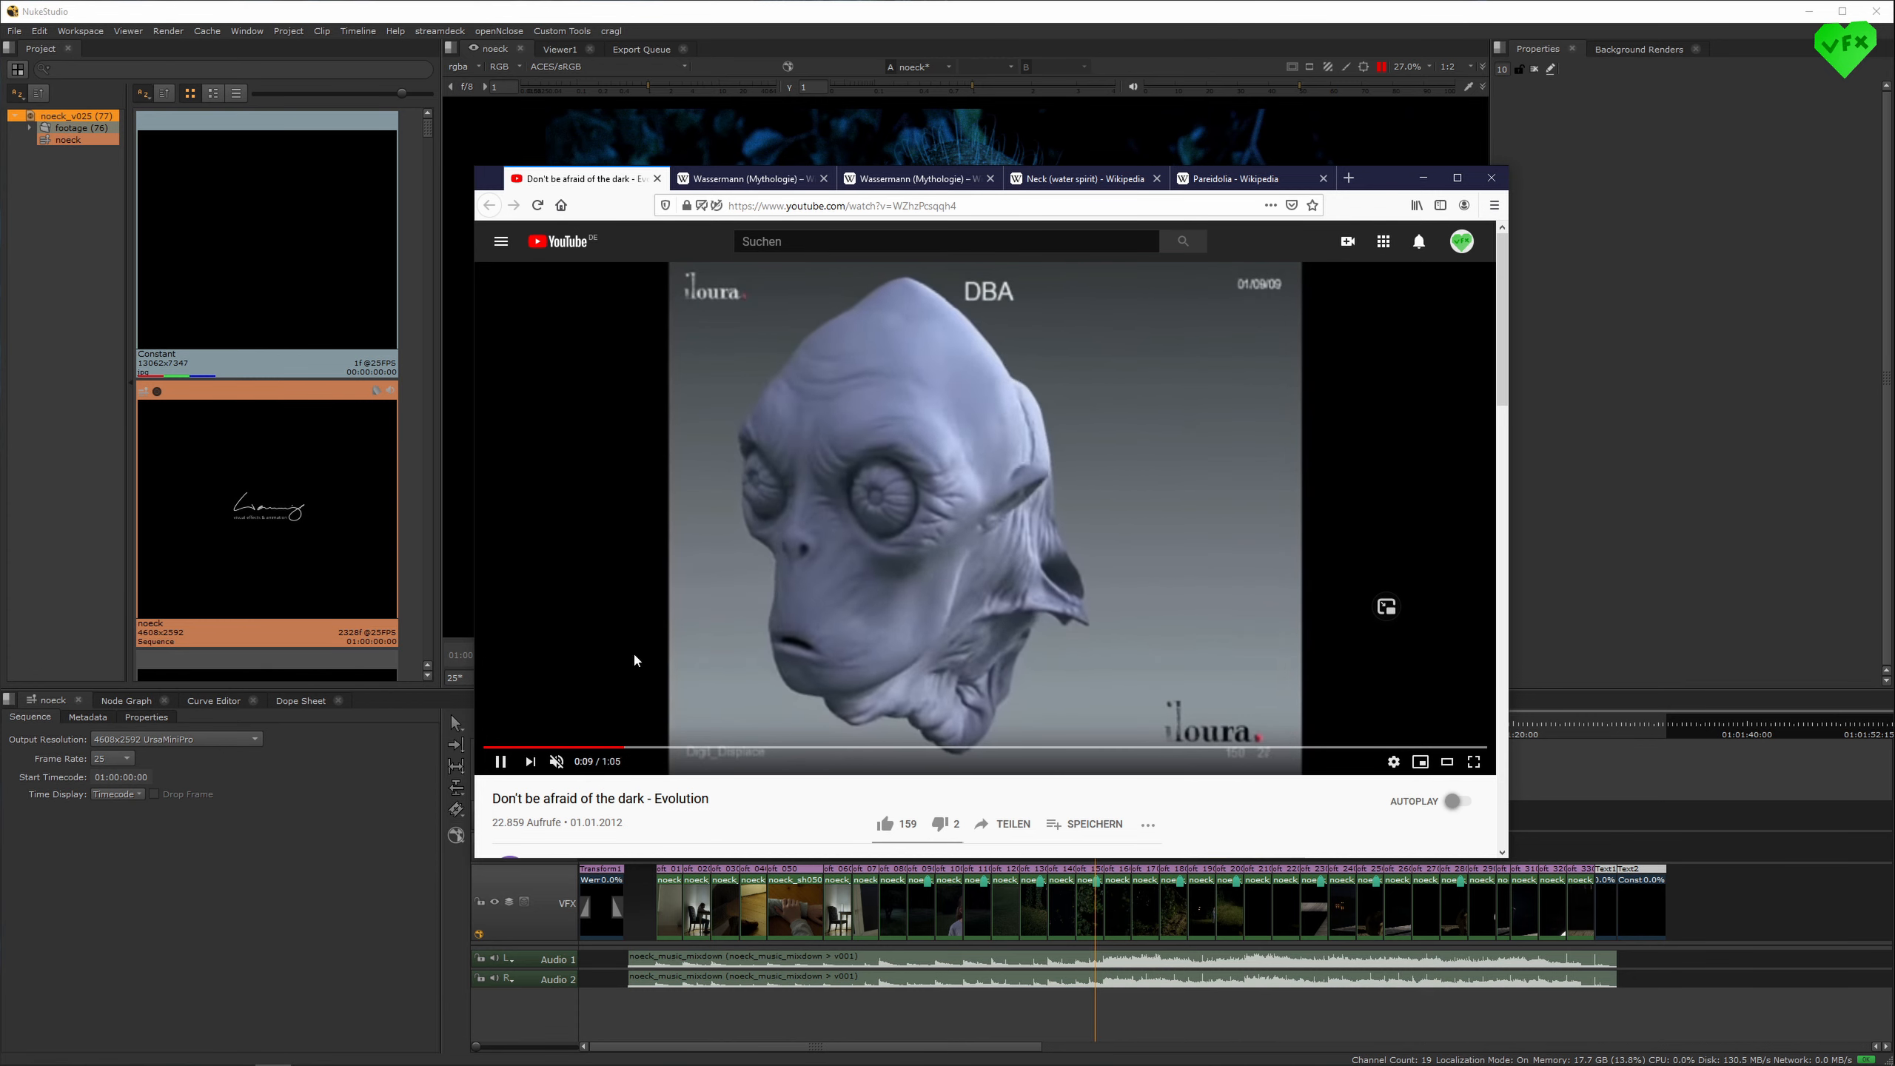
click(499, 762)
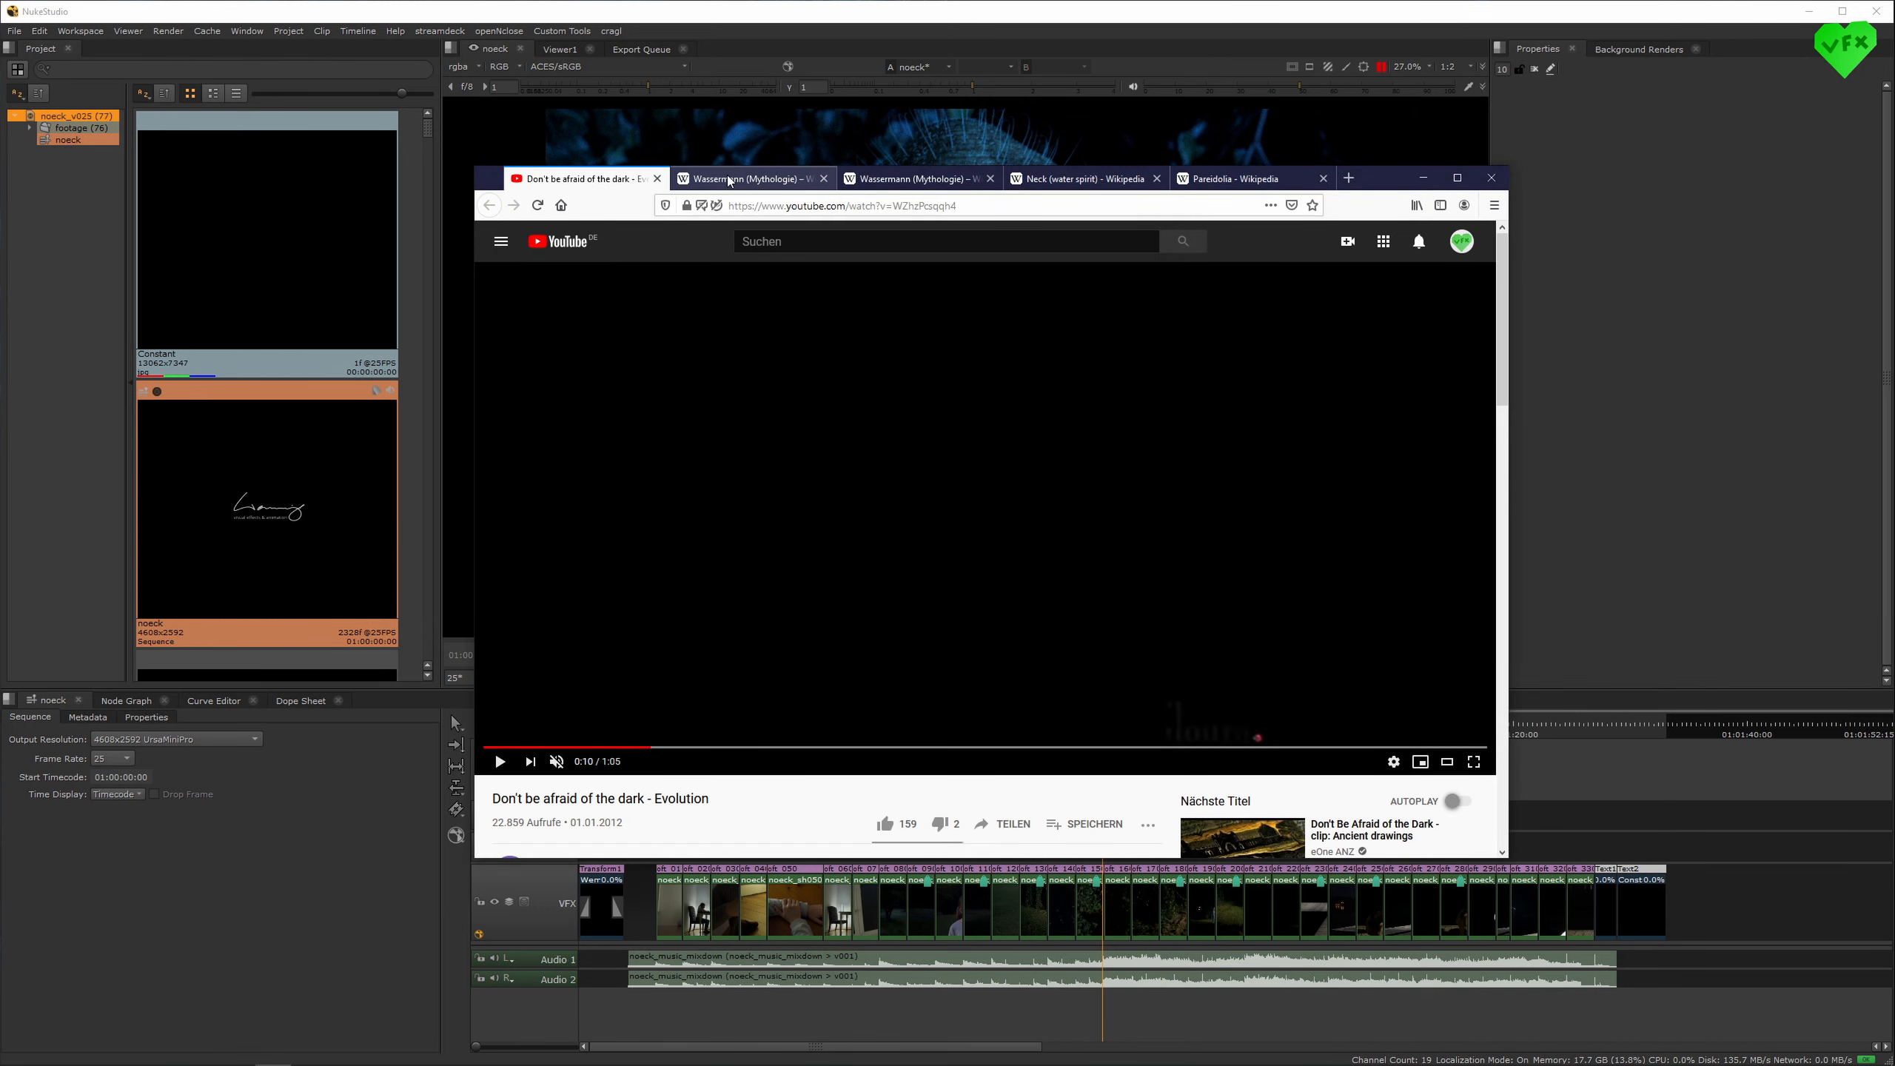
- Open the Wassermann (Mythologie) Wikipedia article and scroll through its introduction
click(743, 178)
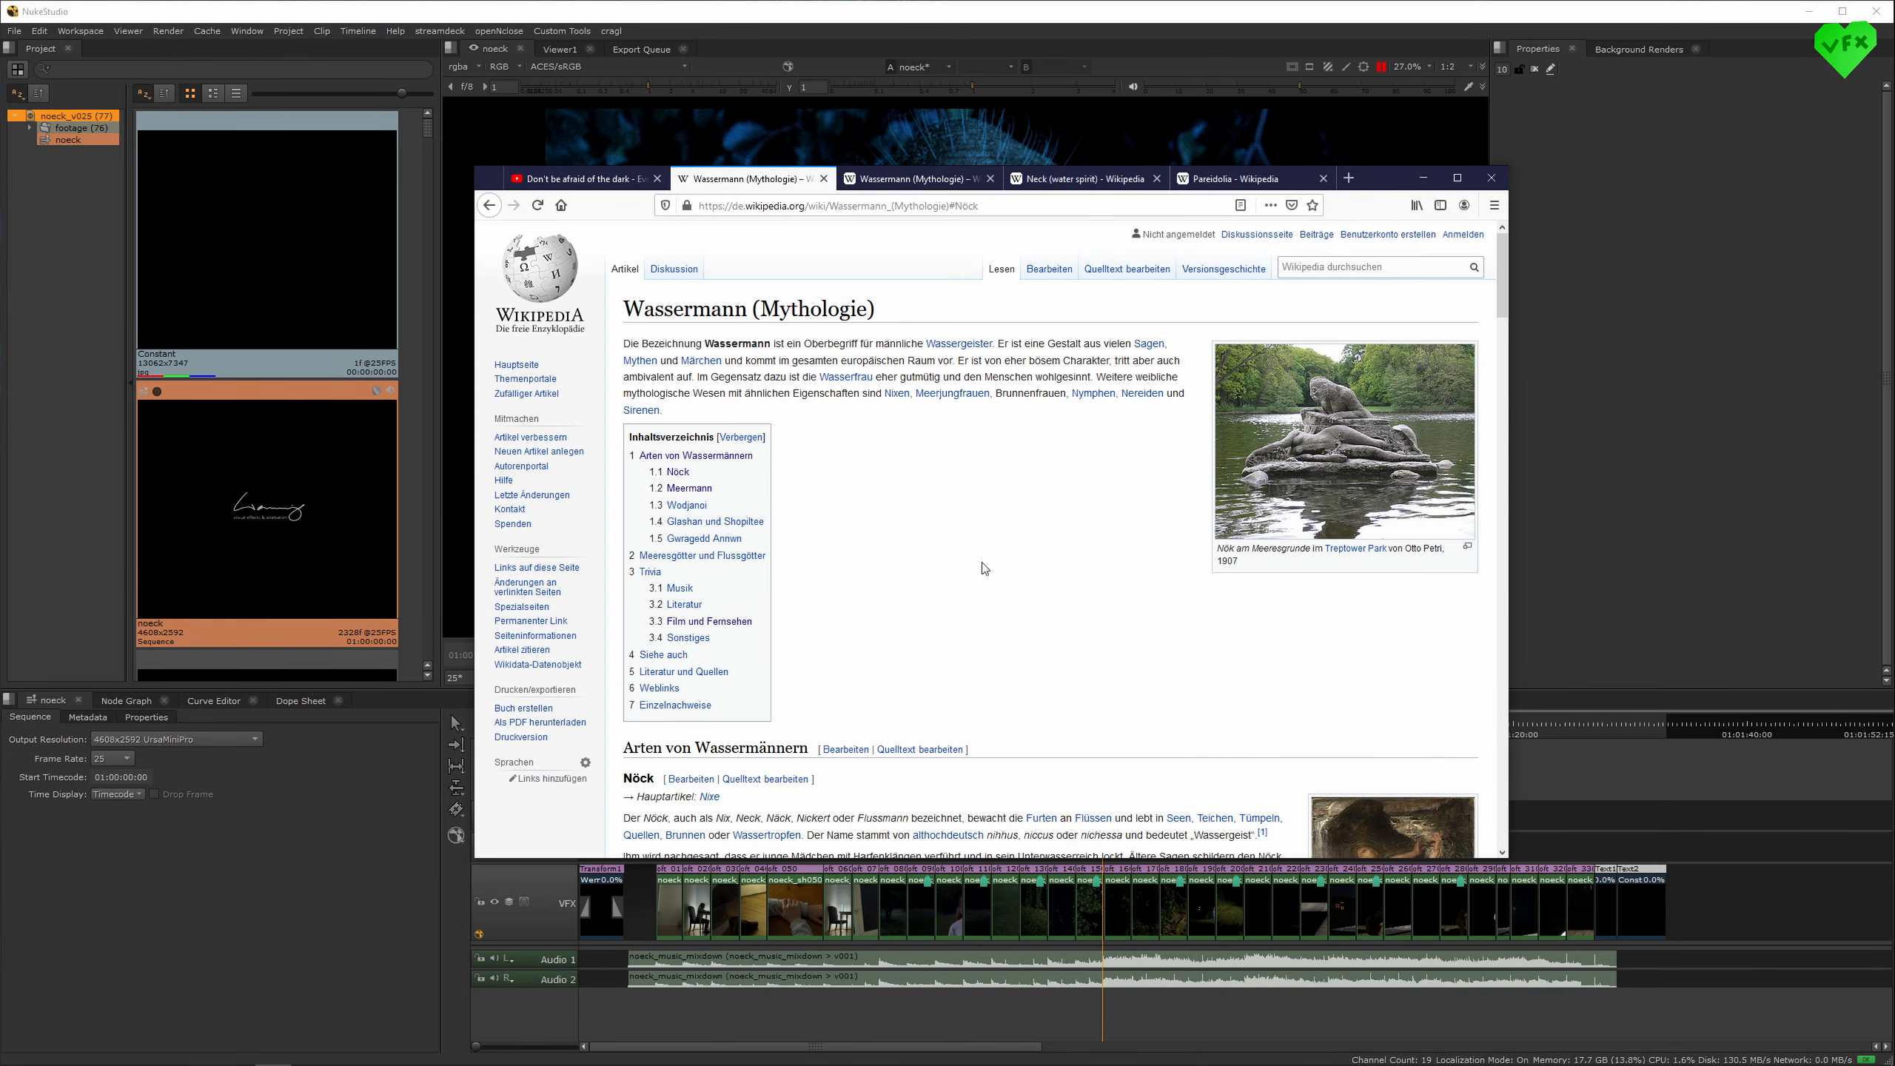
scroll(down, 3)
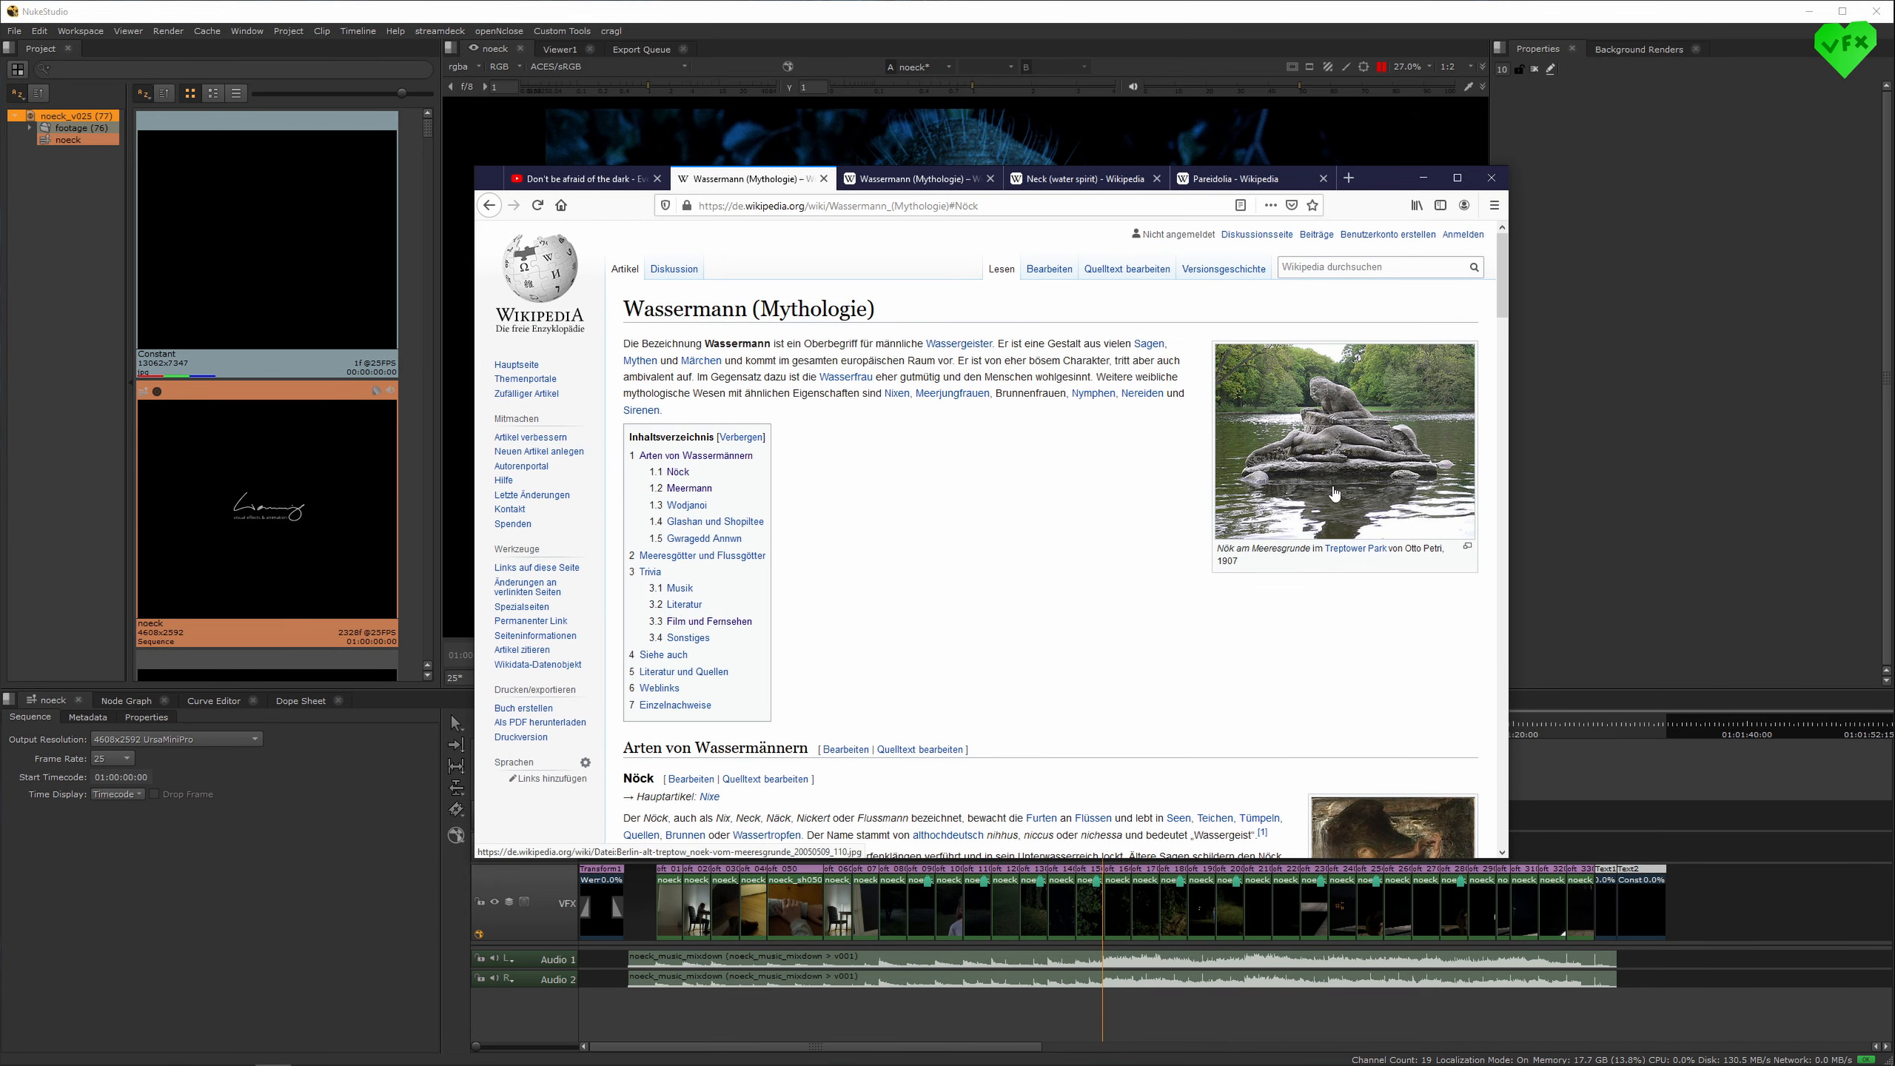
mouse_move(949, 548)
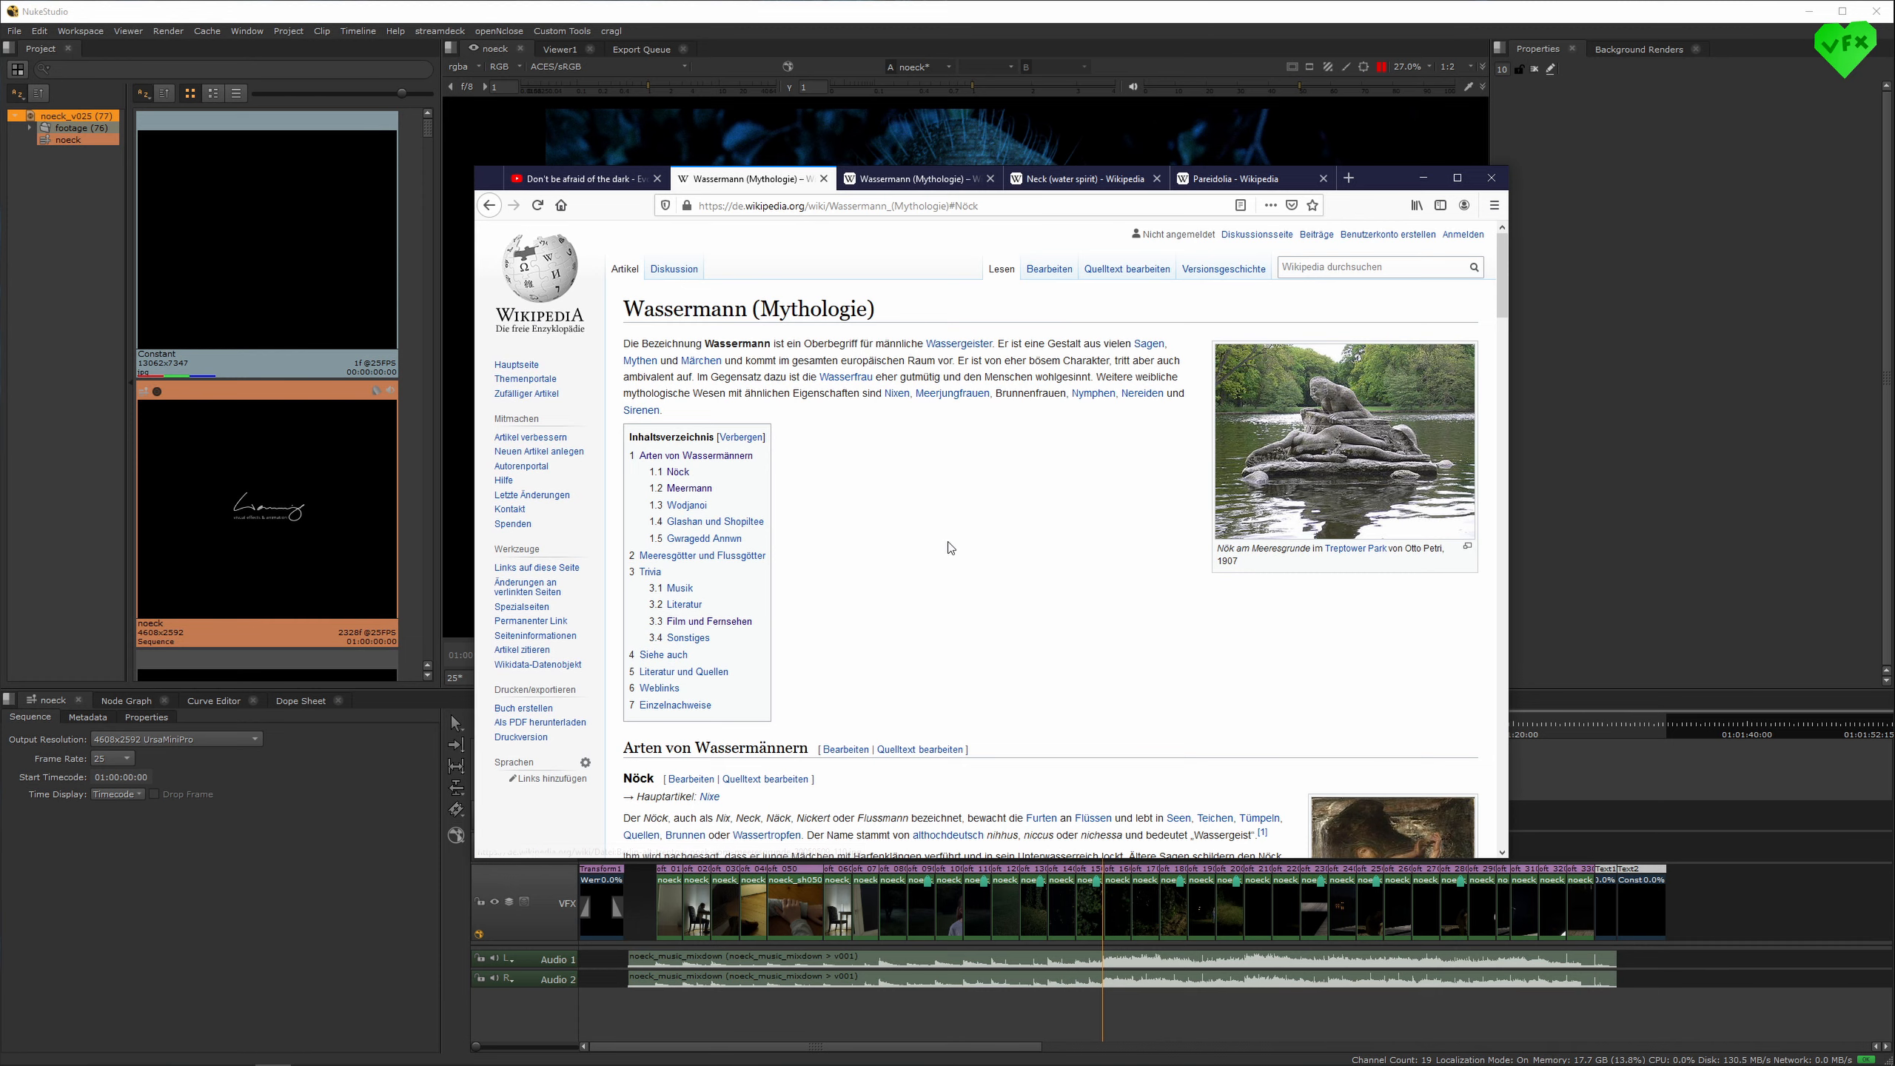
mouse_move(1035, 550)
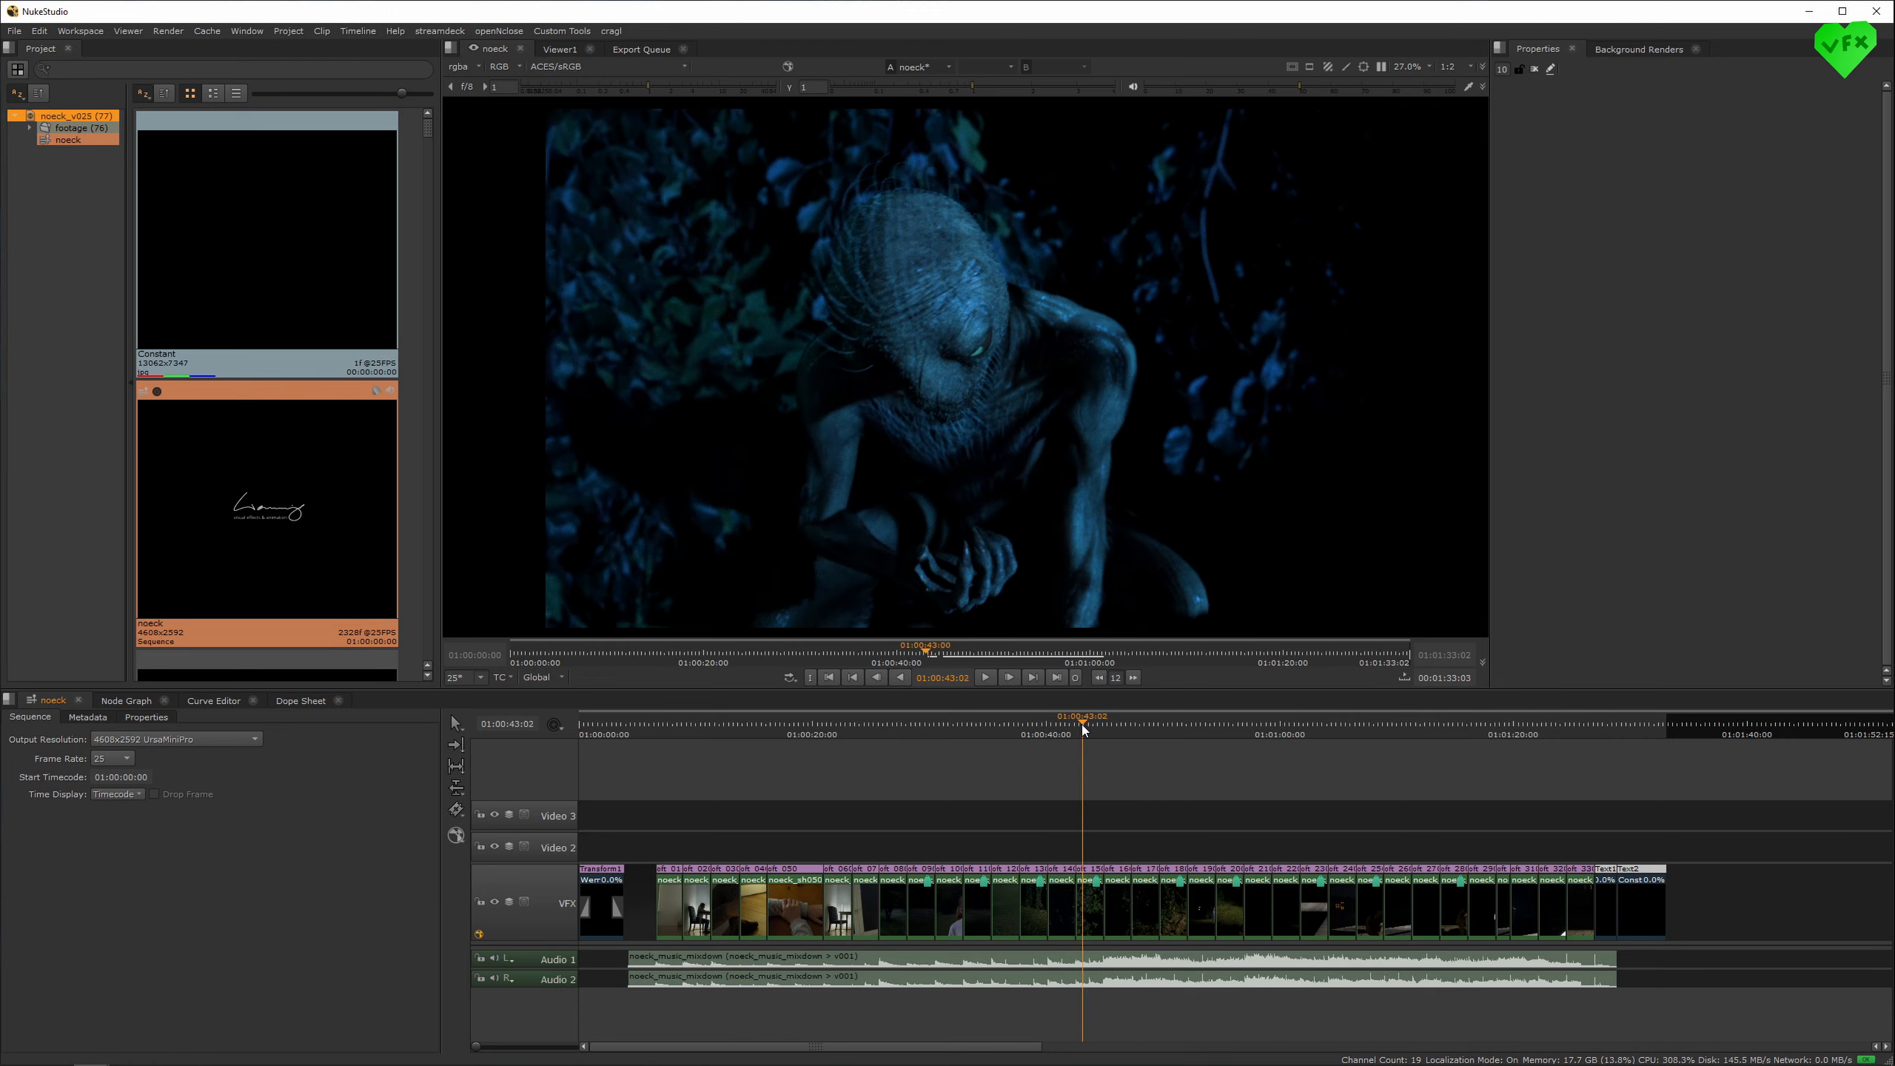
- Move the NukeStudio playhead to the girl-in-the-dark shot, then switch back to the browser
click(830, 734)
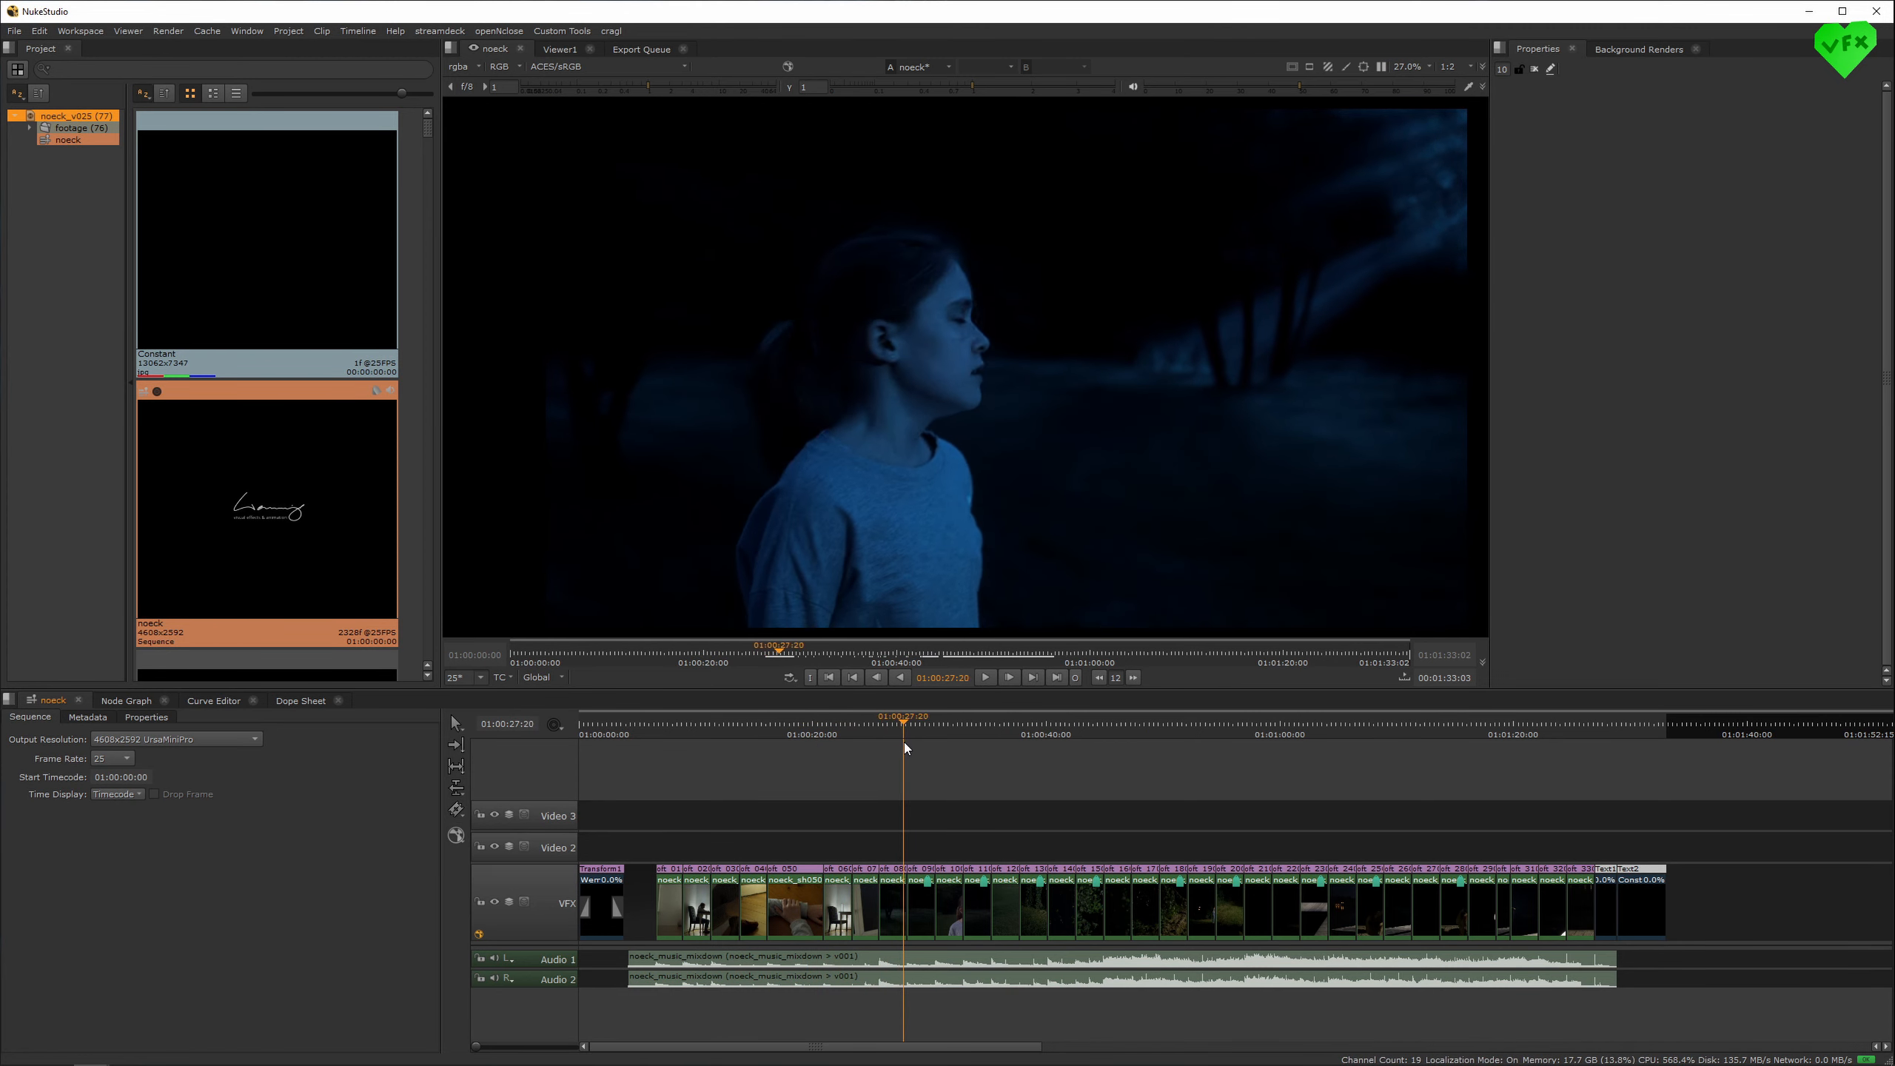
key(alt+tab)
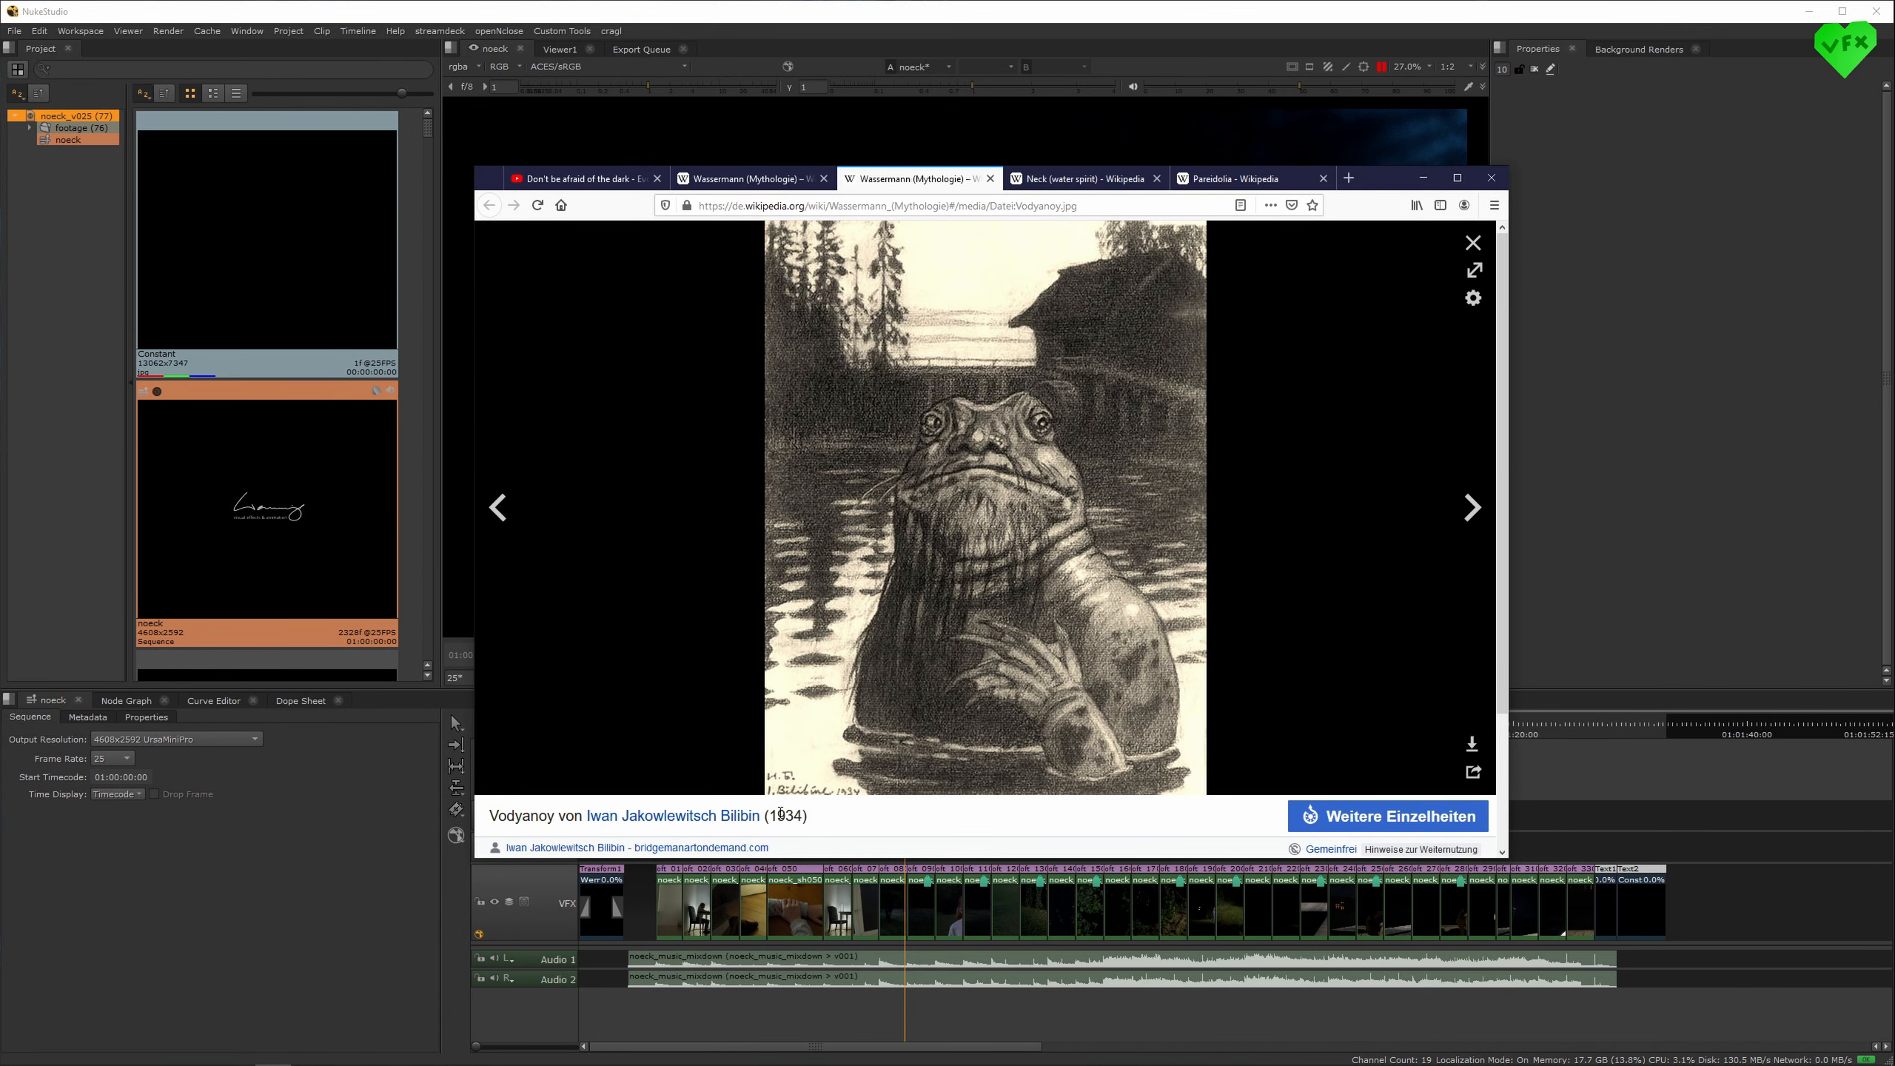
mouse_move(1156, 491)
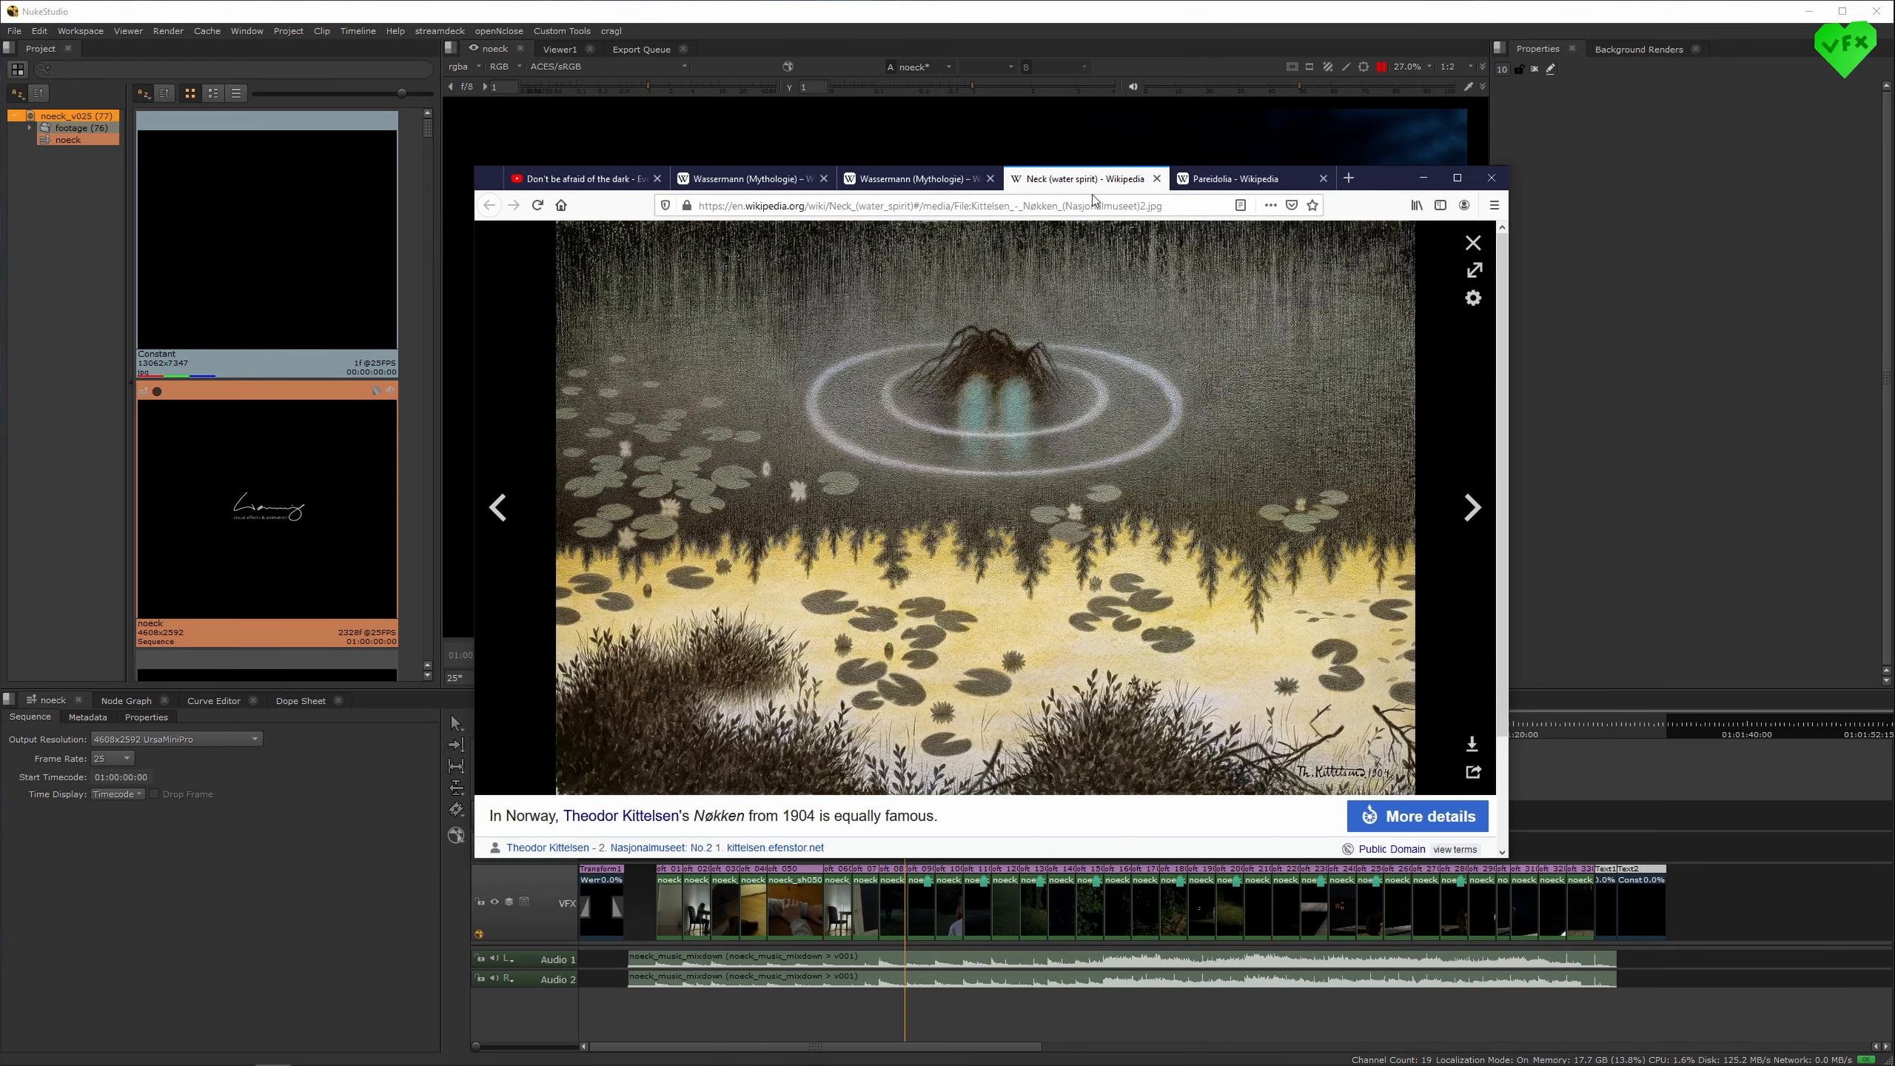
mouse_move(1064, 432)
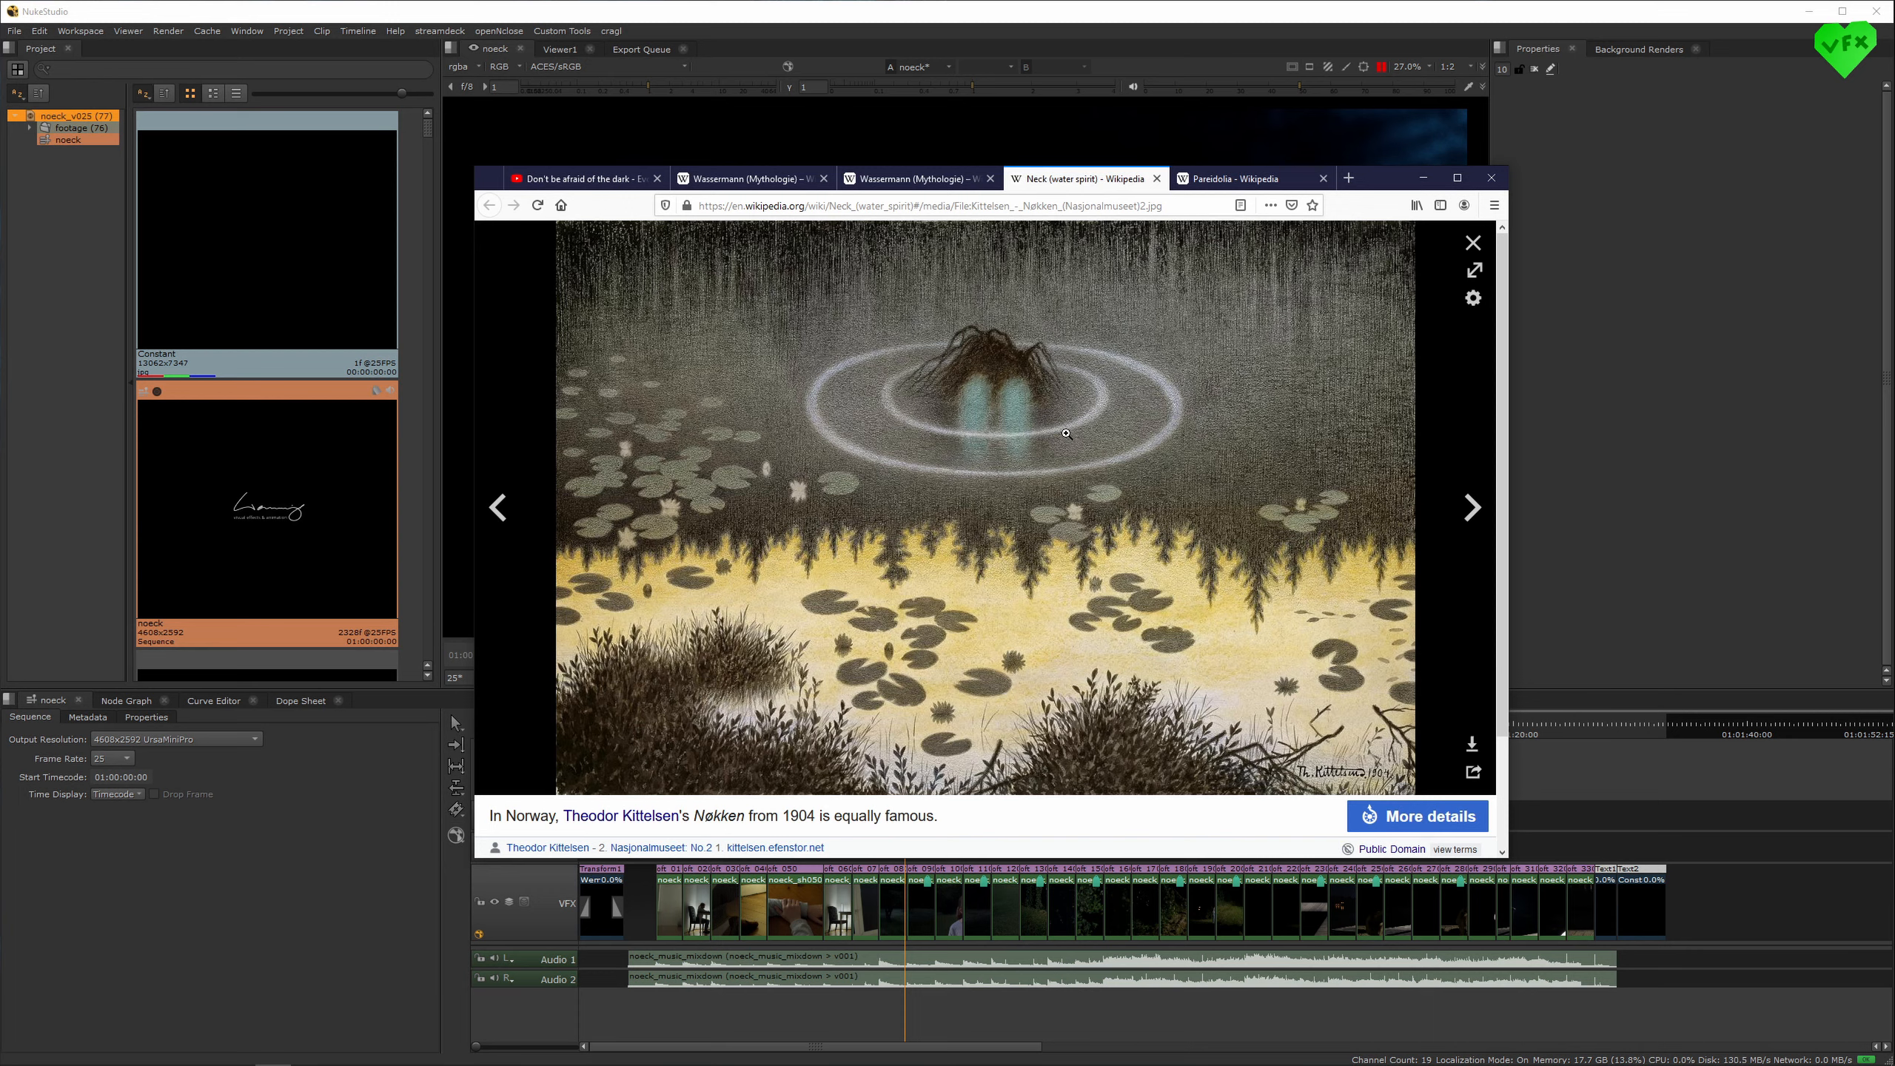
- Switch to the Neck (water spirit) tab showing Kittelsen's 1904 Nøkken painting
click(1492, 178)
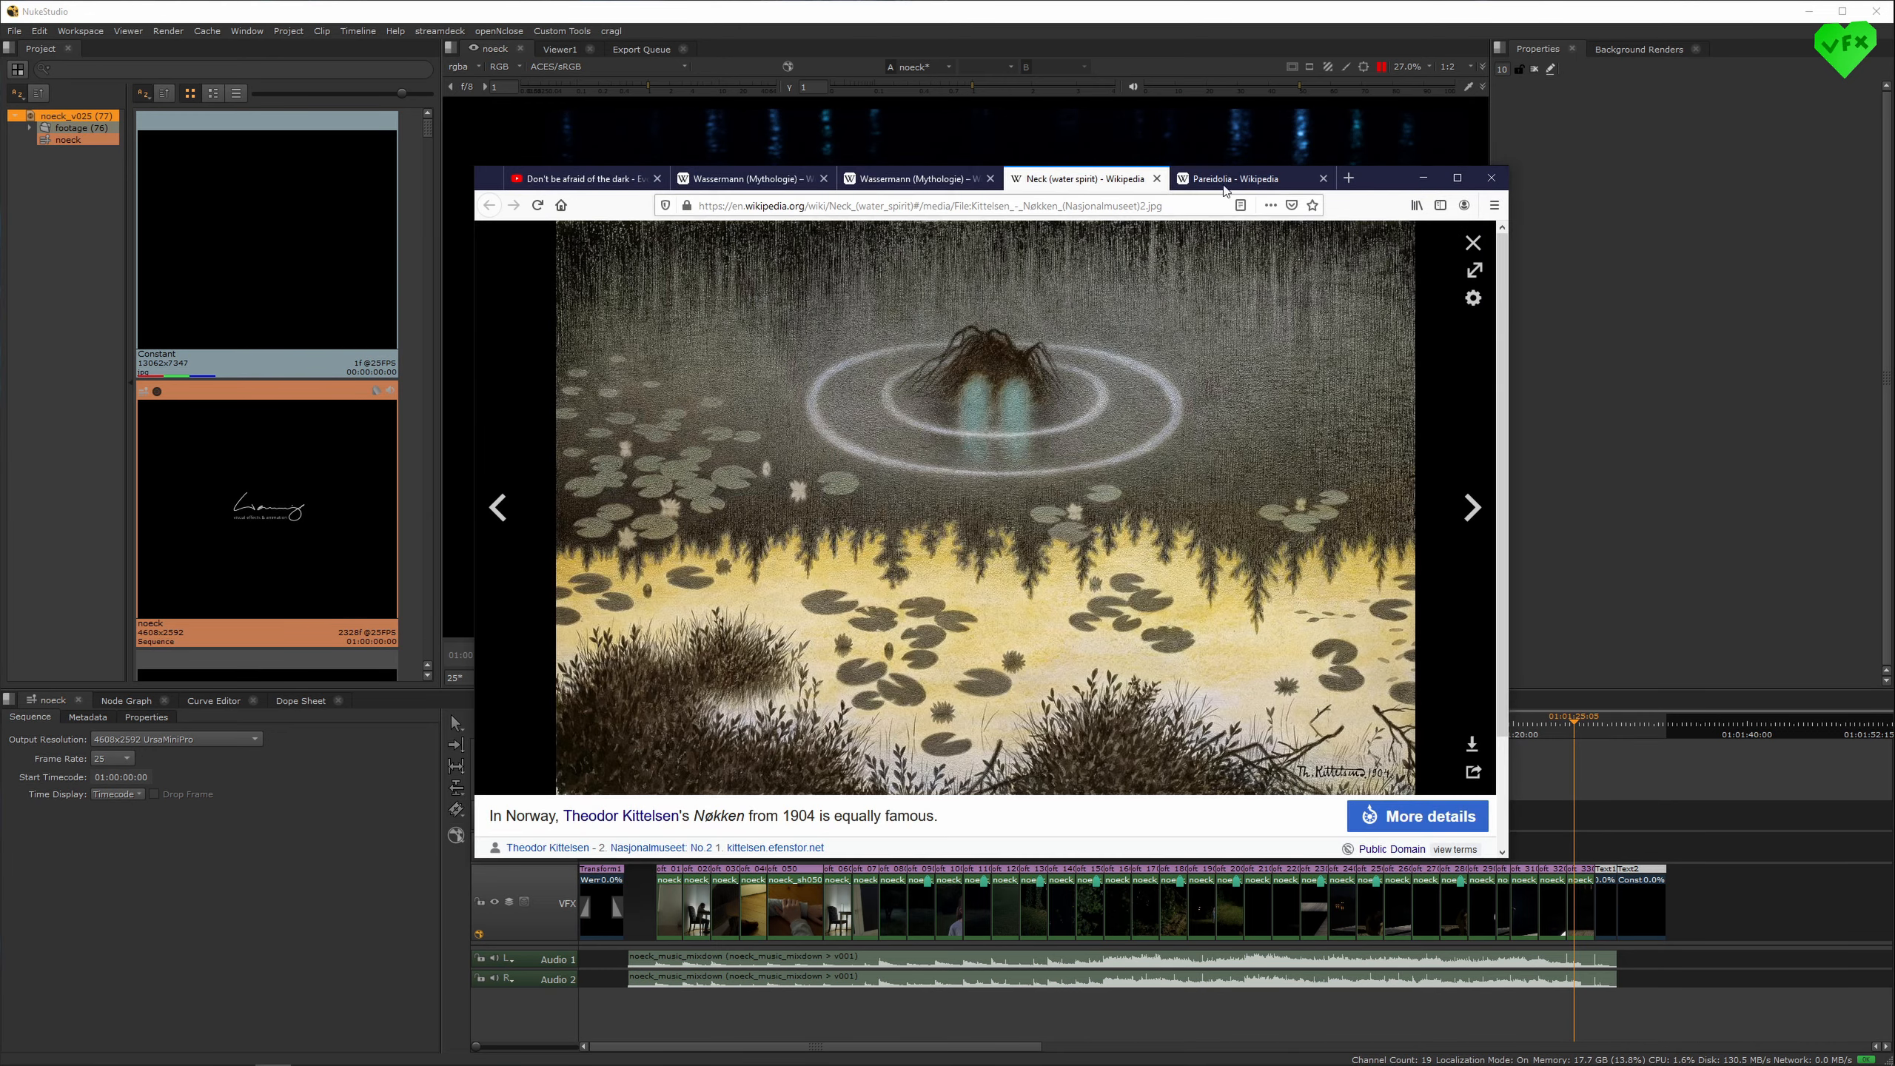
- Open the Pareidolia tab and scroll to the Mimetoliths section with the Face on Mars
click(1245, 178)
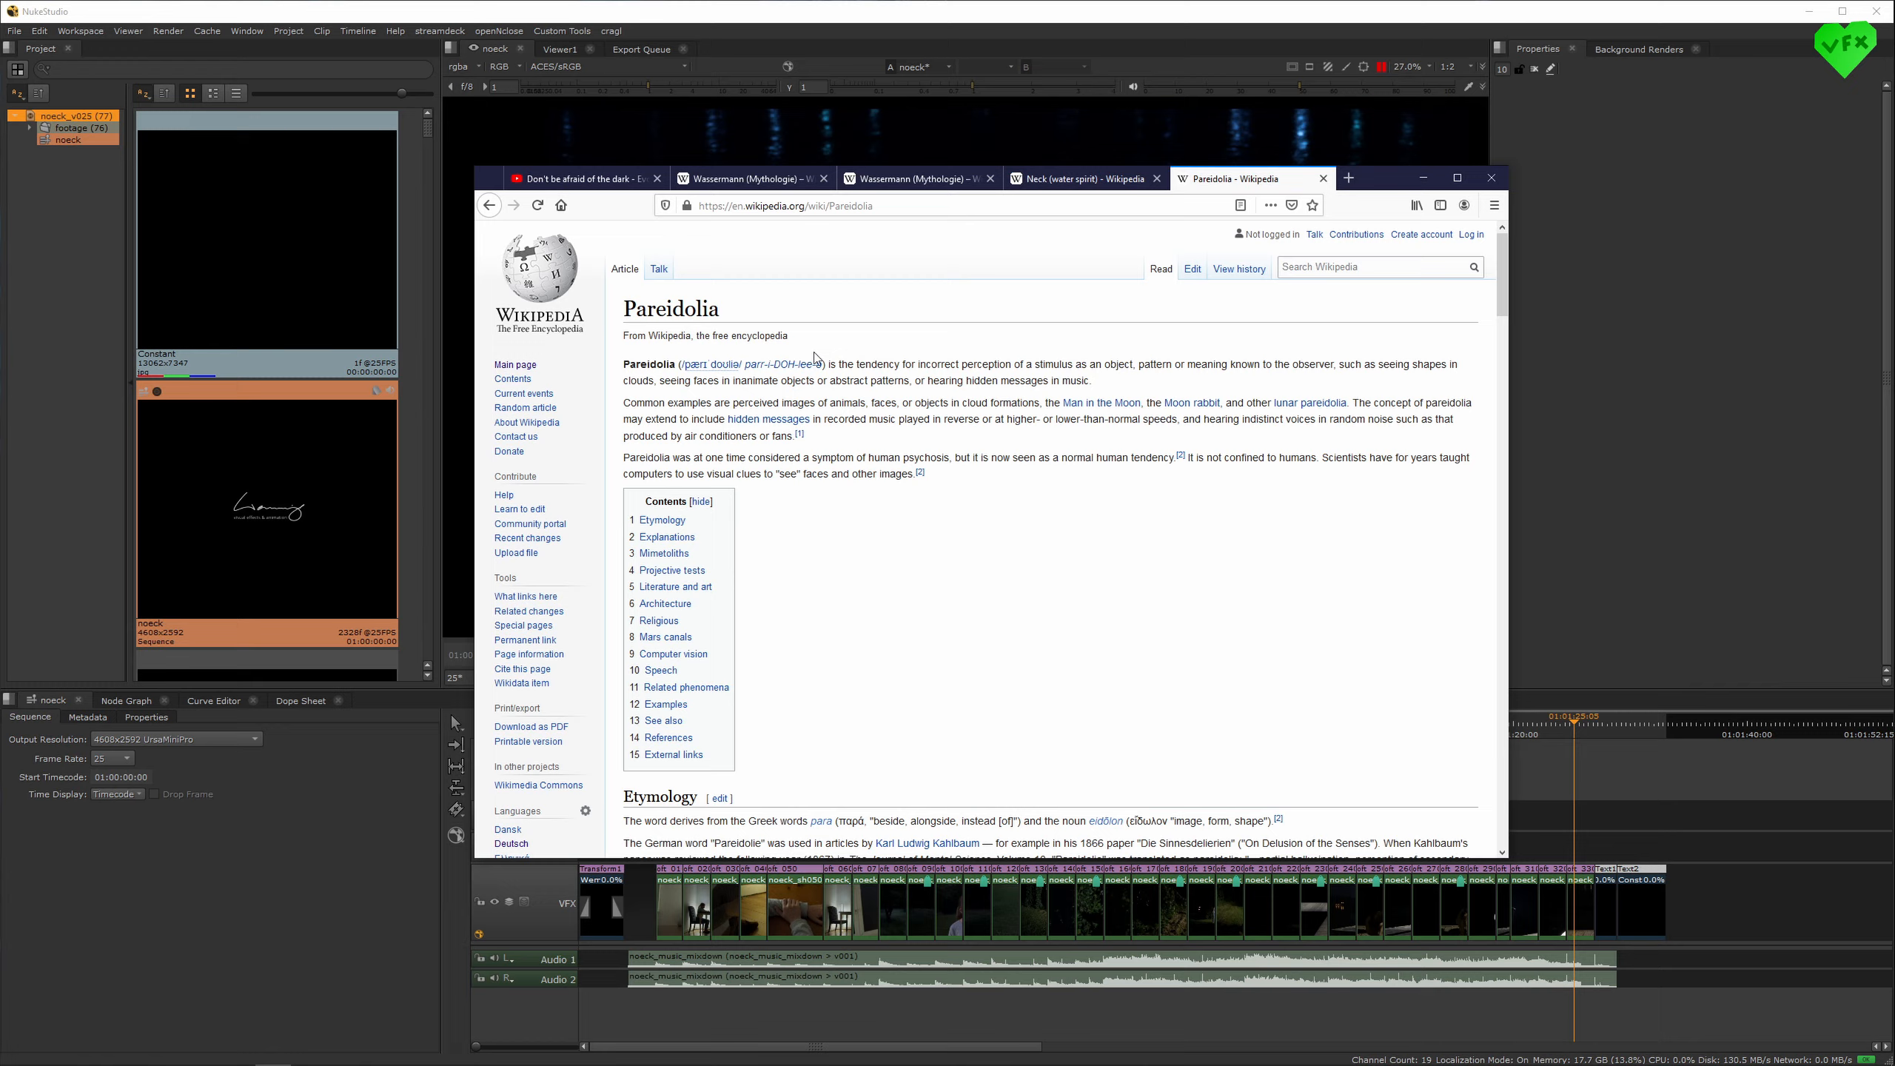
scroll(down, 3)
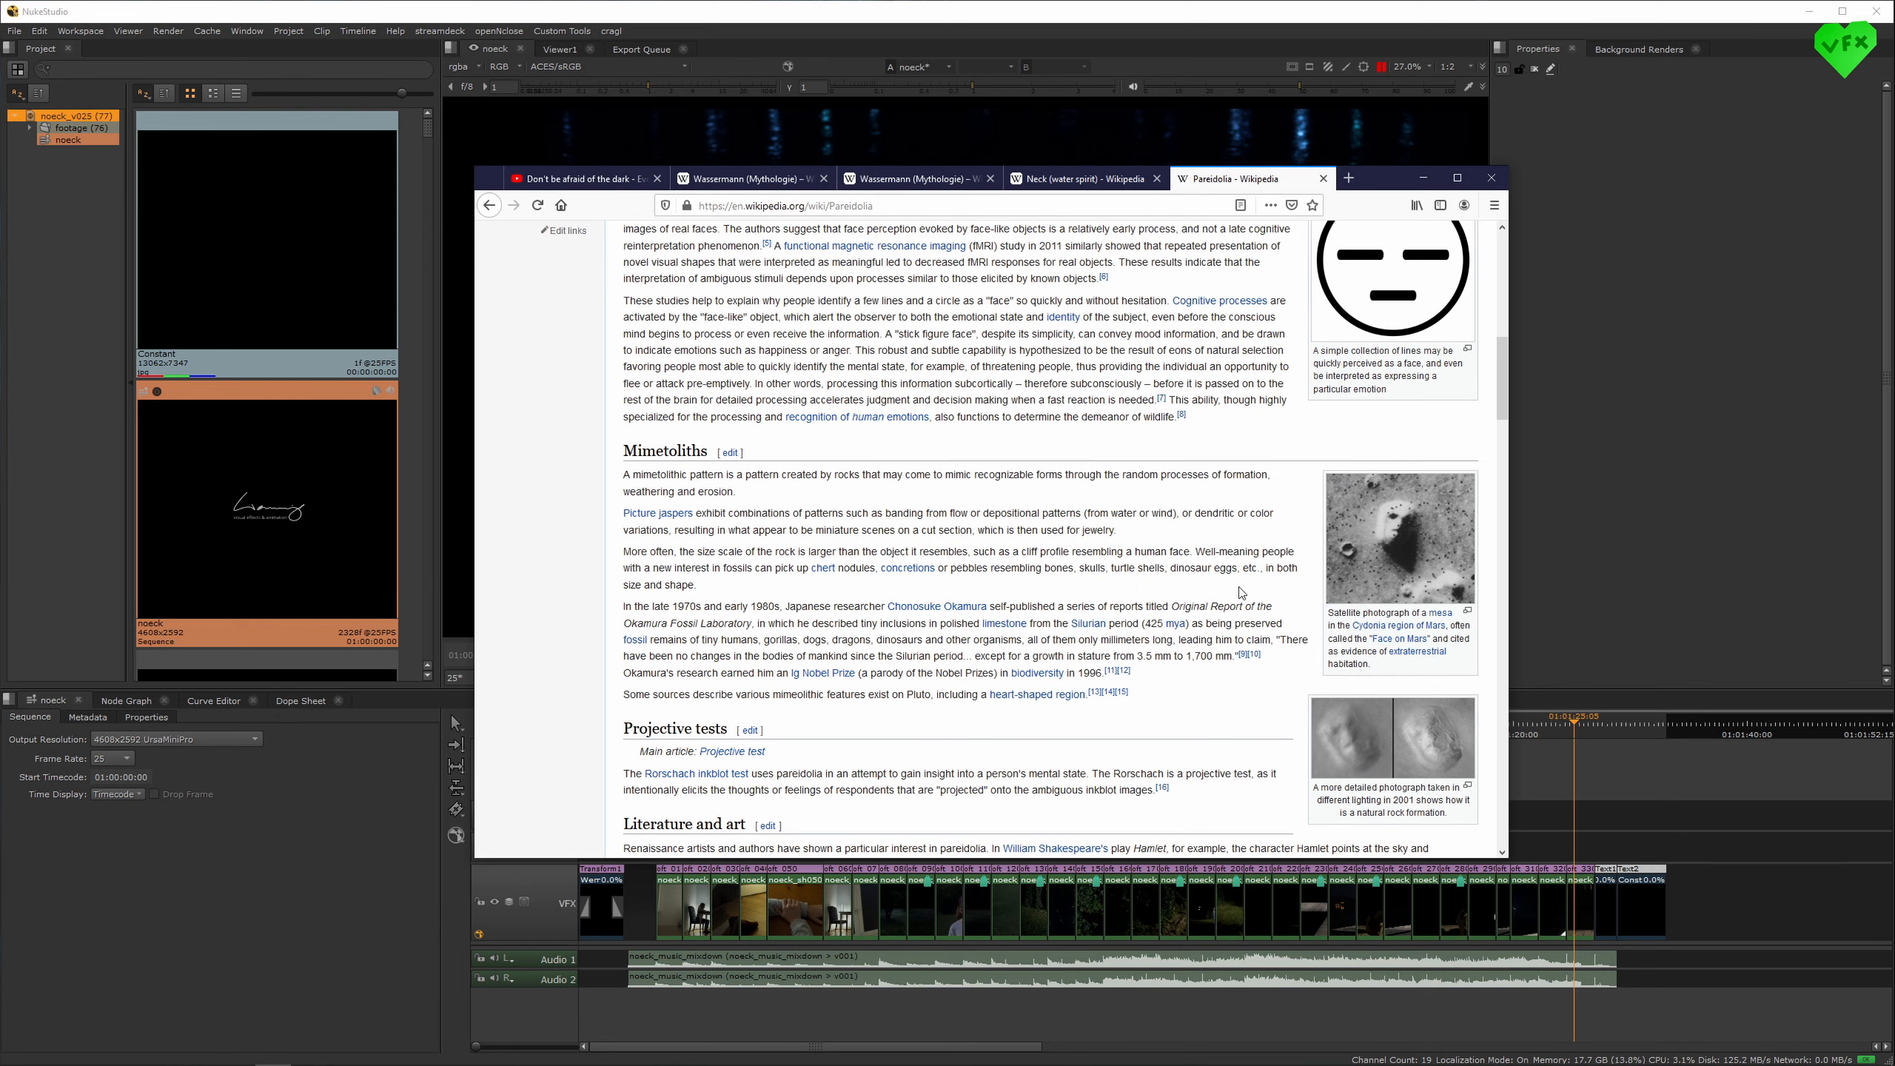
mouse_move(1238, 591)
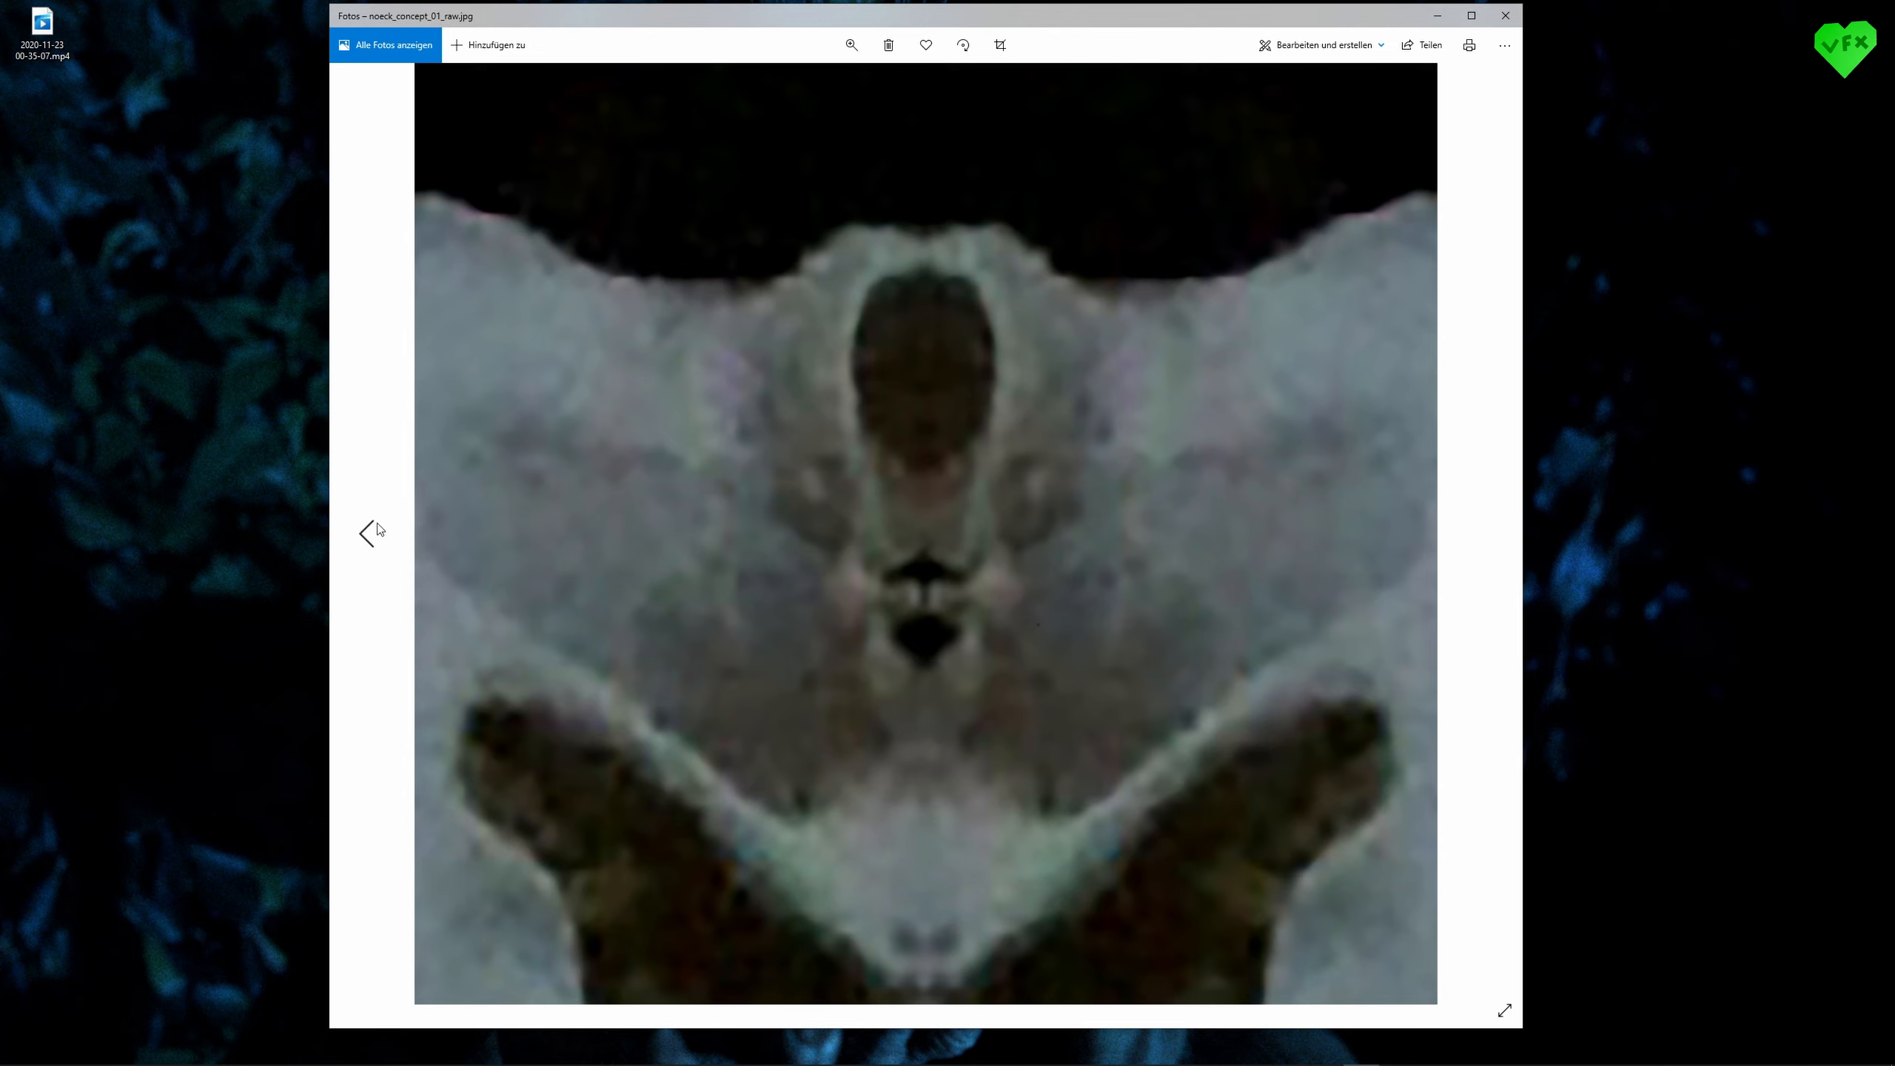
- Page through the noeck concept images: painted drawing, mirrored skull photo, pixelated head
click(1486, 534)
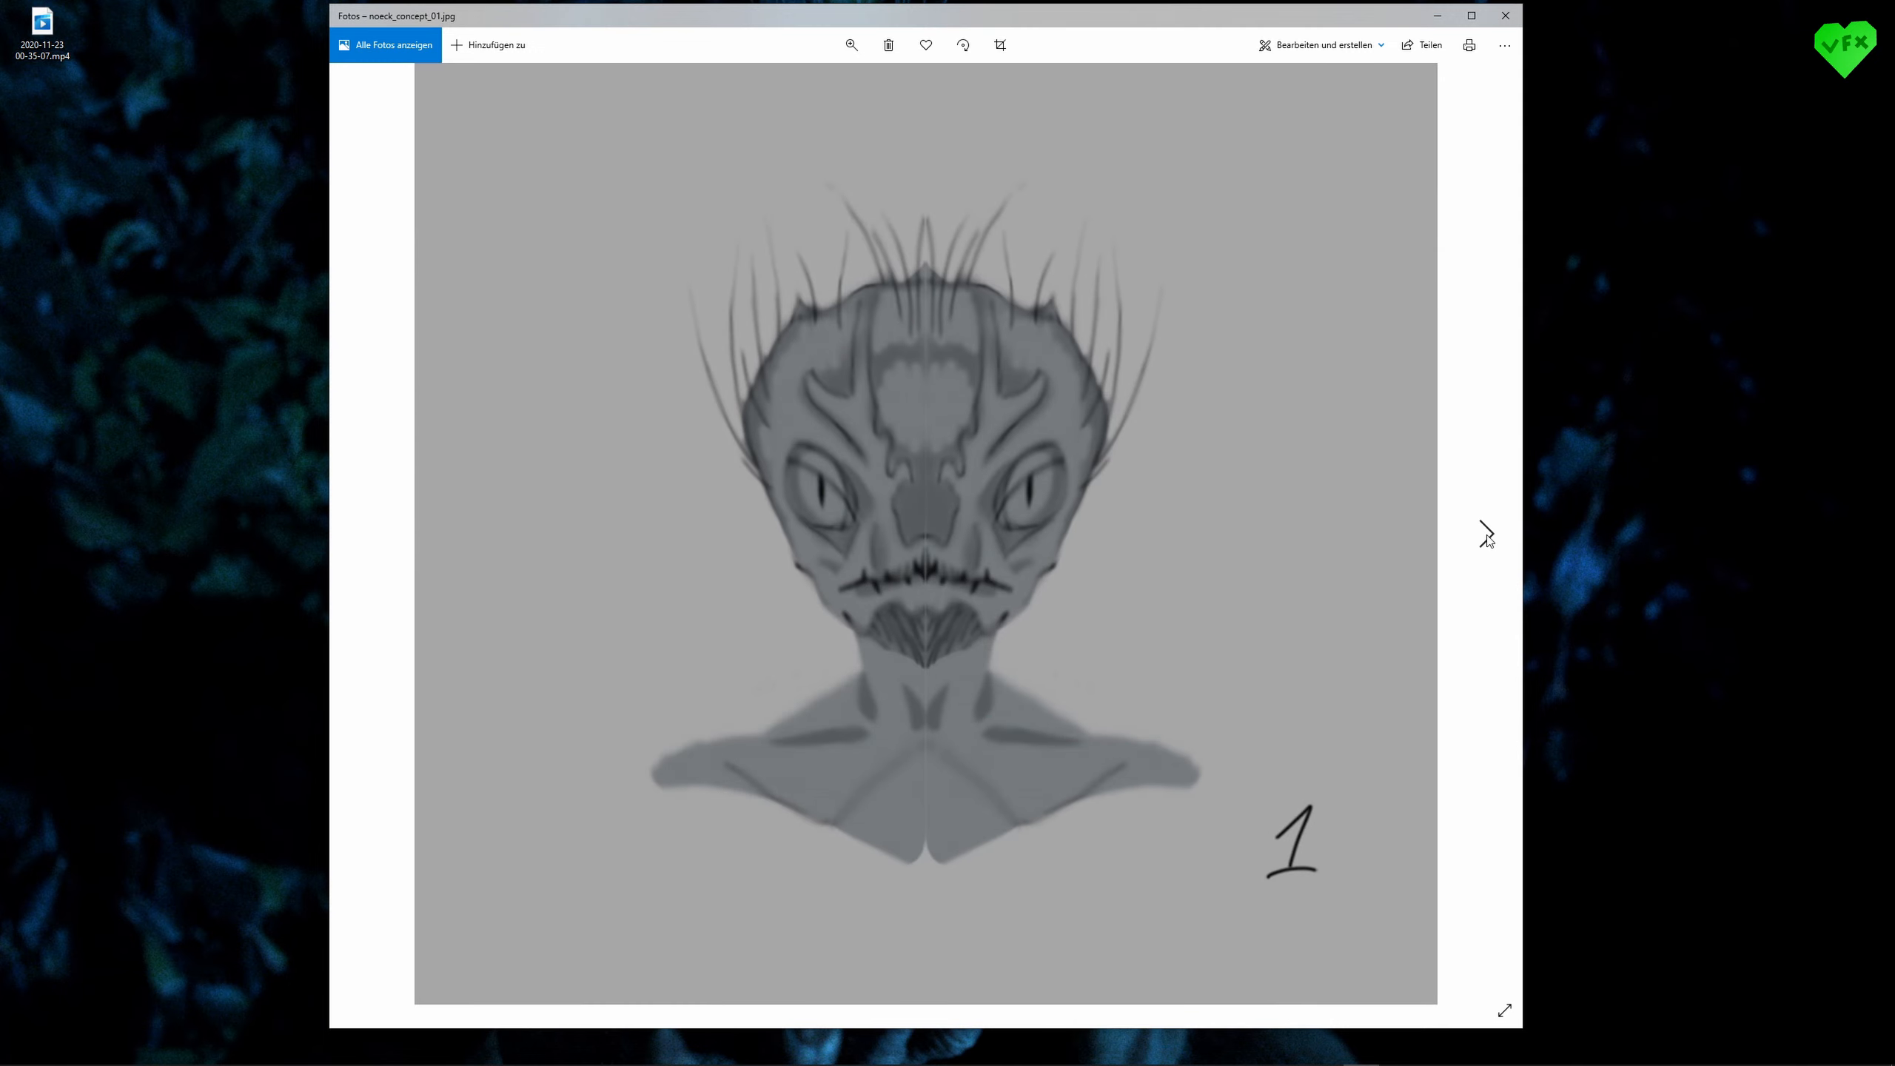
click(1487, 533)
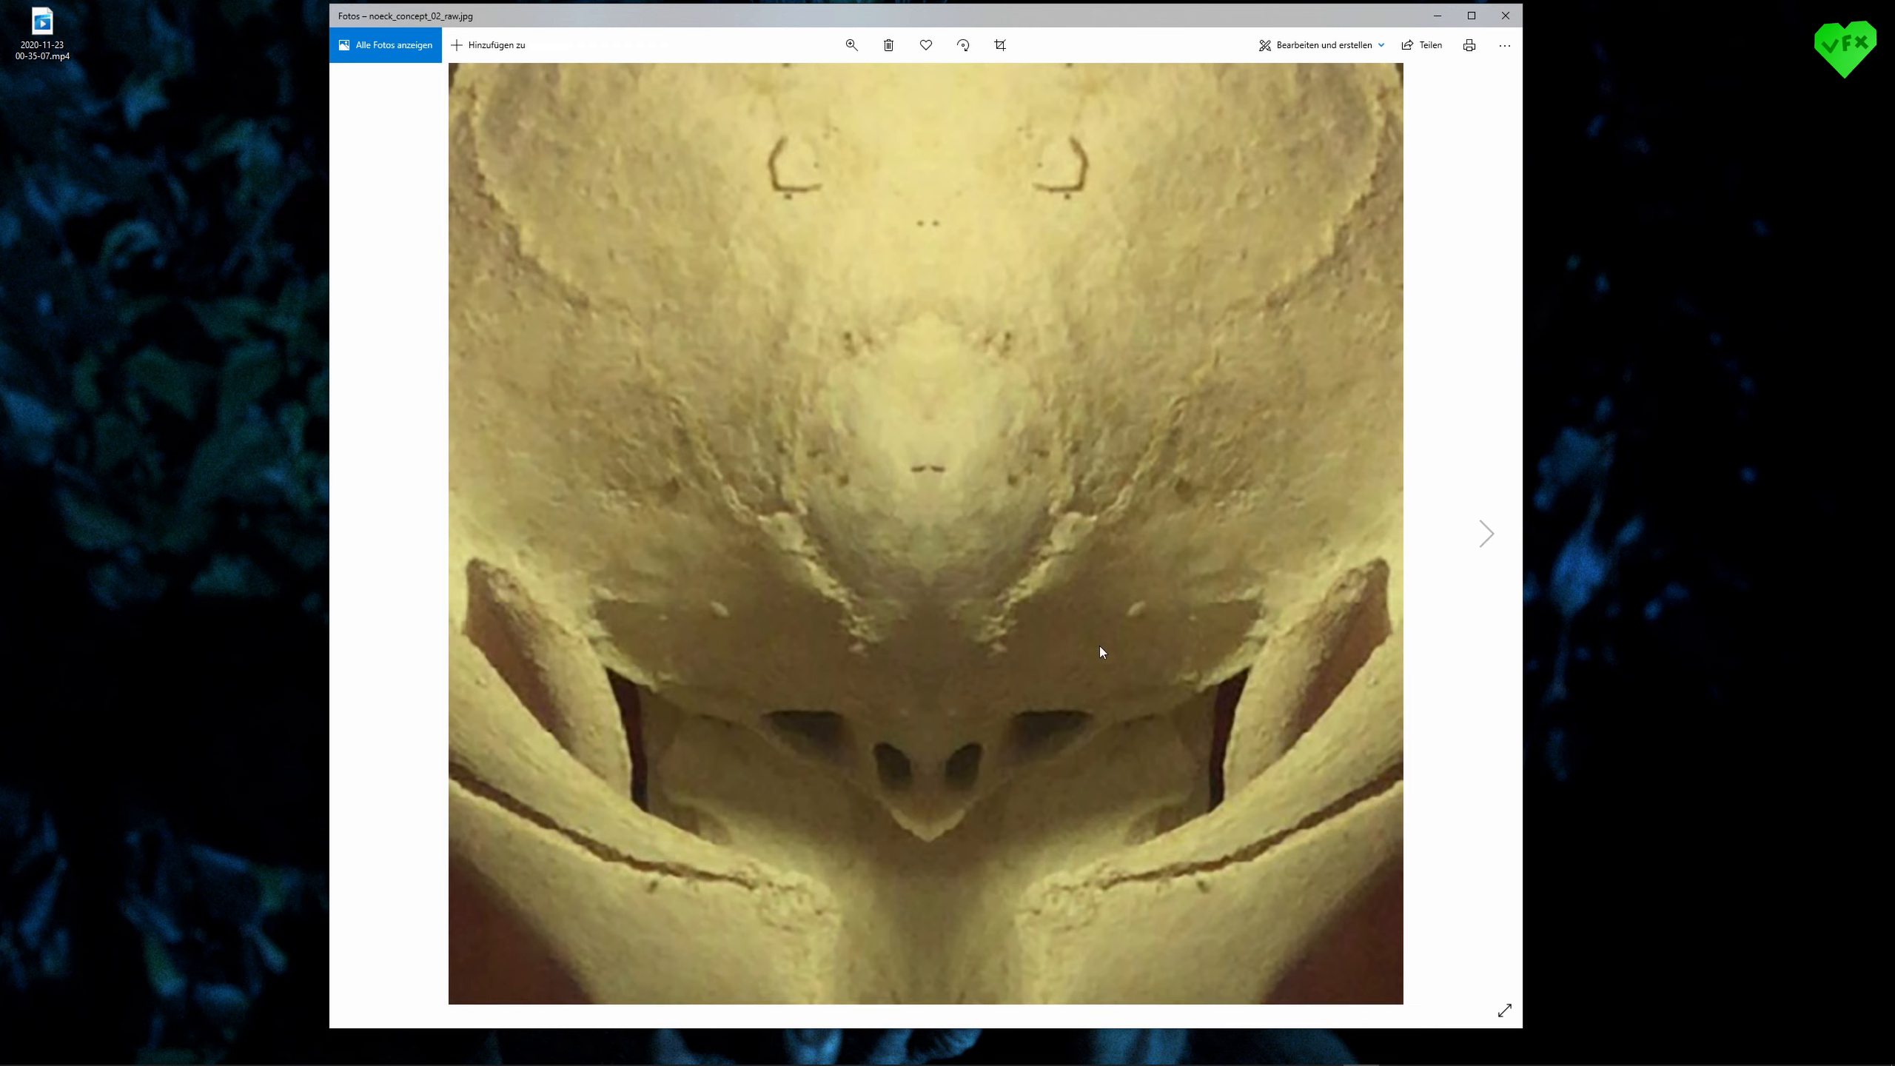
mouse_move(916, 558)
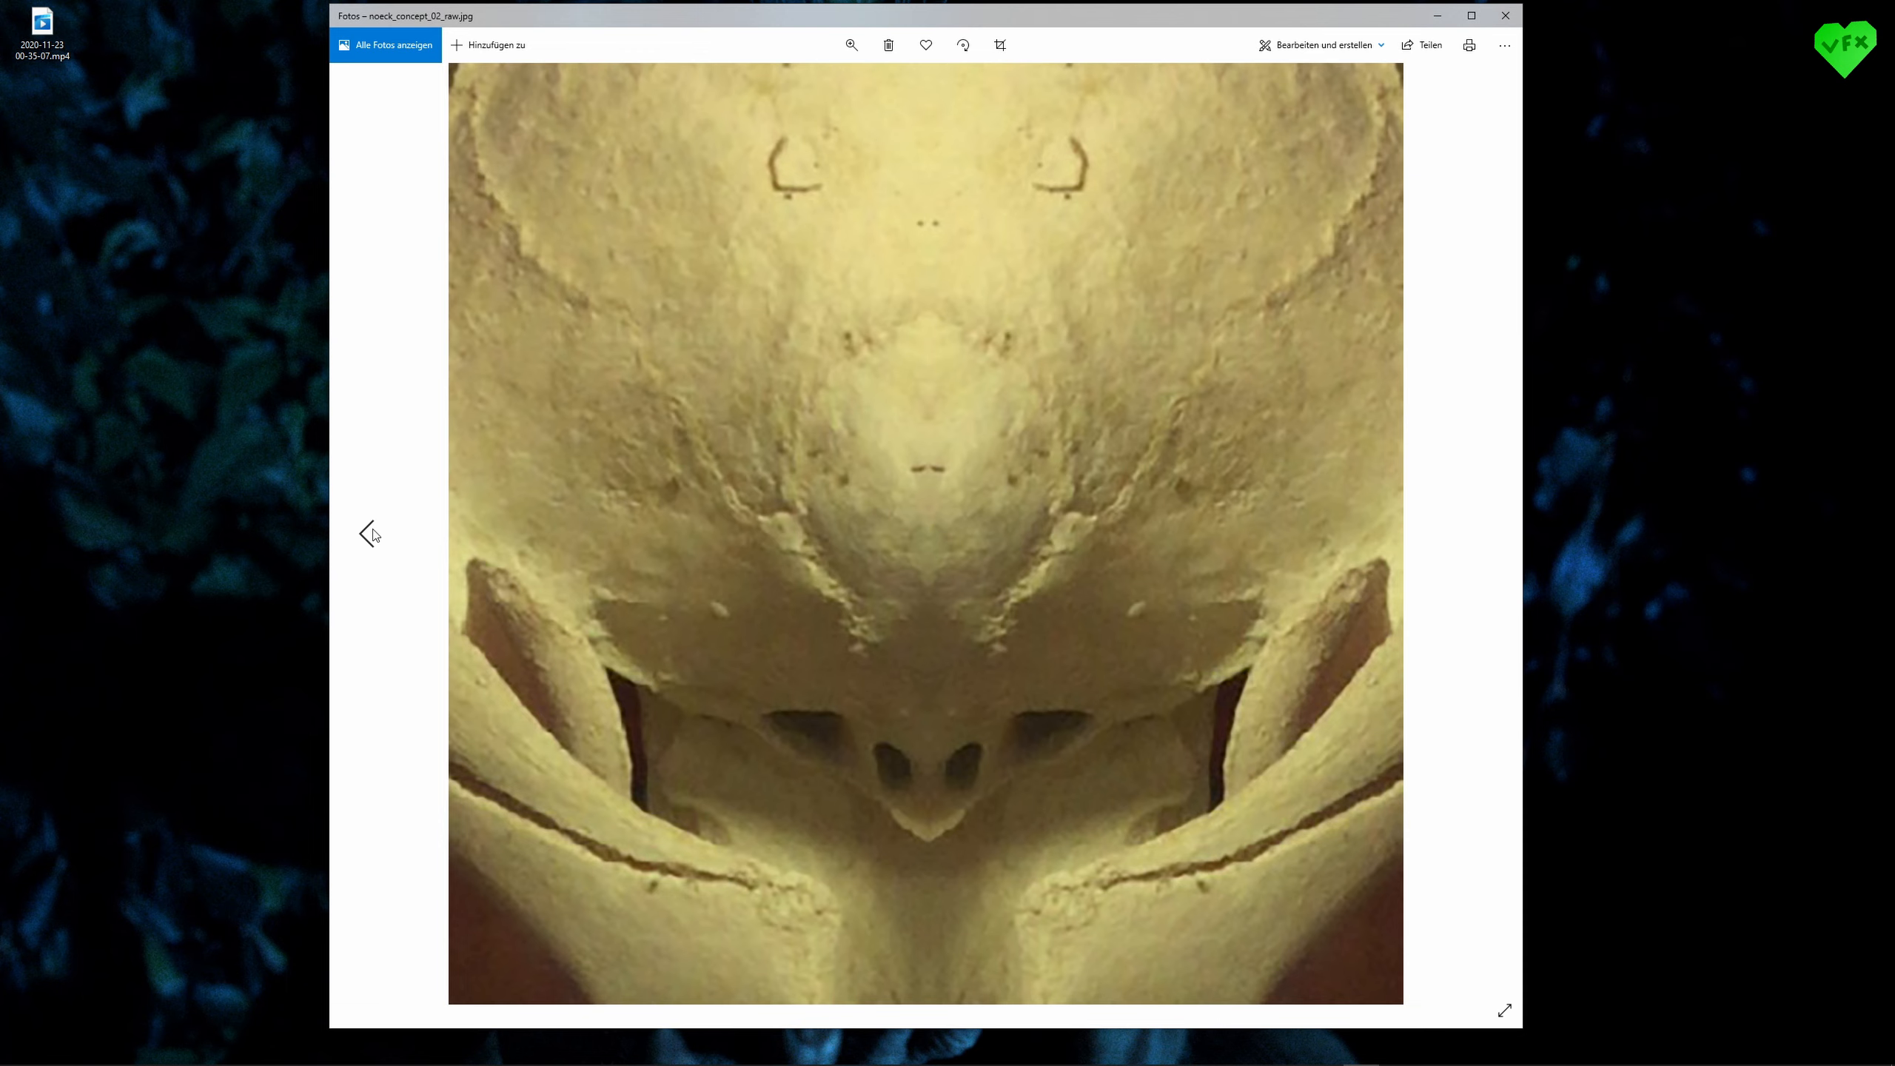
click(1484, 533)
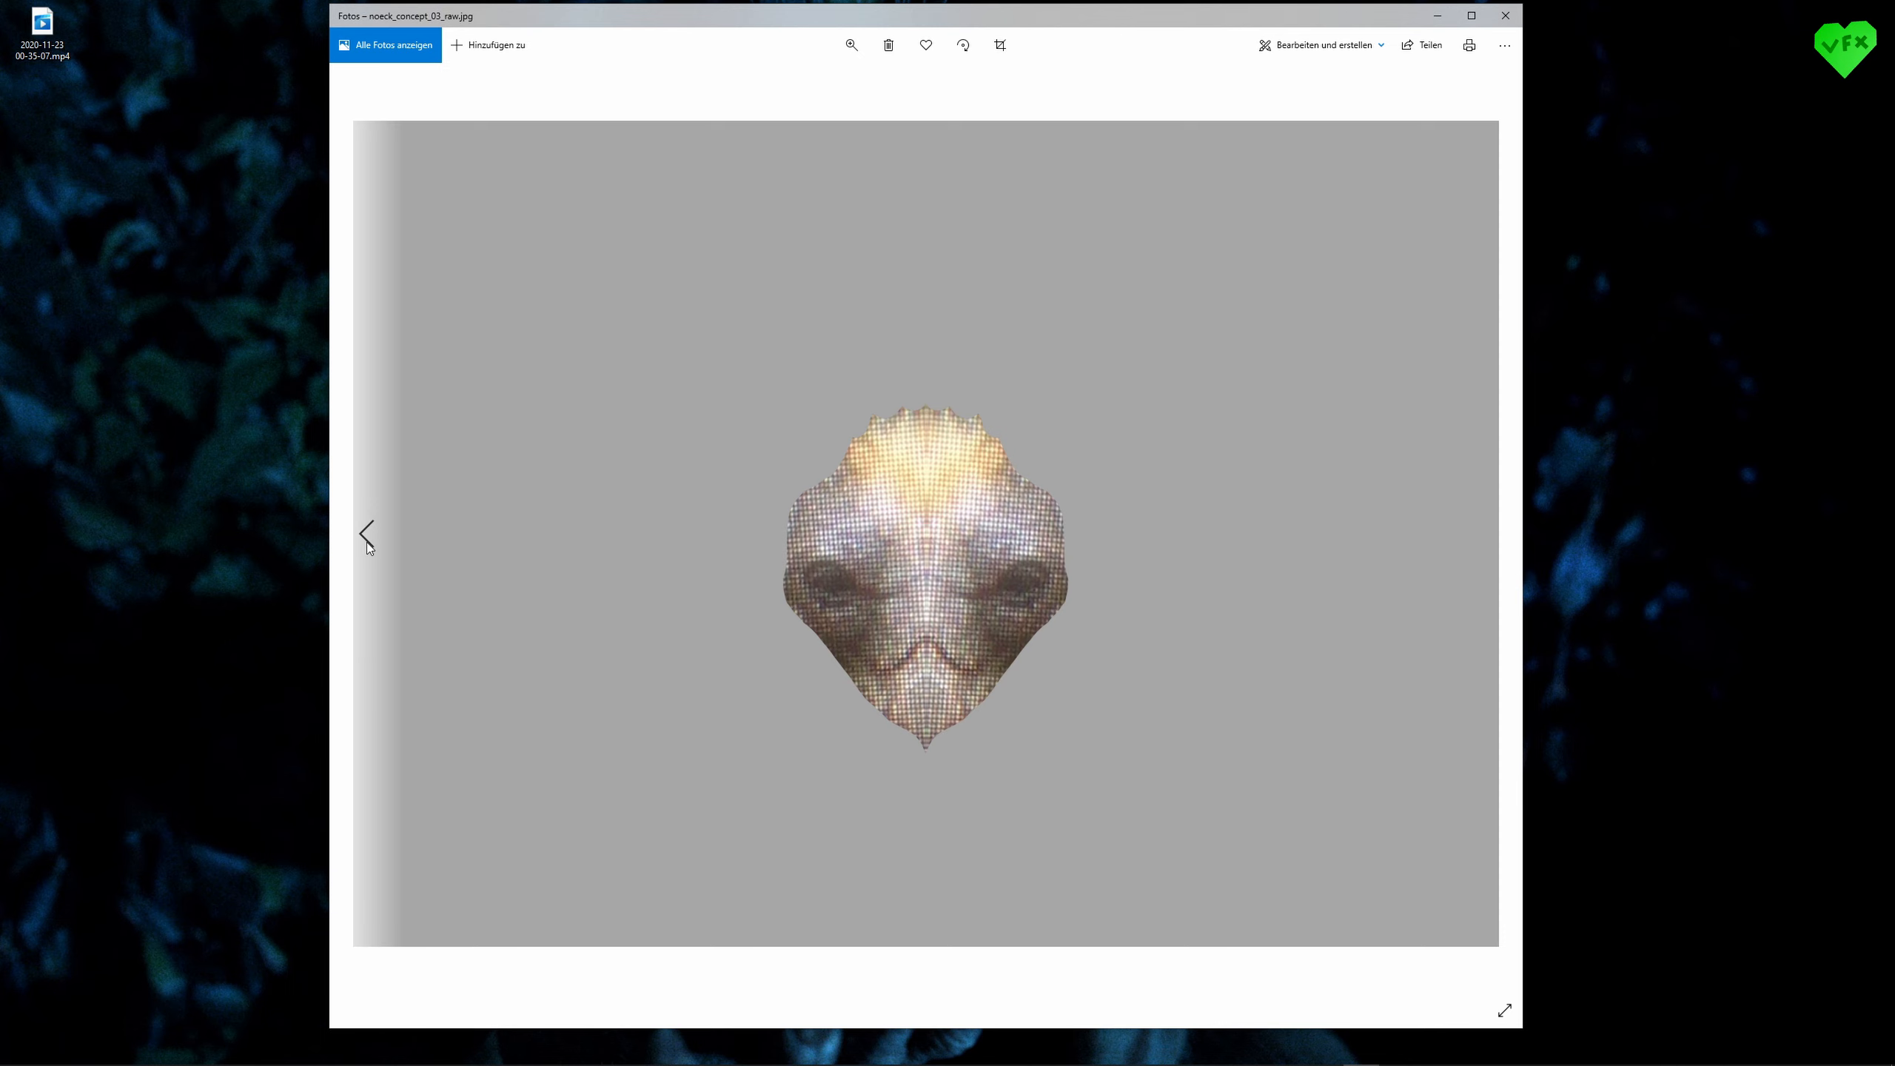
click(367, 535)
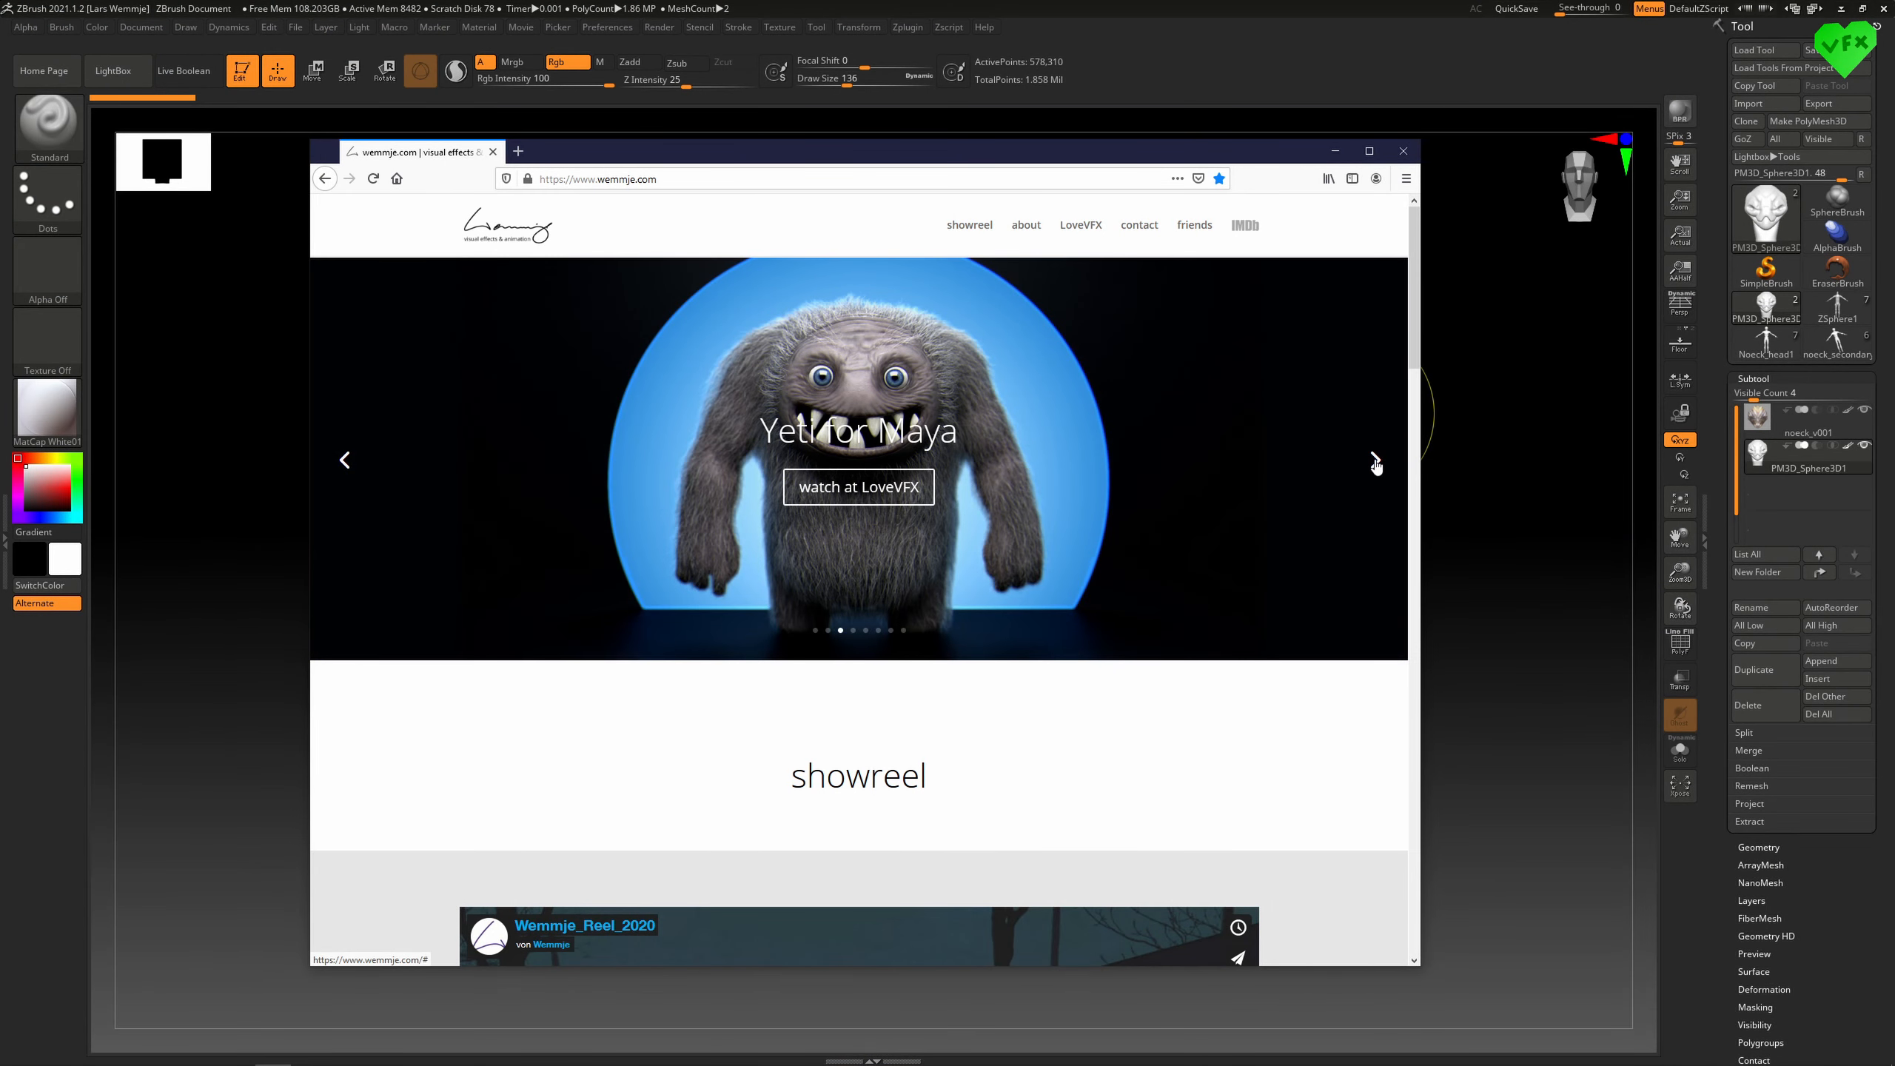
- Advance the wemmje.com slideshow to the nuena project, then close the browser to show ZBrush
click(1374, 459)
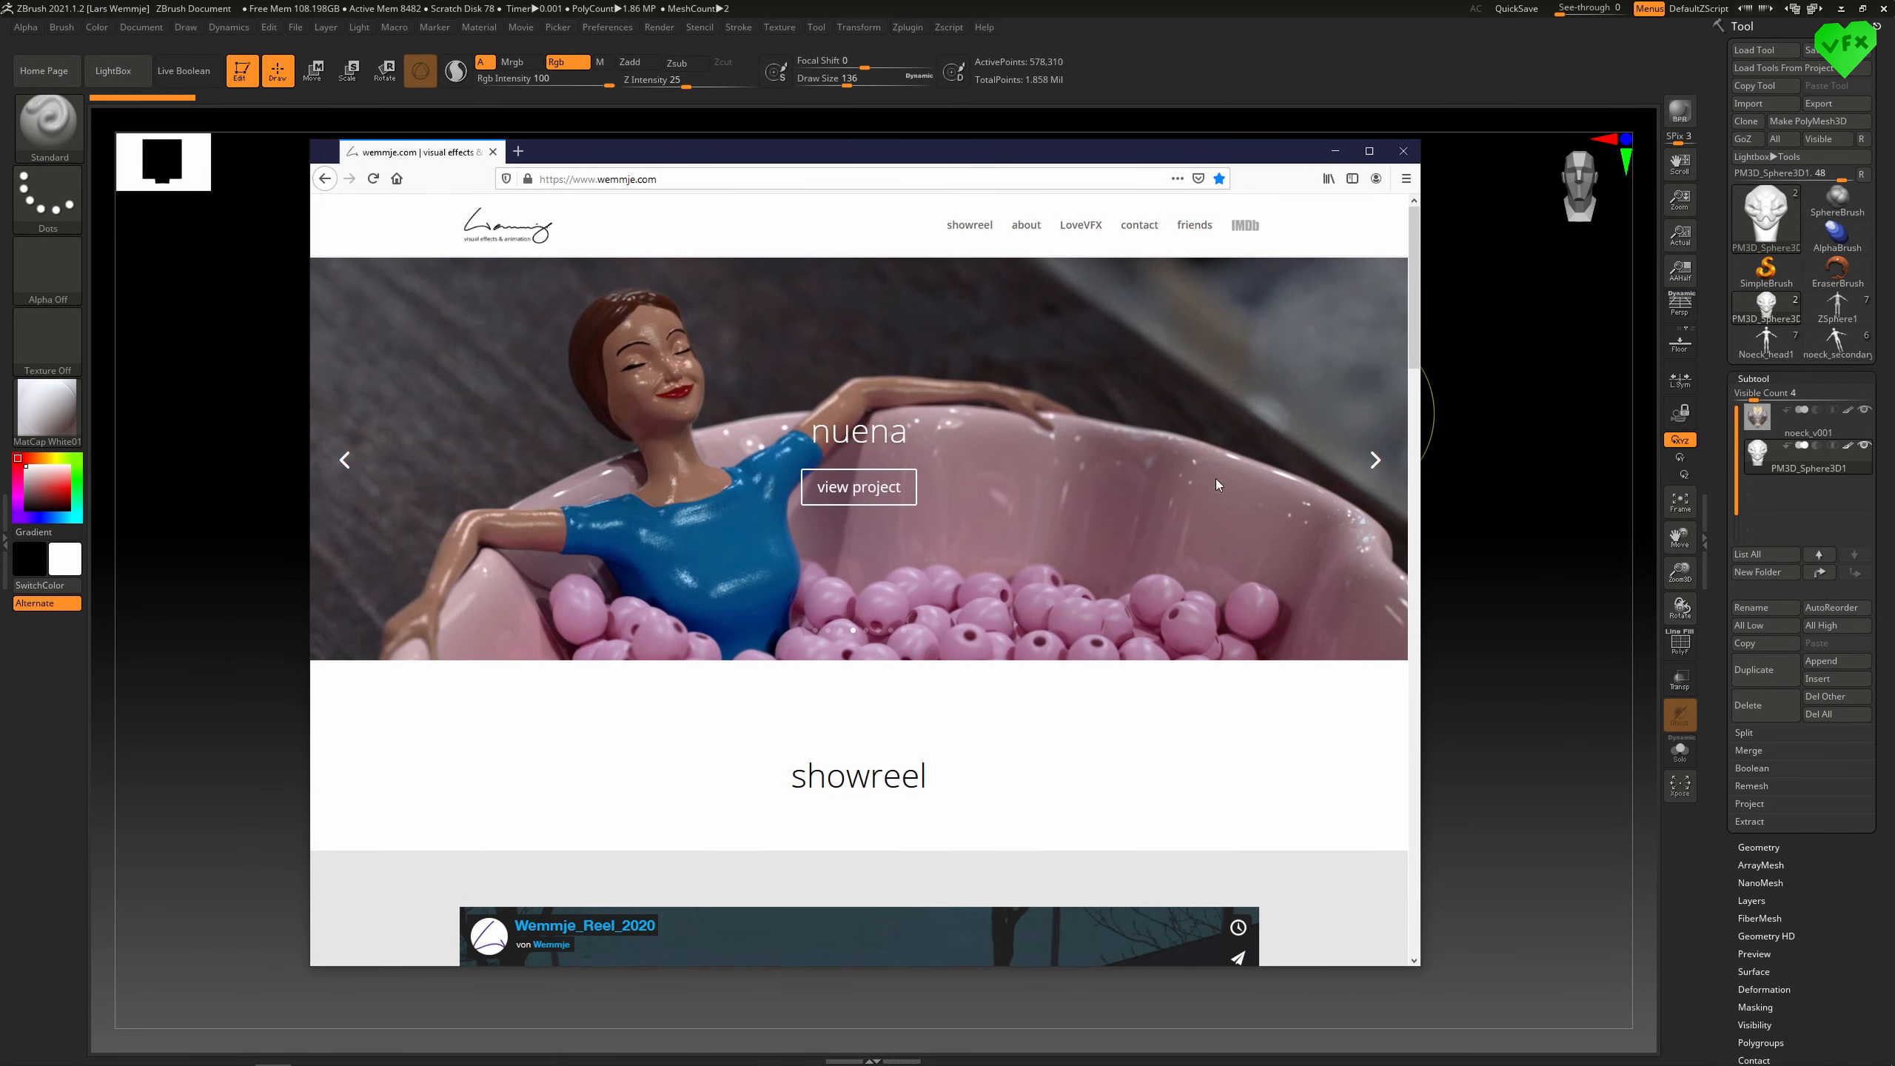
click(1402, 149)
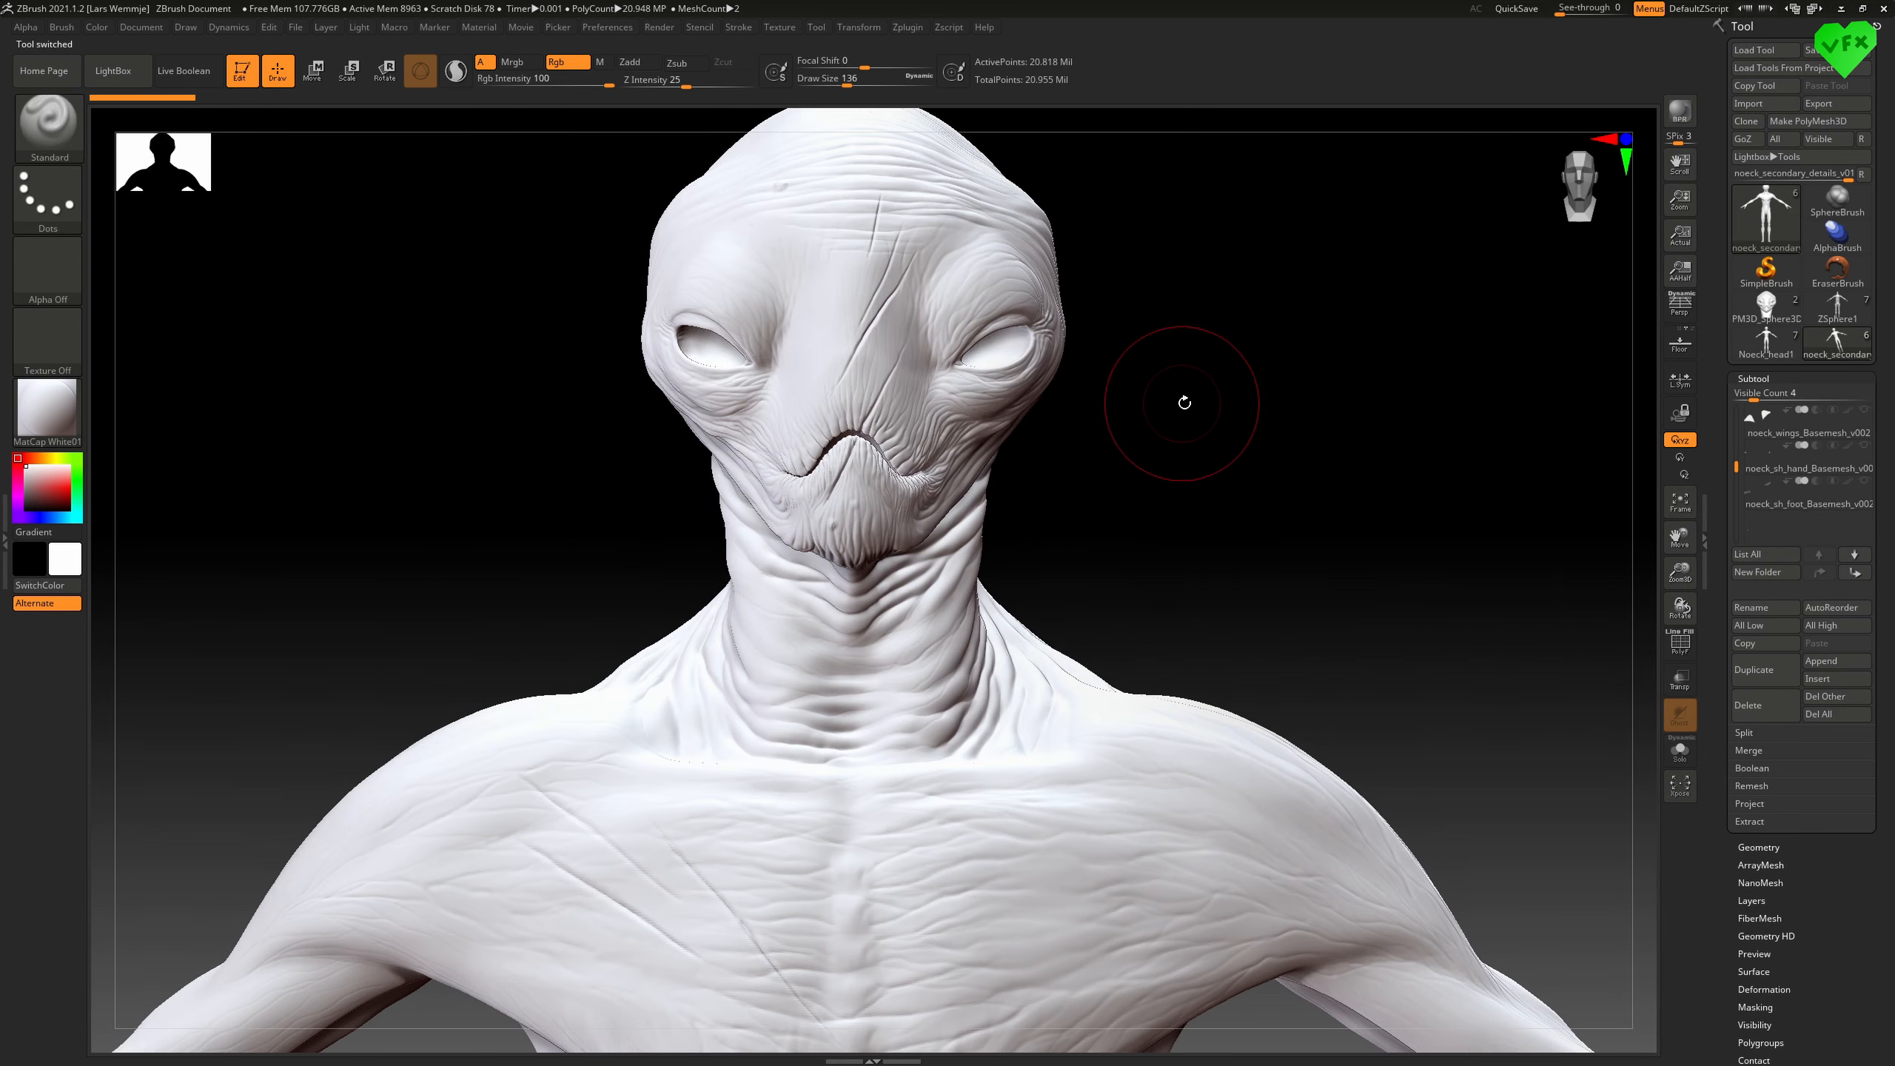
drag(1185, 402, 1338, 393)
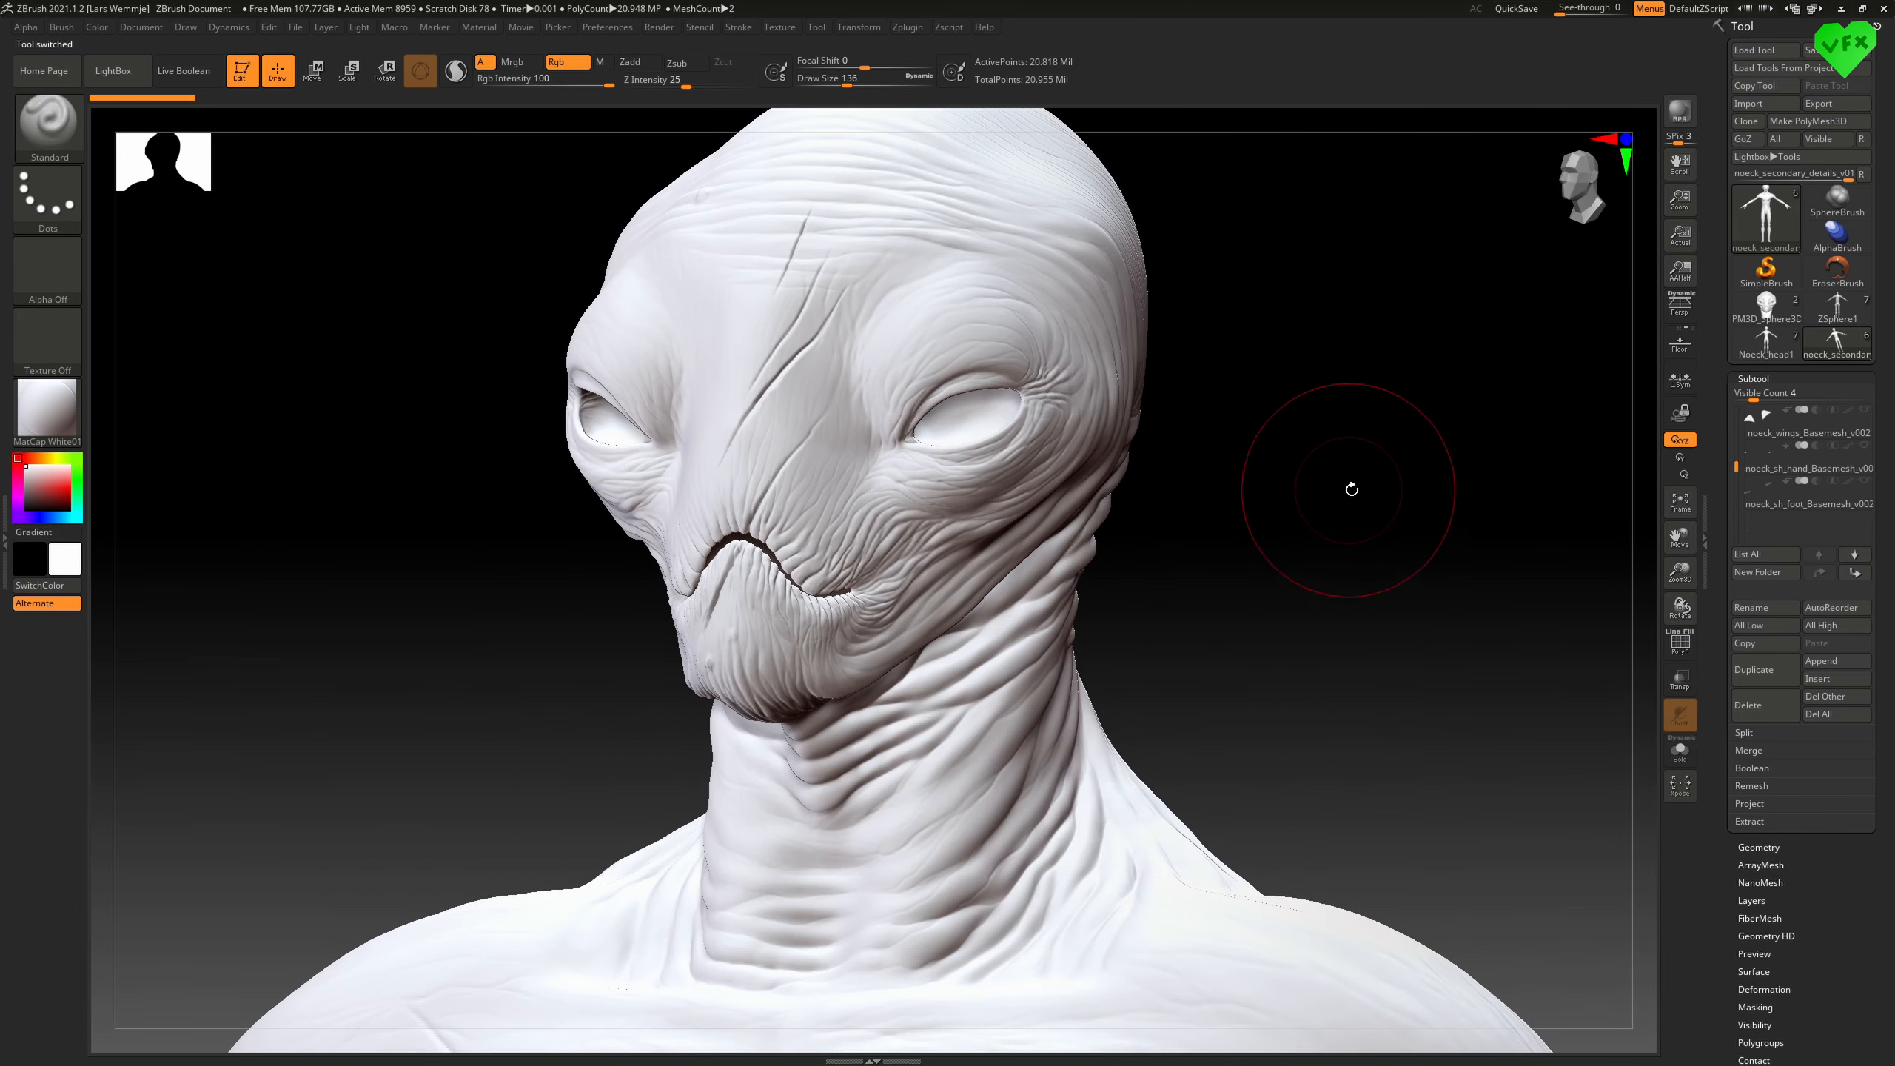
drag(1351, 490, 1465, 520)
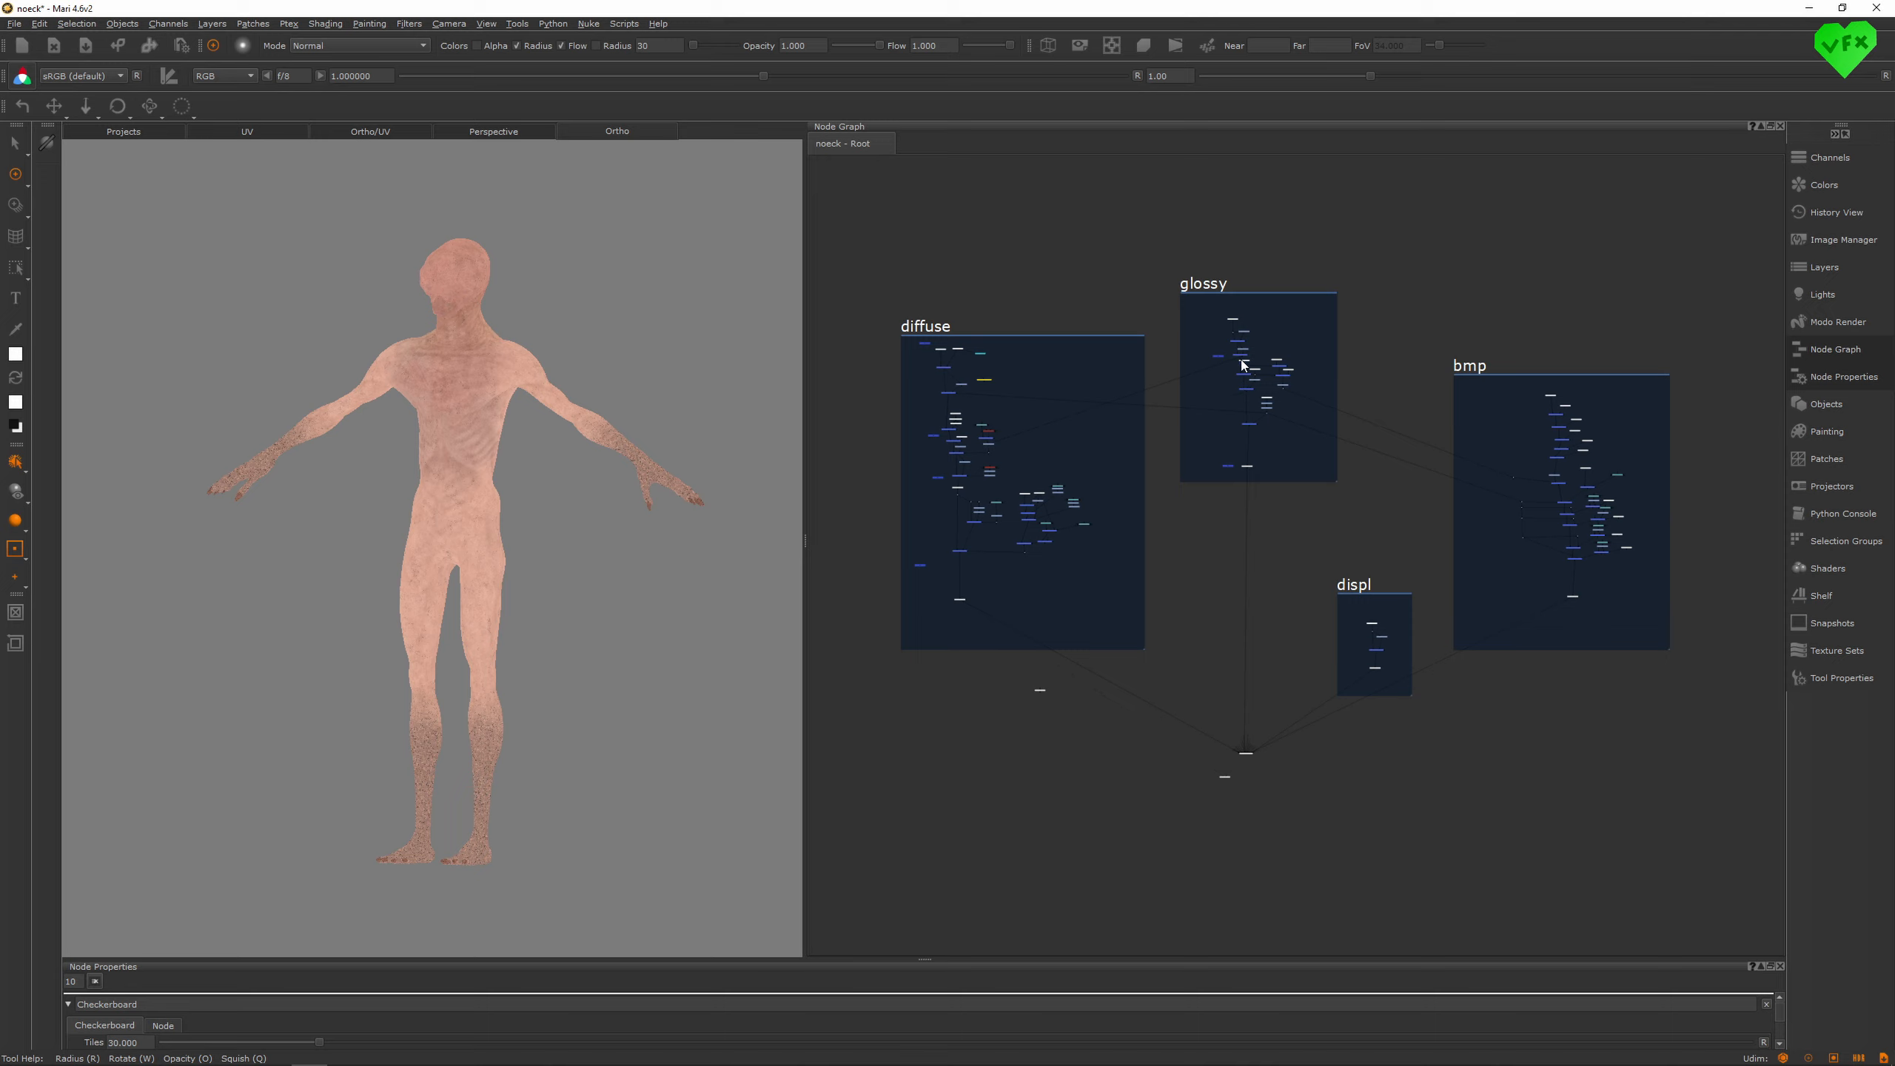
mouse_move(1161, 430)
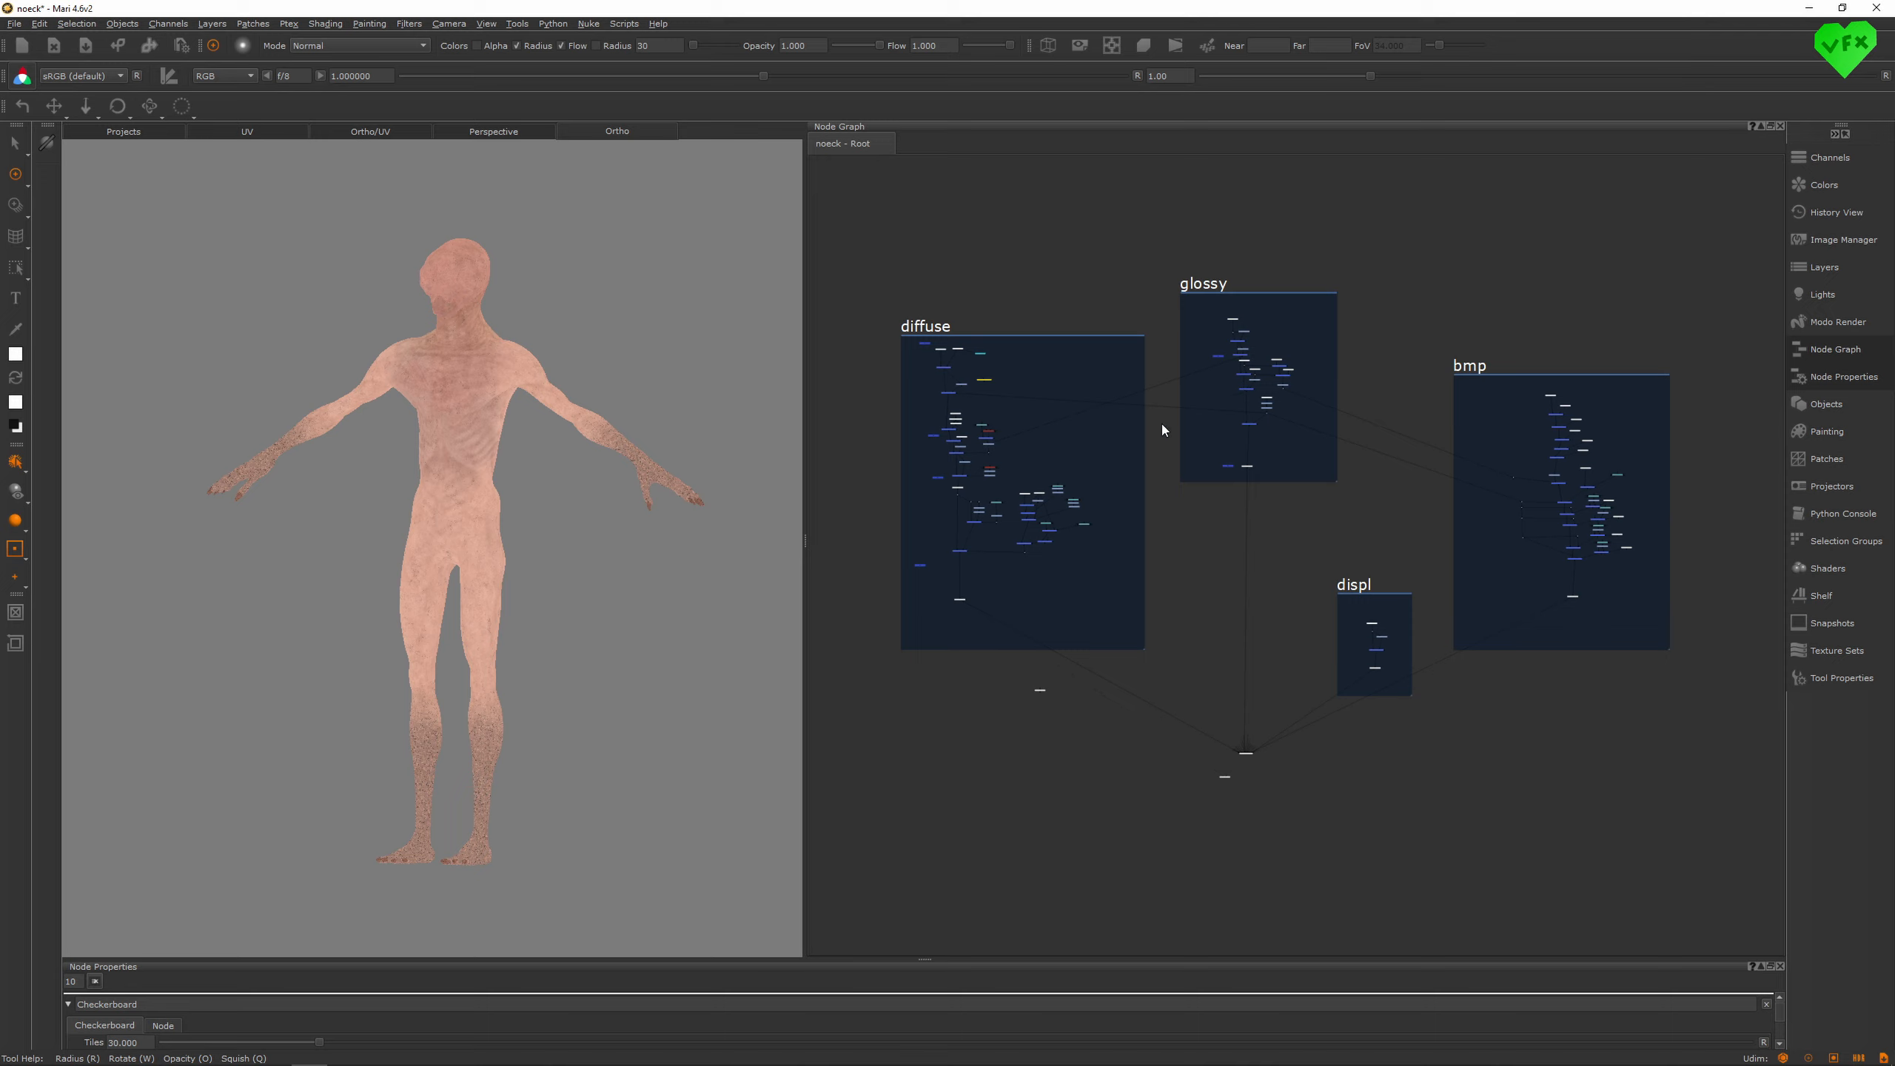
mouse_move(1127, 405)
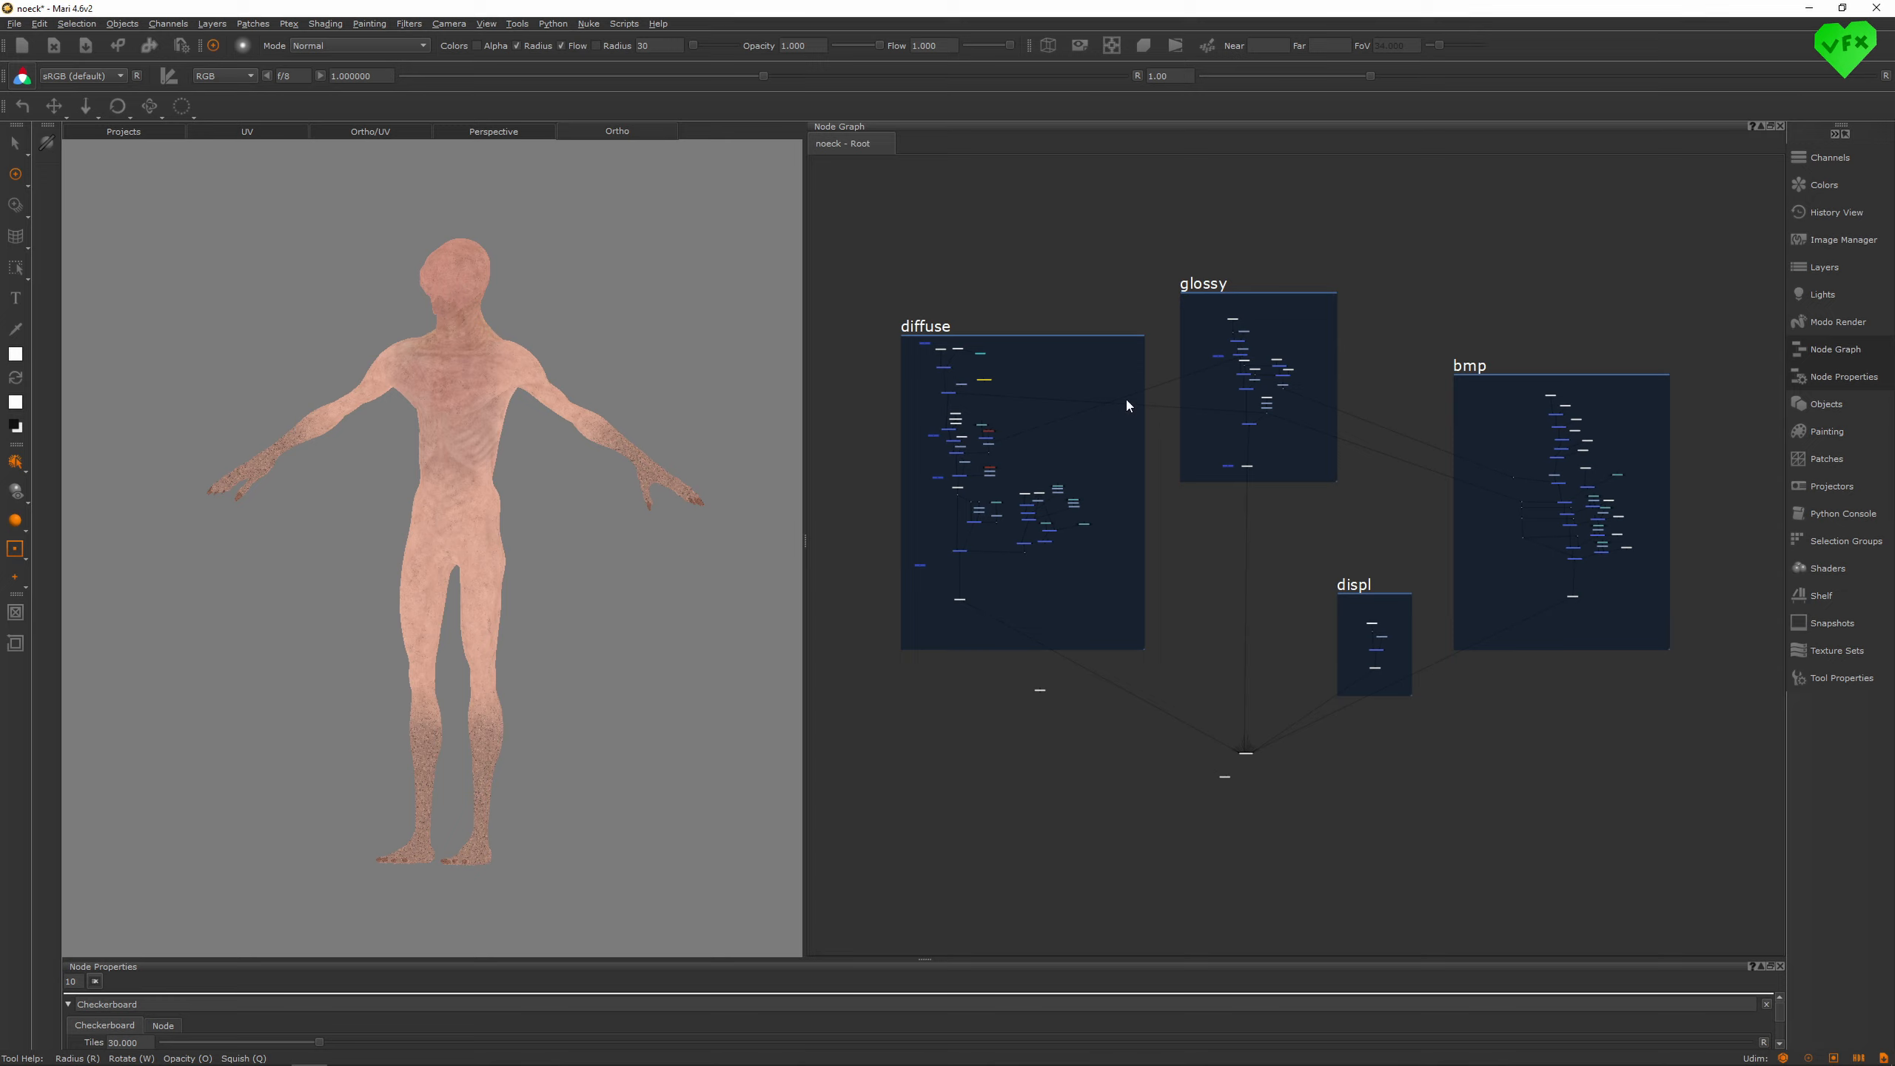
mouse_move(1167, 353)
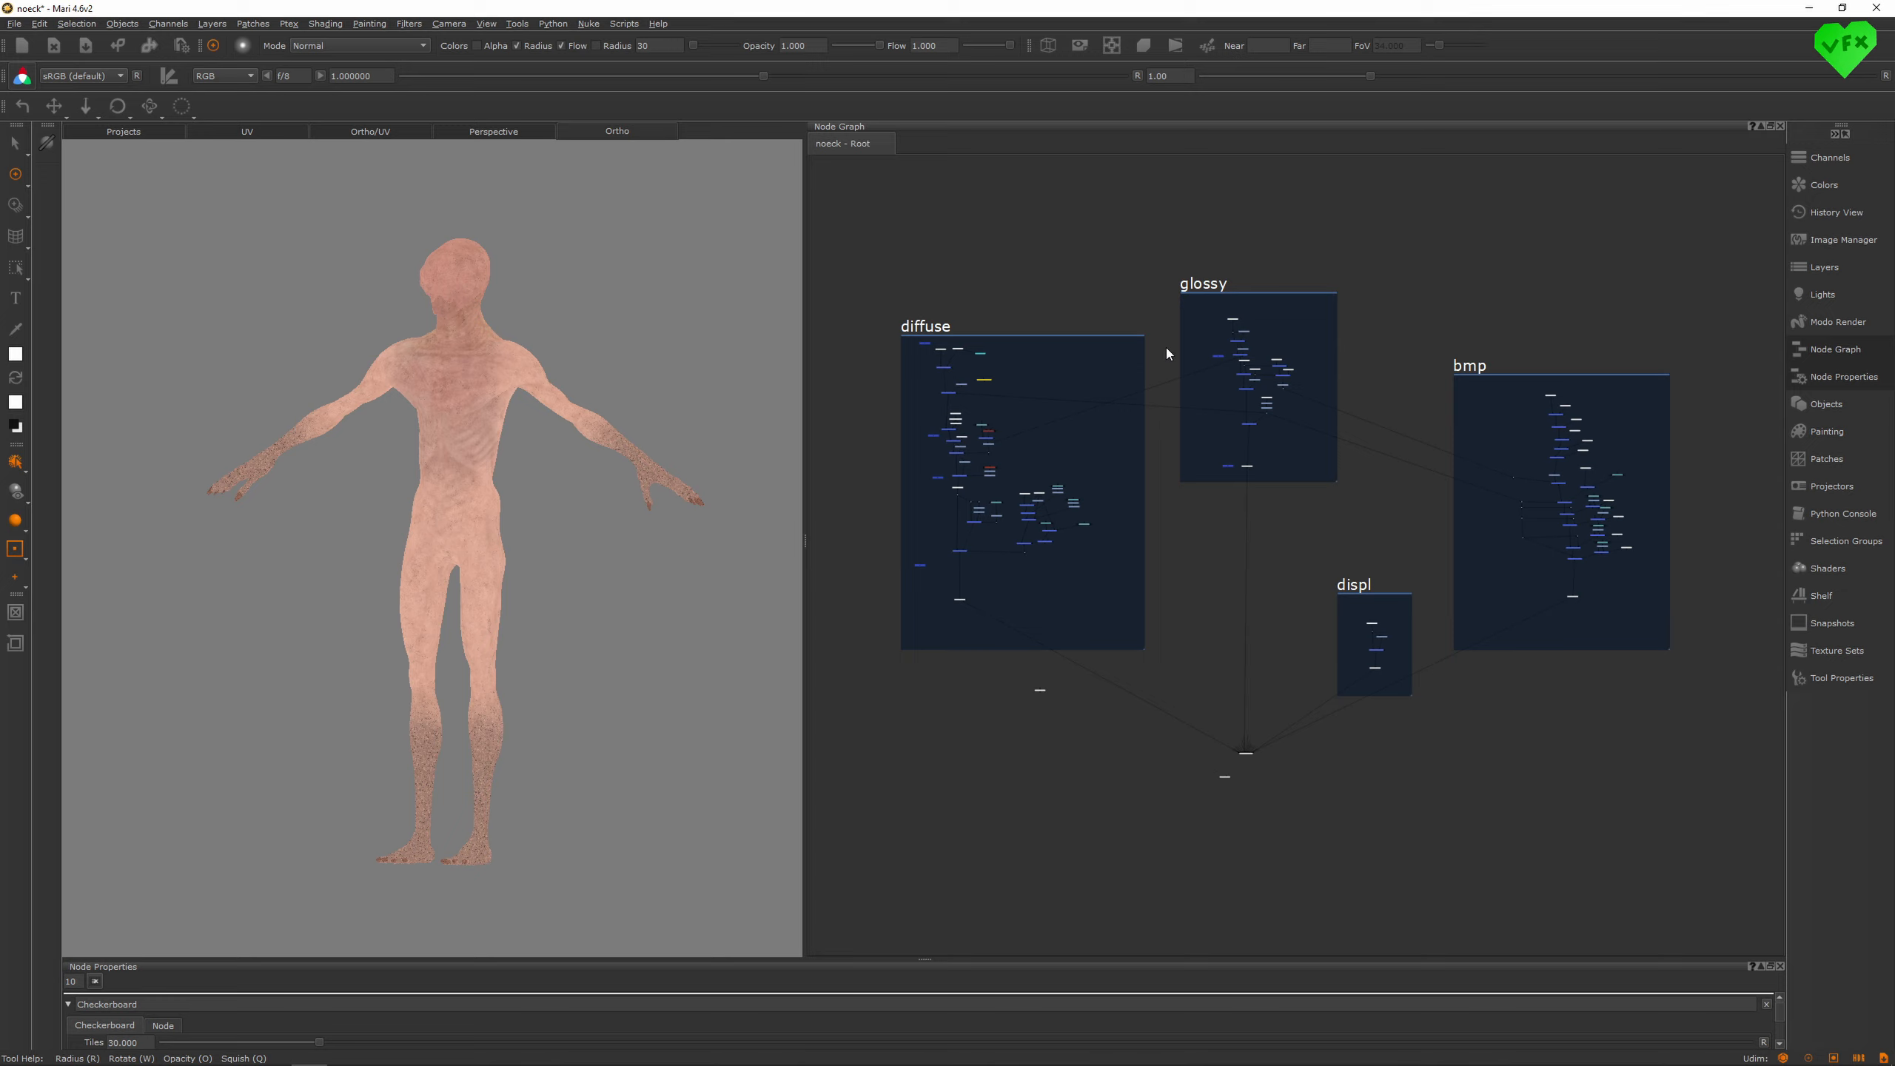
mouse_move(1068, 659)
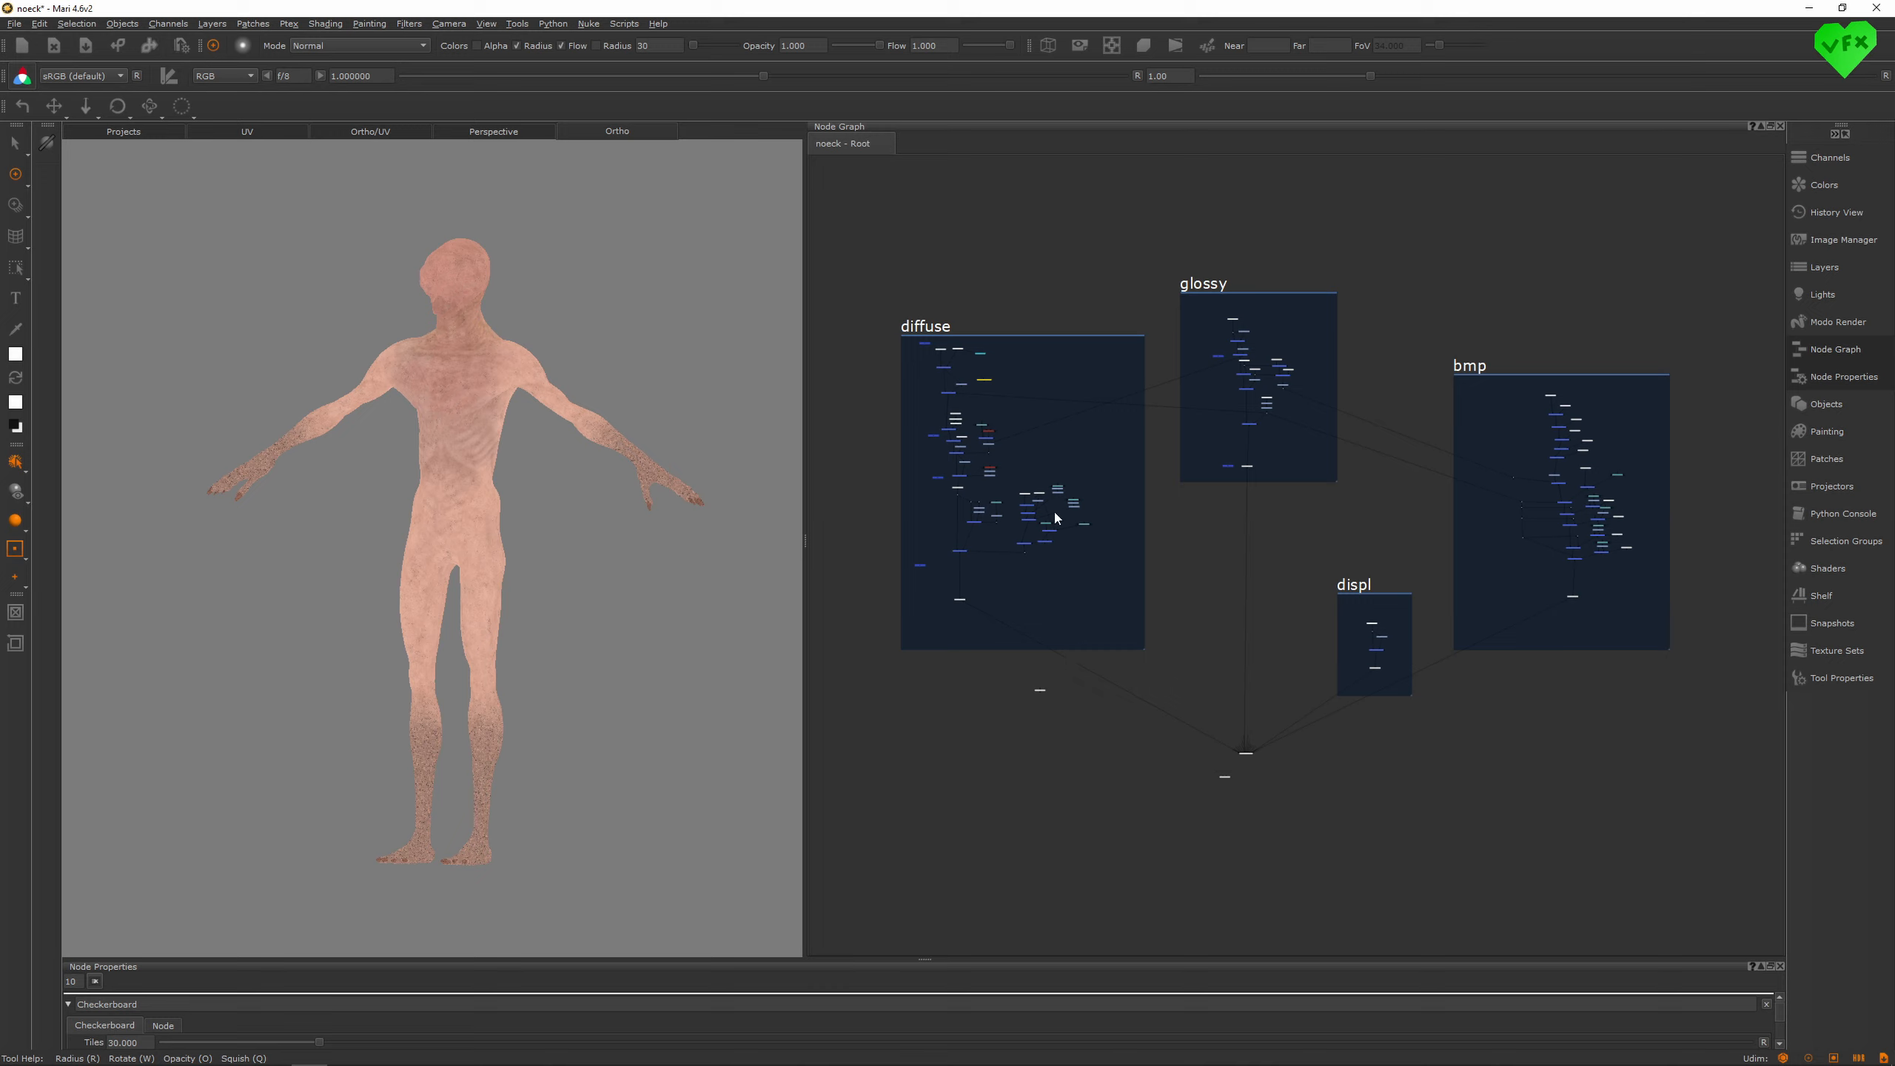
mouse_move(1205, 561)
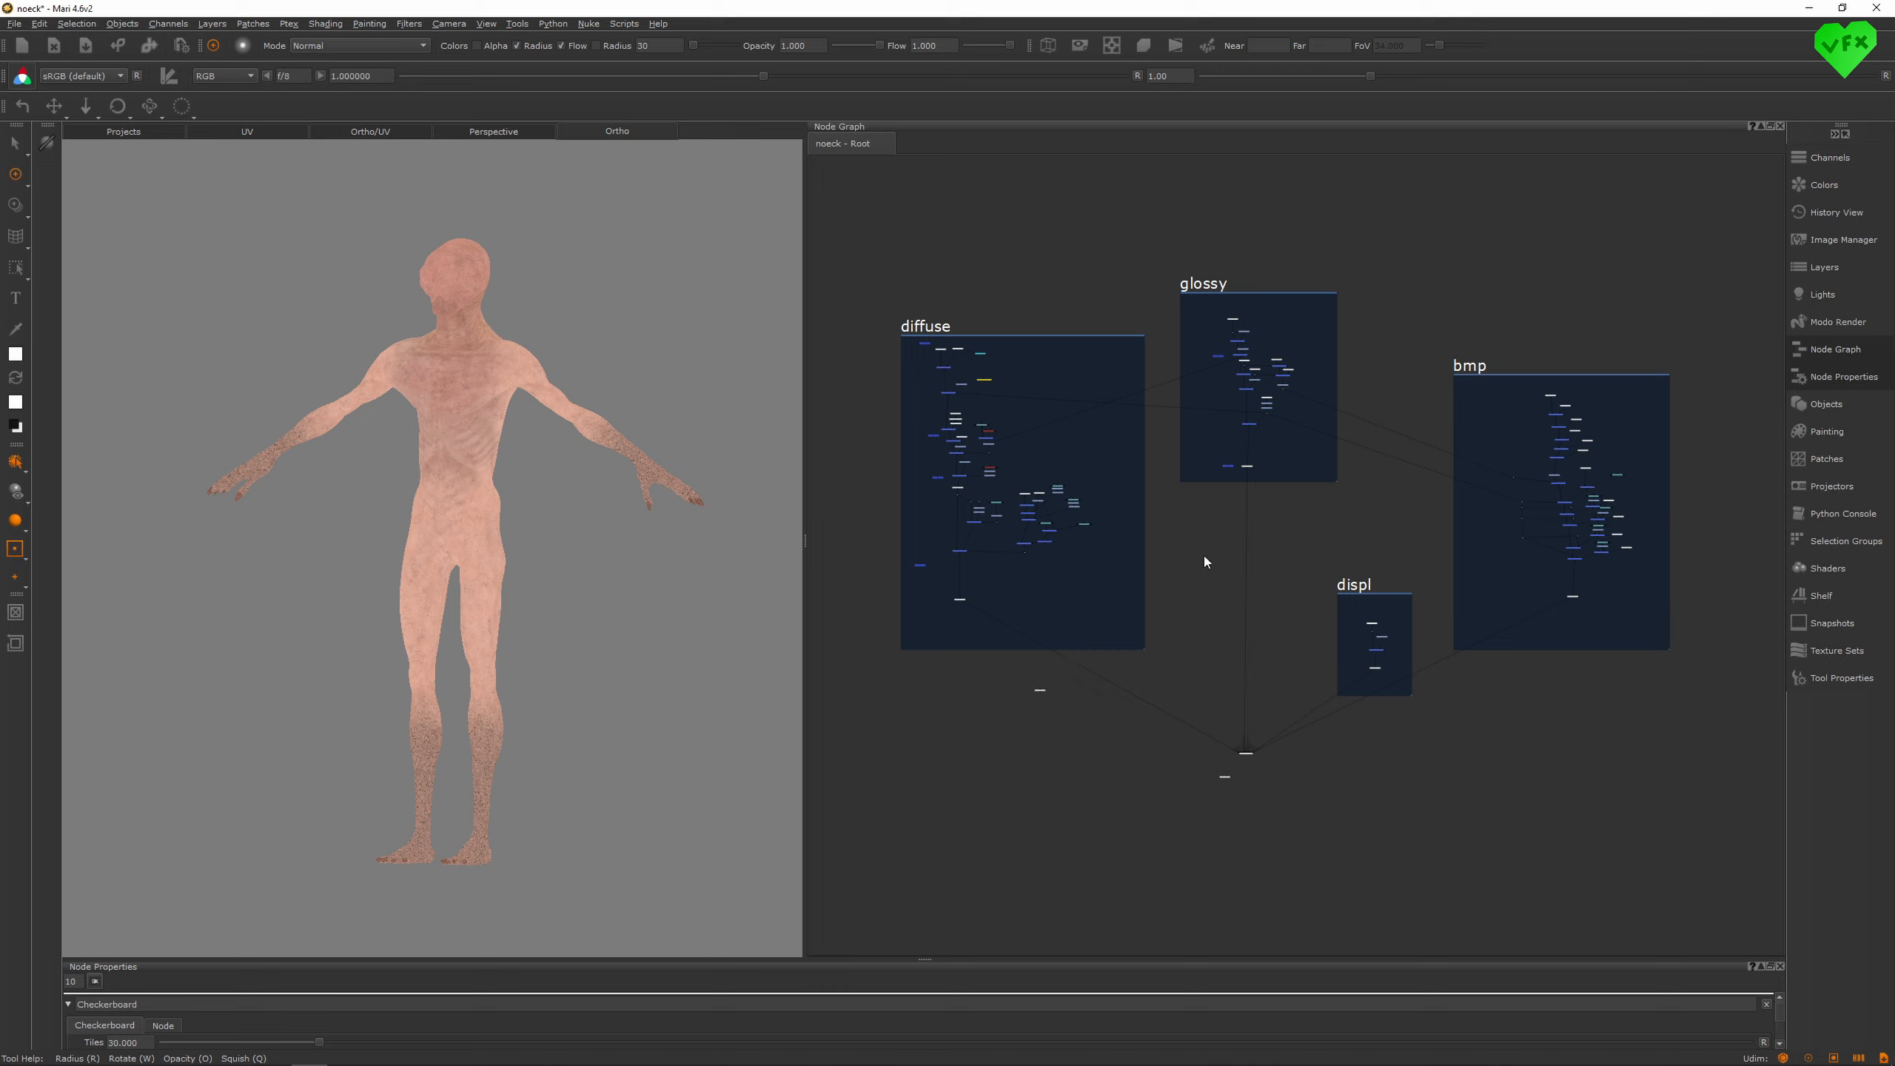
mouse_move(783, 525)
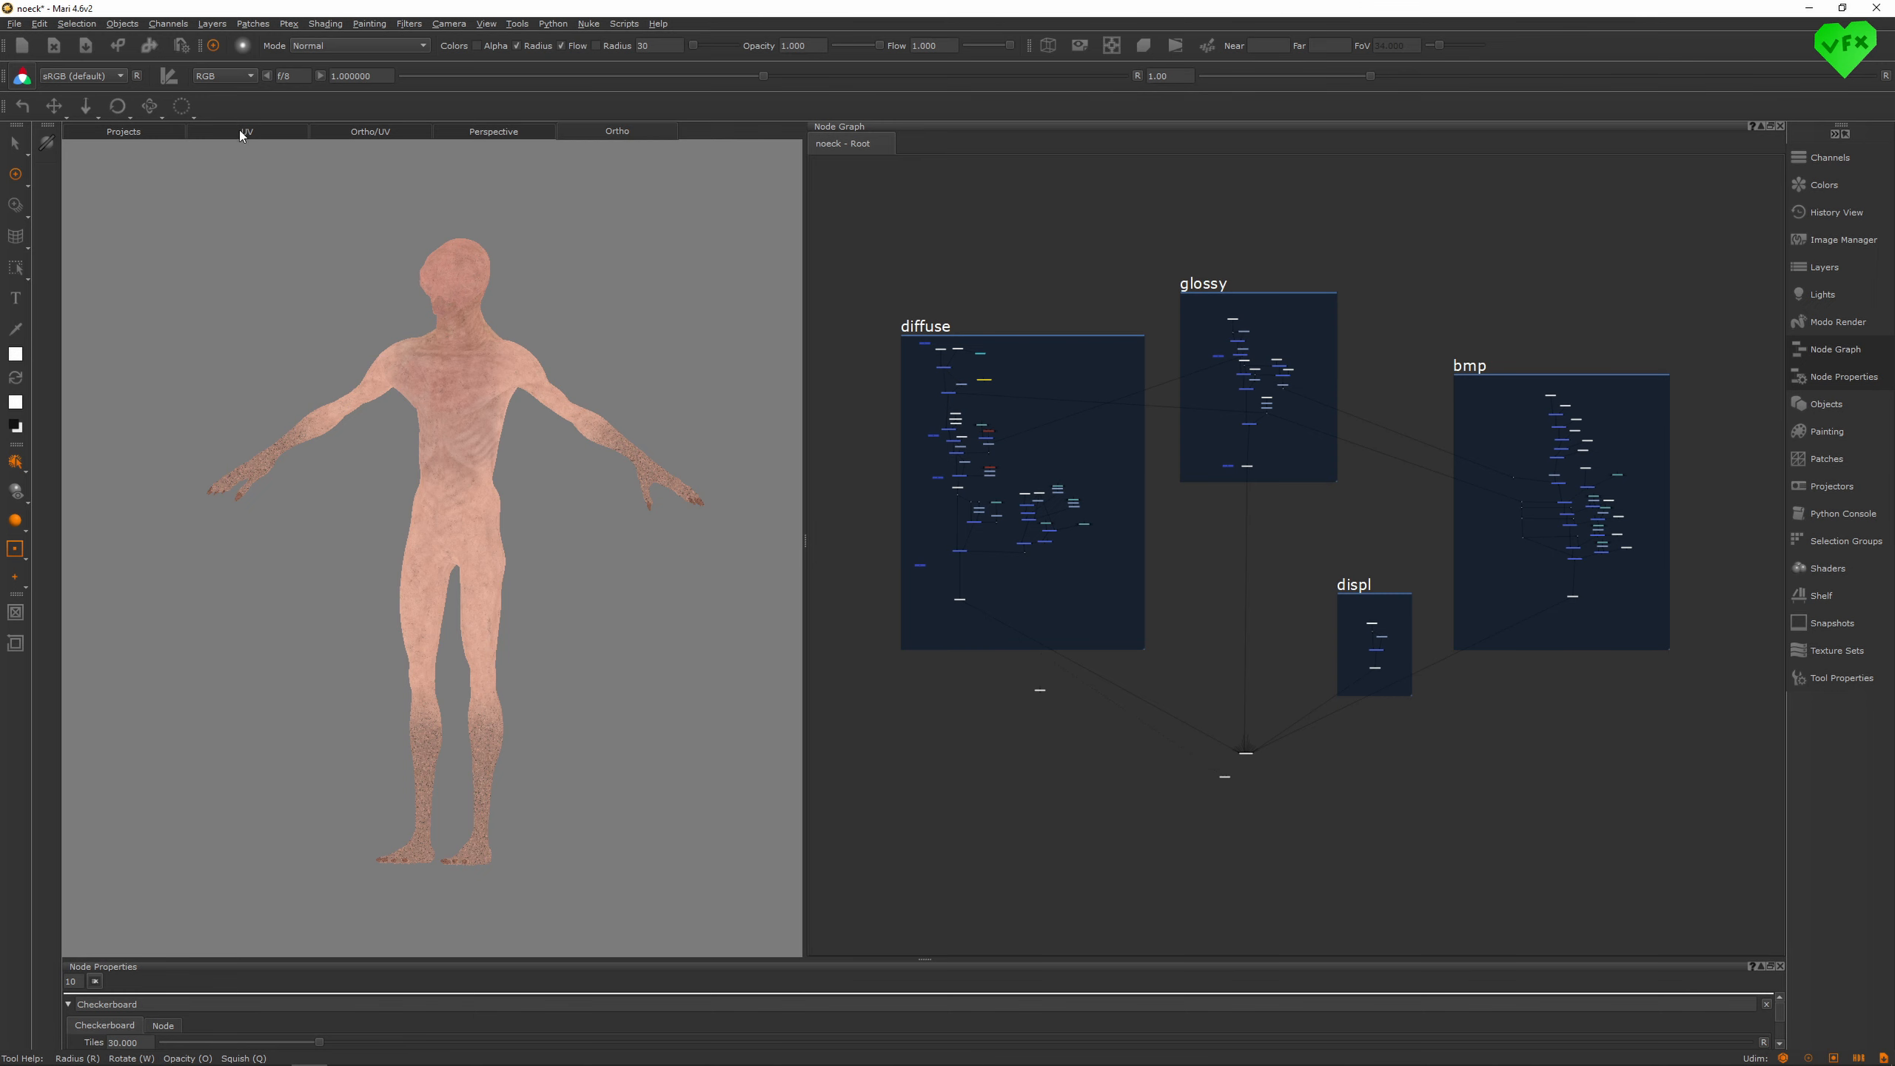
- View UDIMs 1001–1003 in the UV tab, then show the checkerboard on the body
click(245, 131)
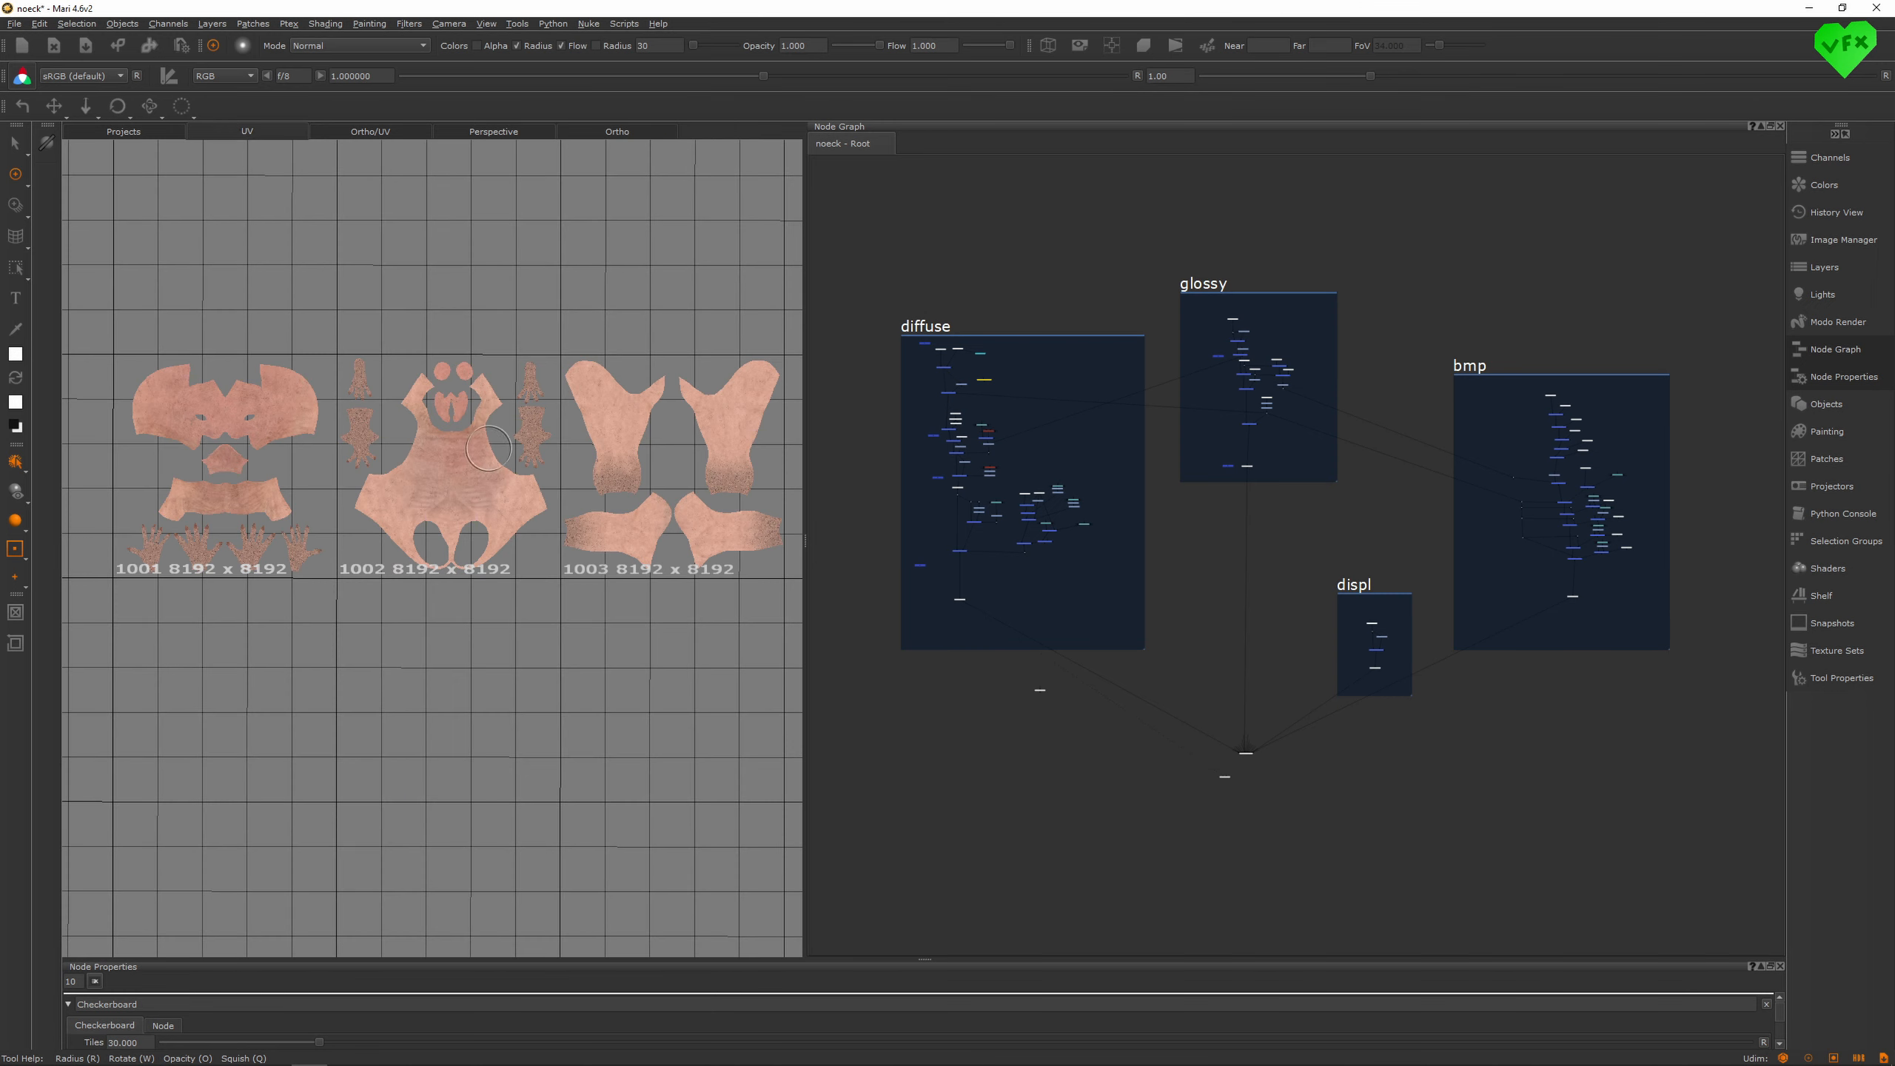
mouse_move(371, 163)
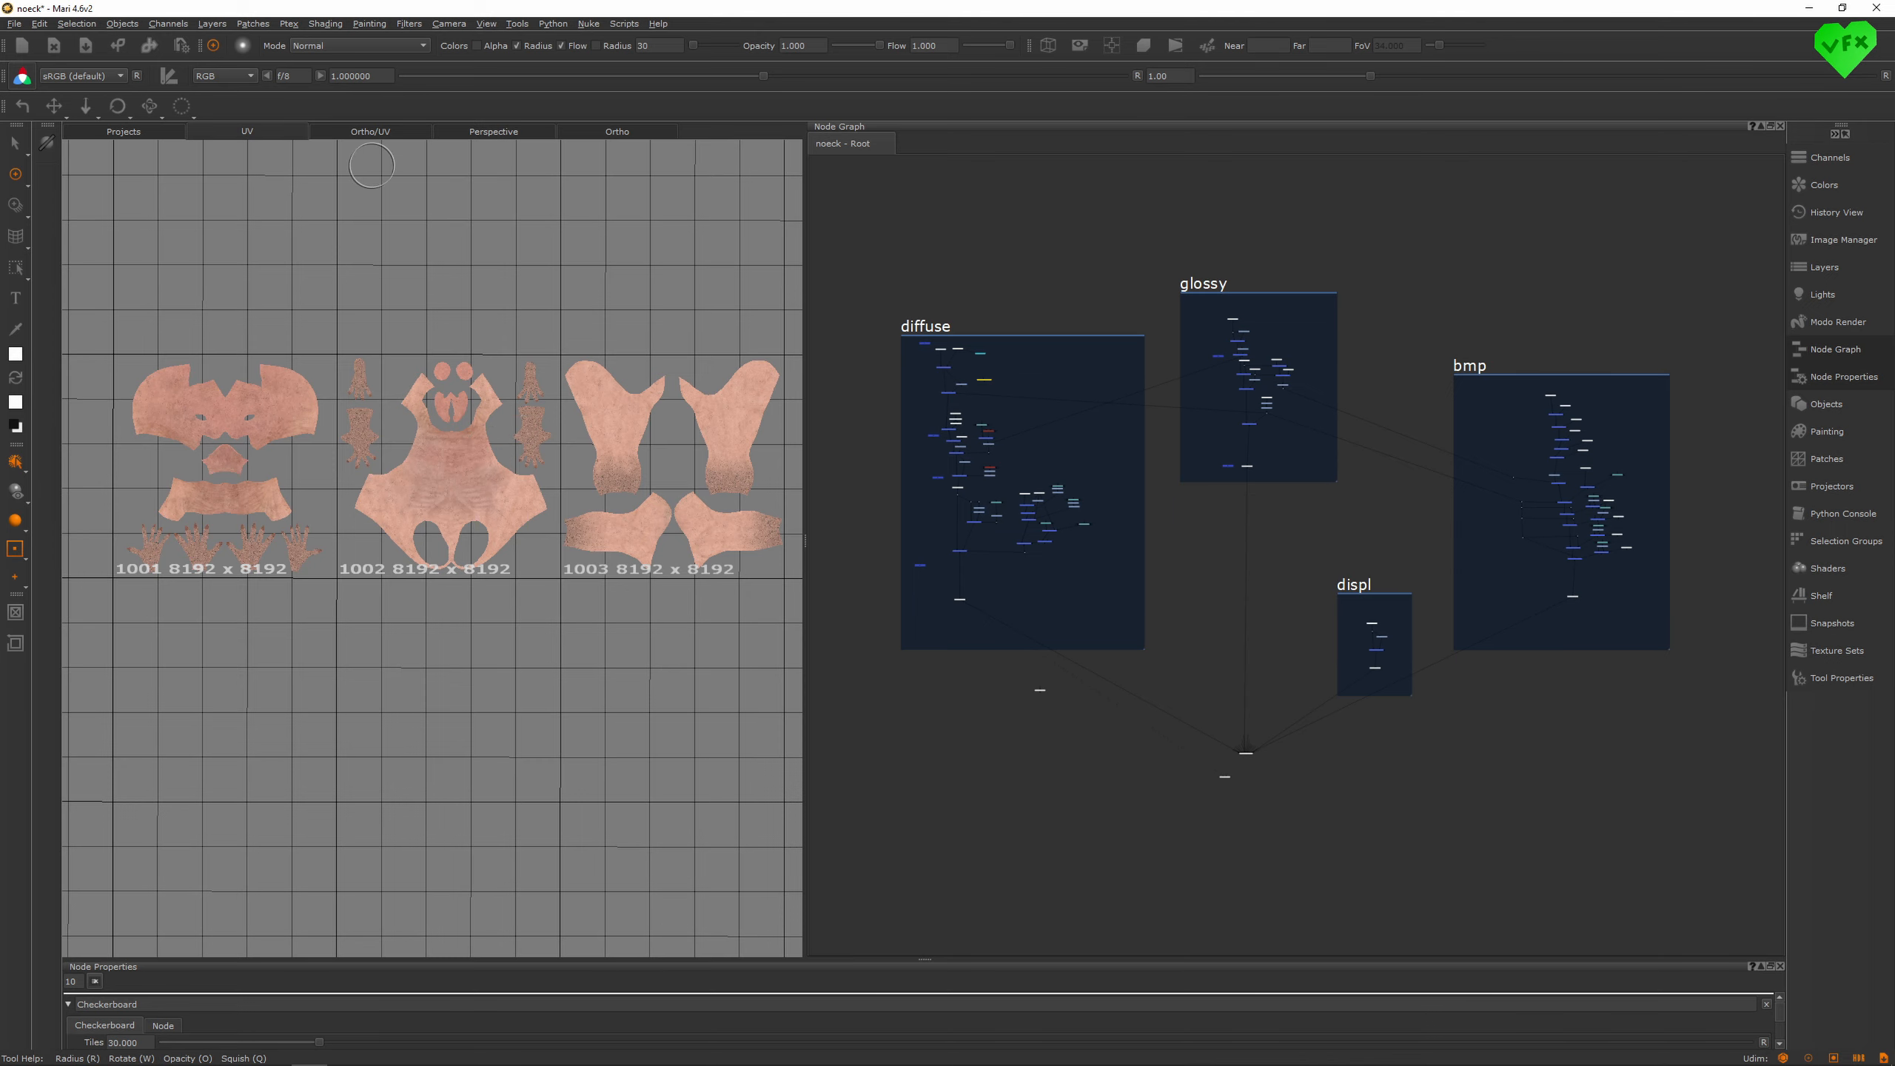
mouse_move(1047, 672)
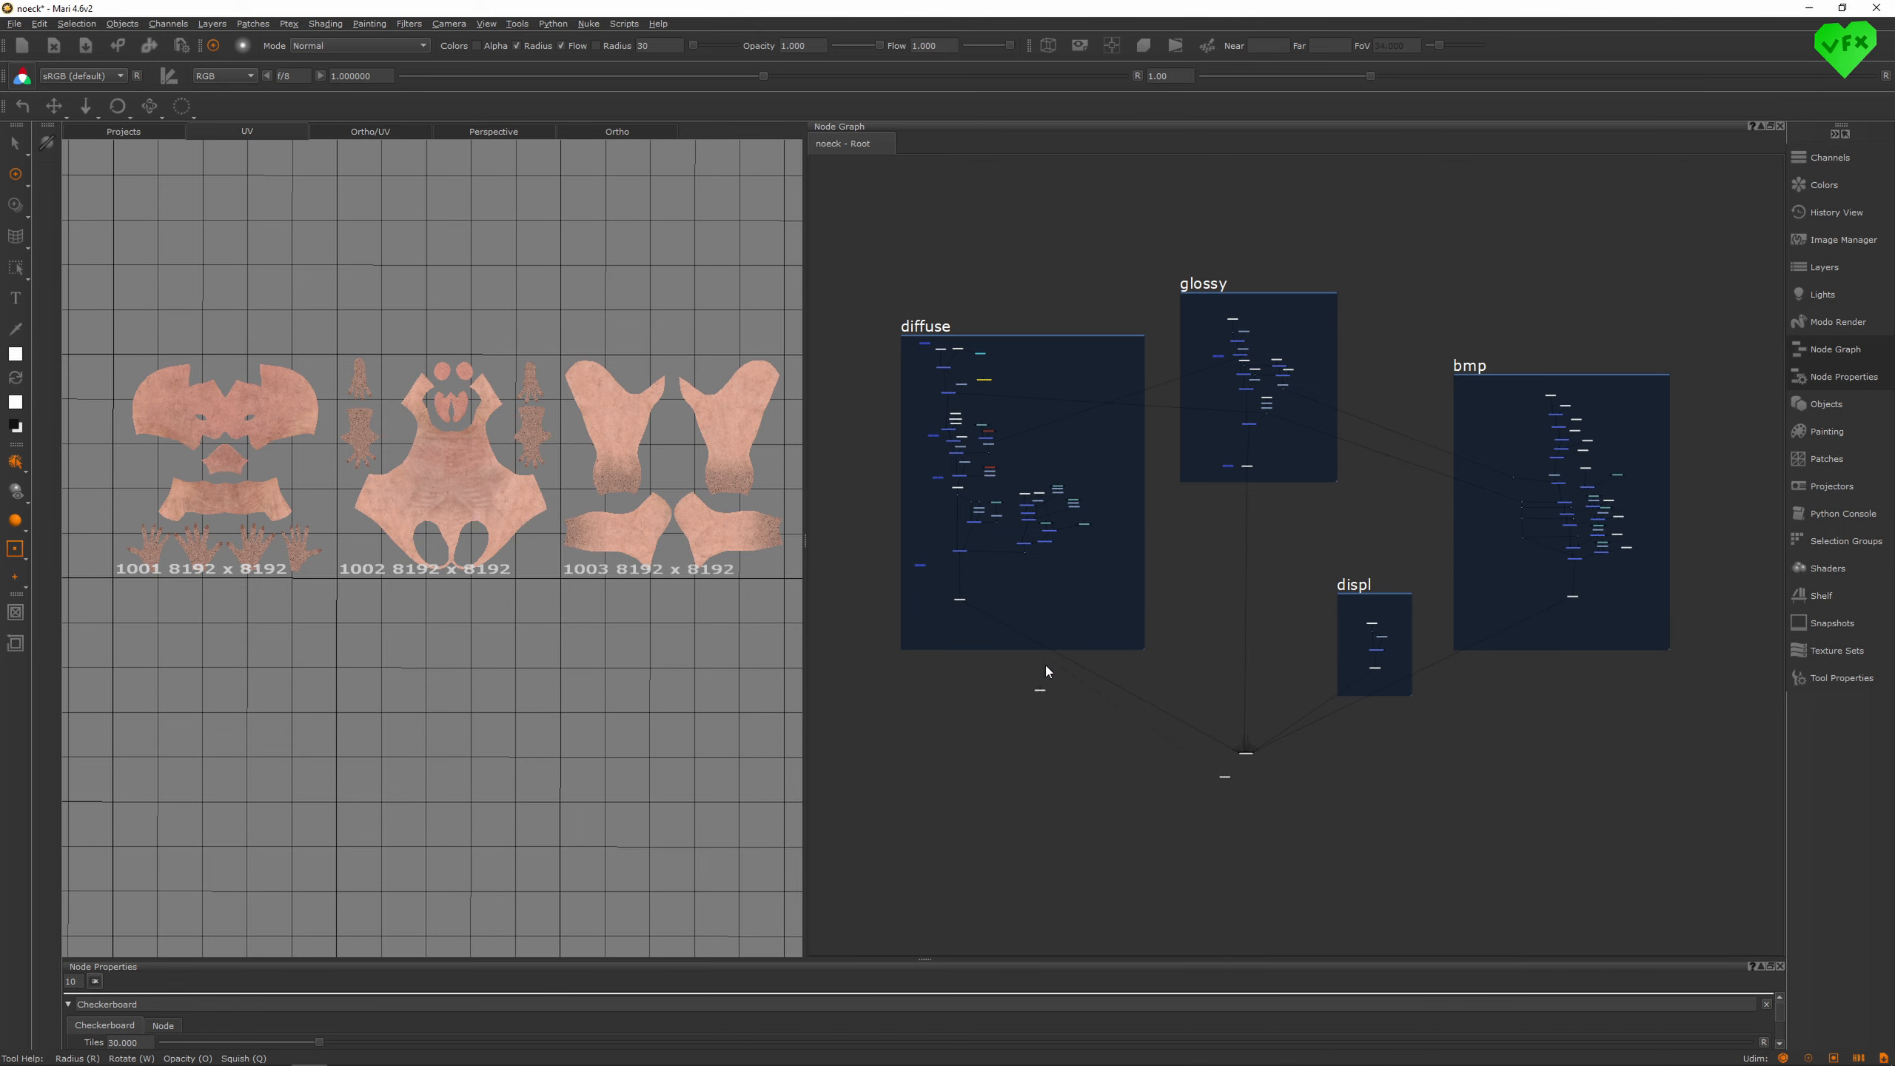
click(616, 130)
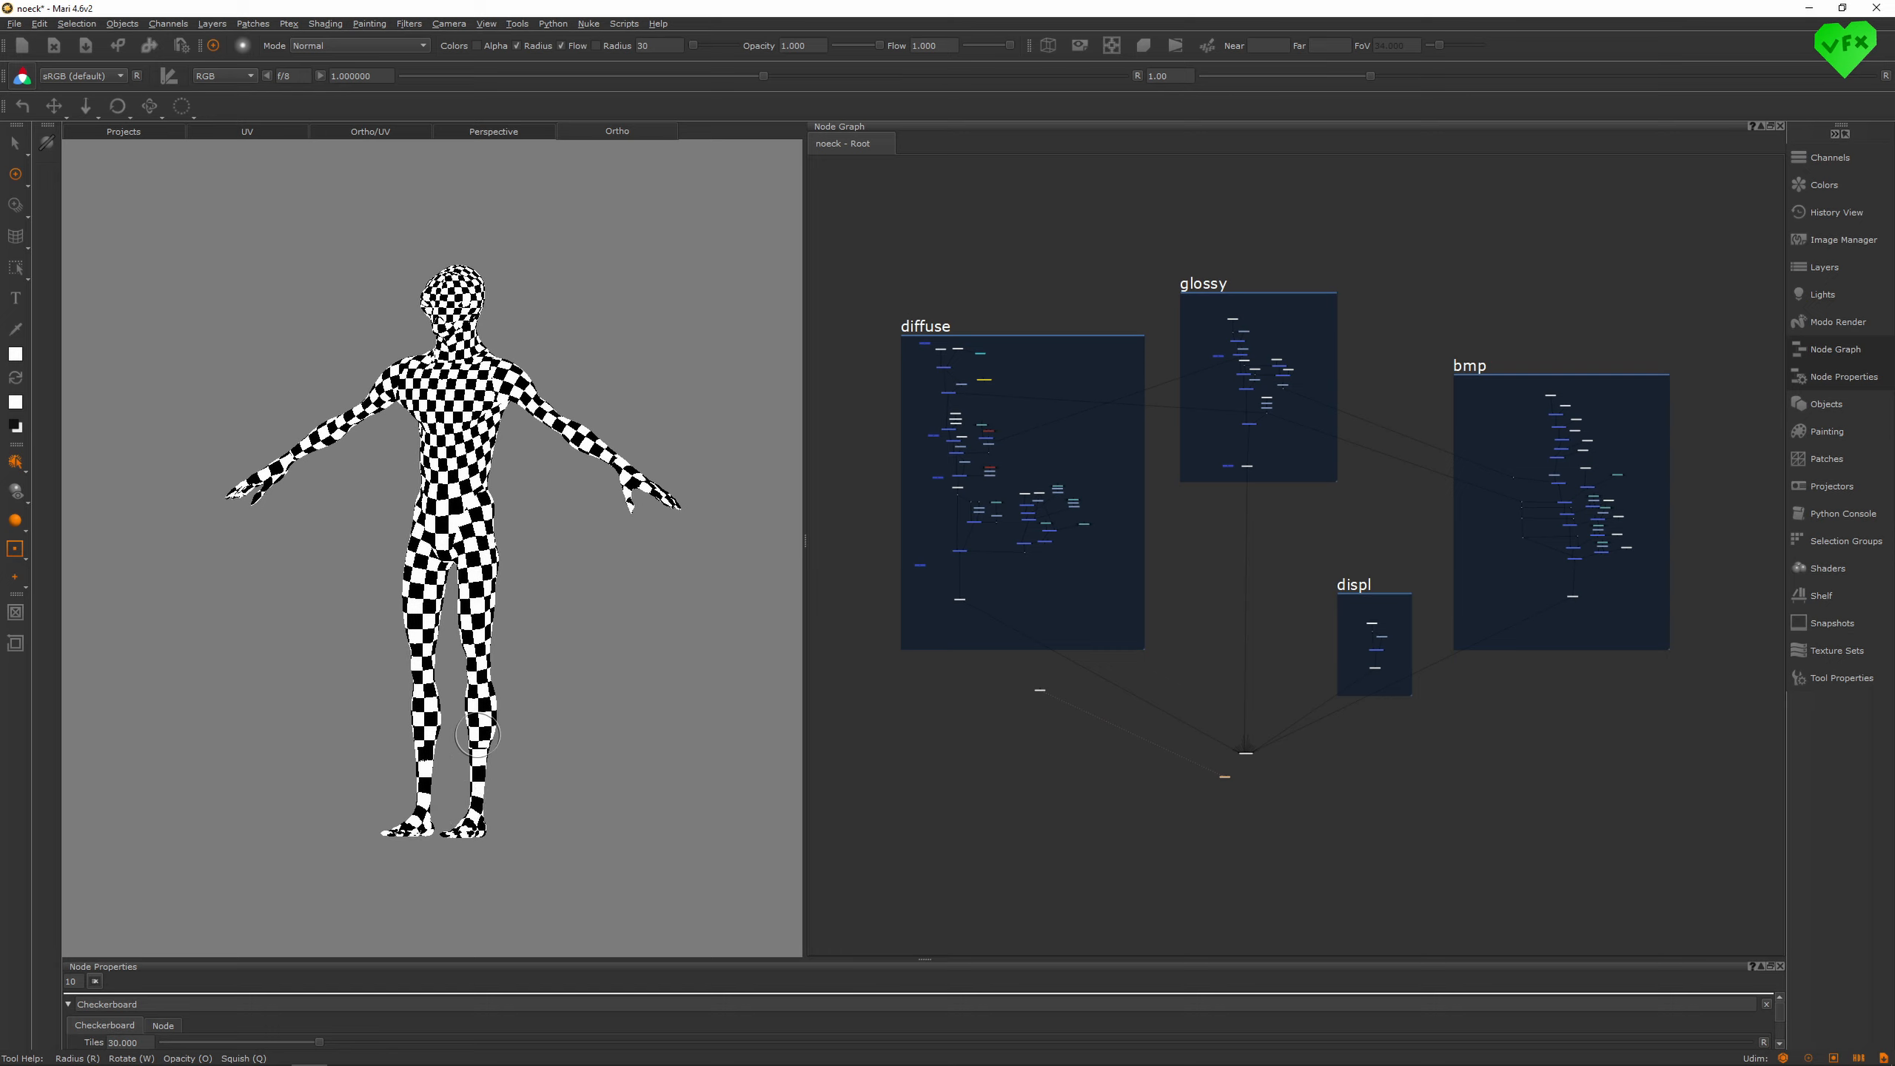
mouse_move(526, 734)
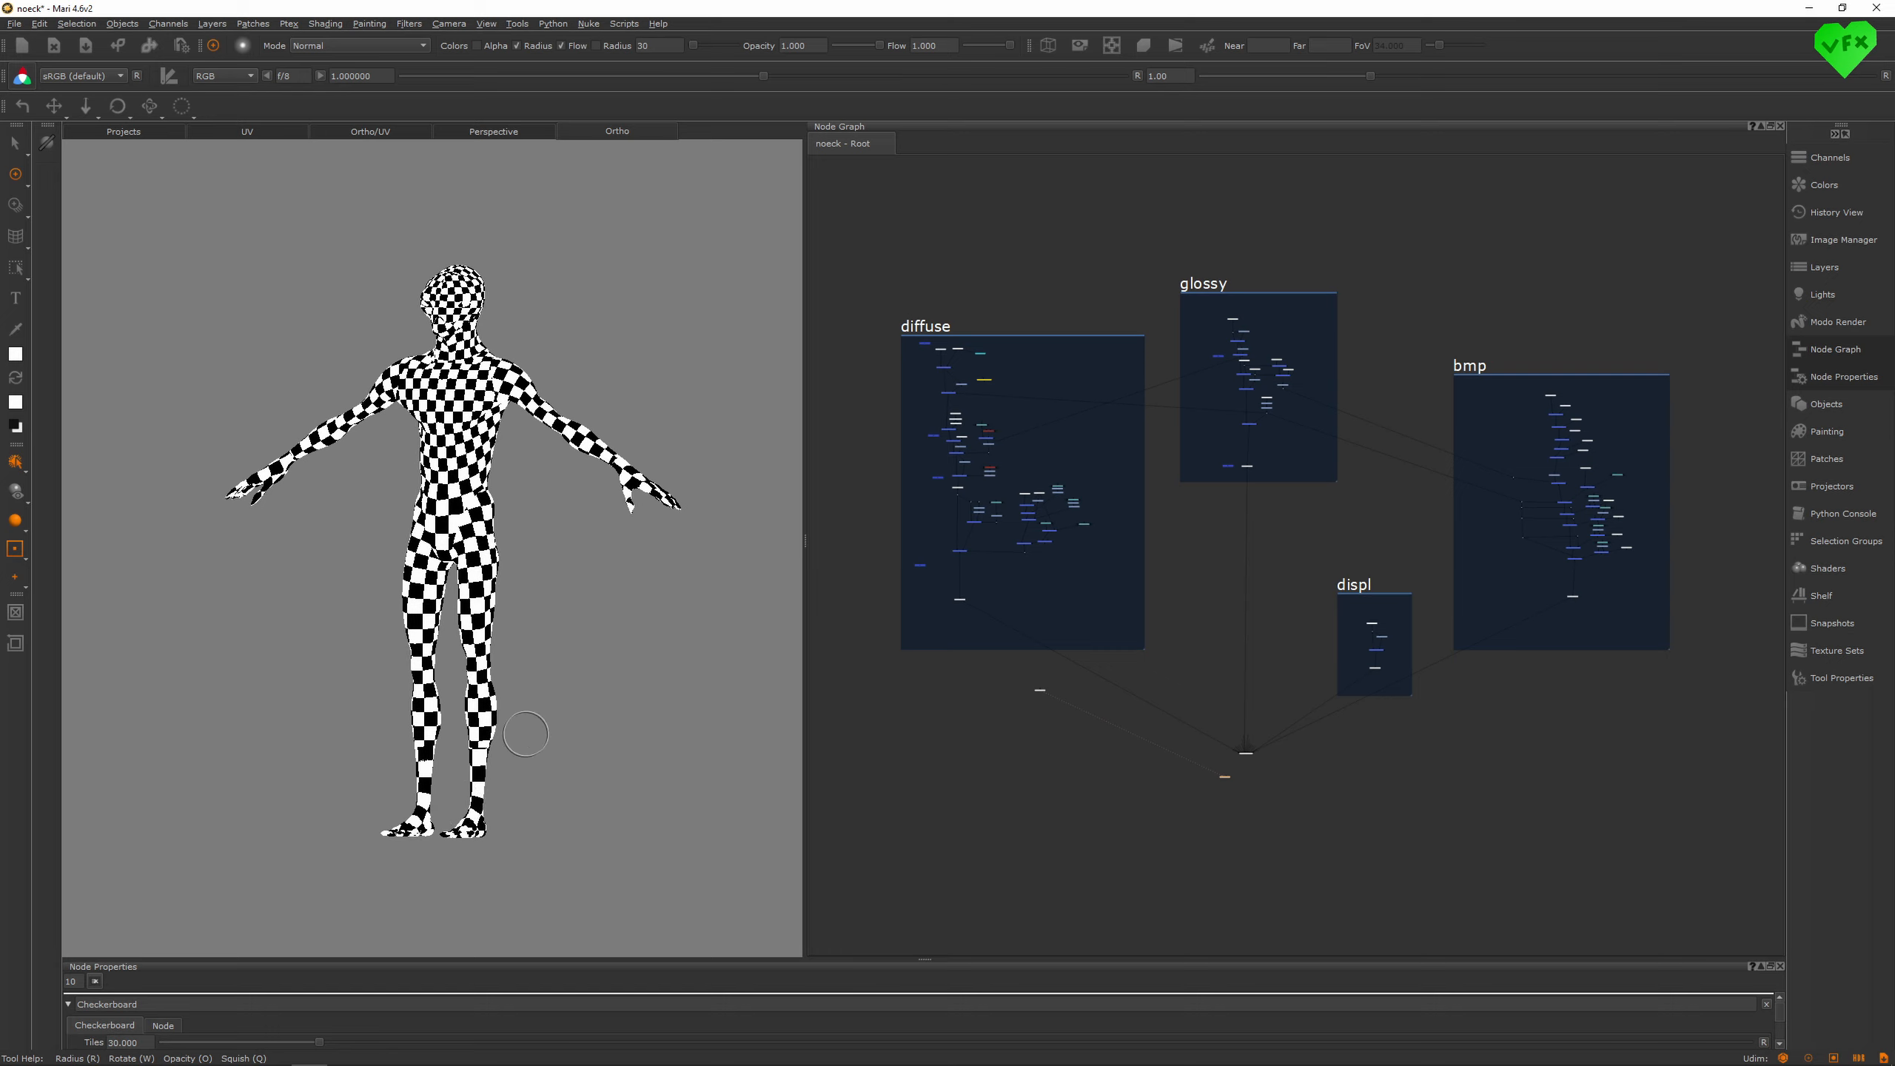
mouse_move(544, 386)
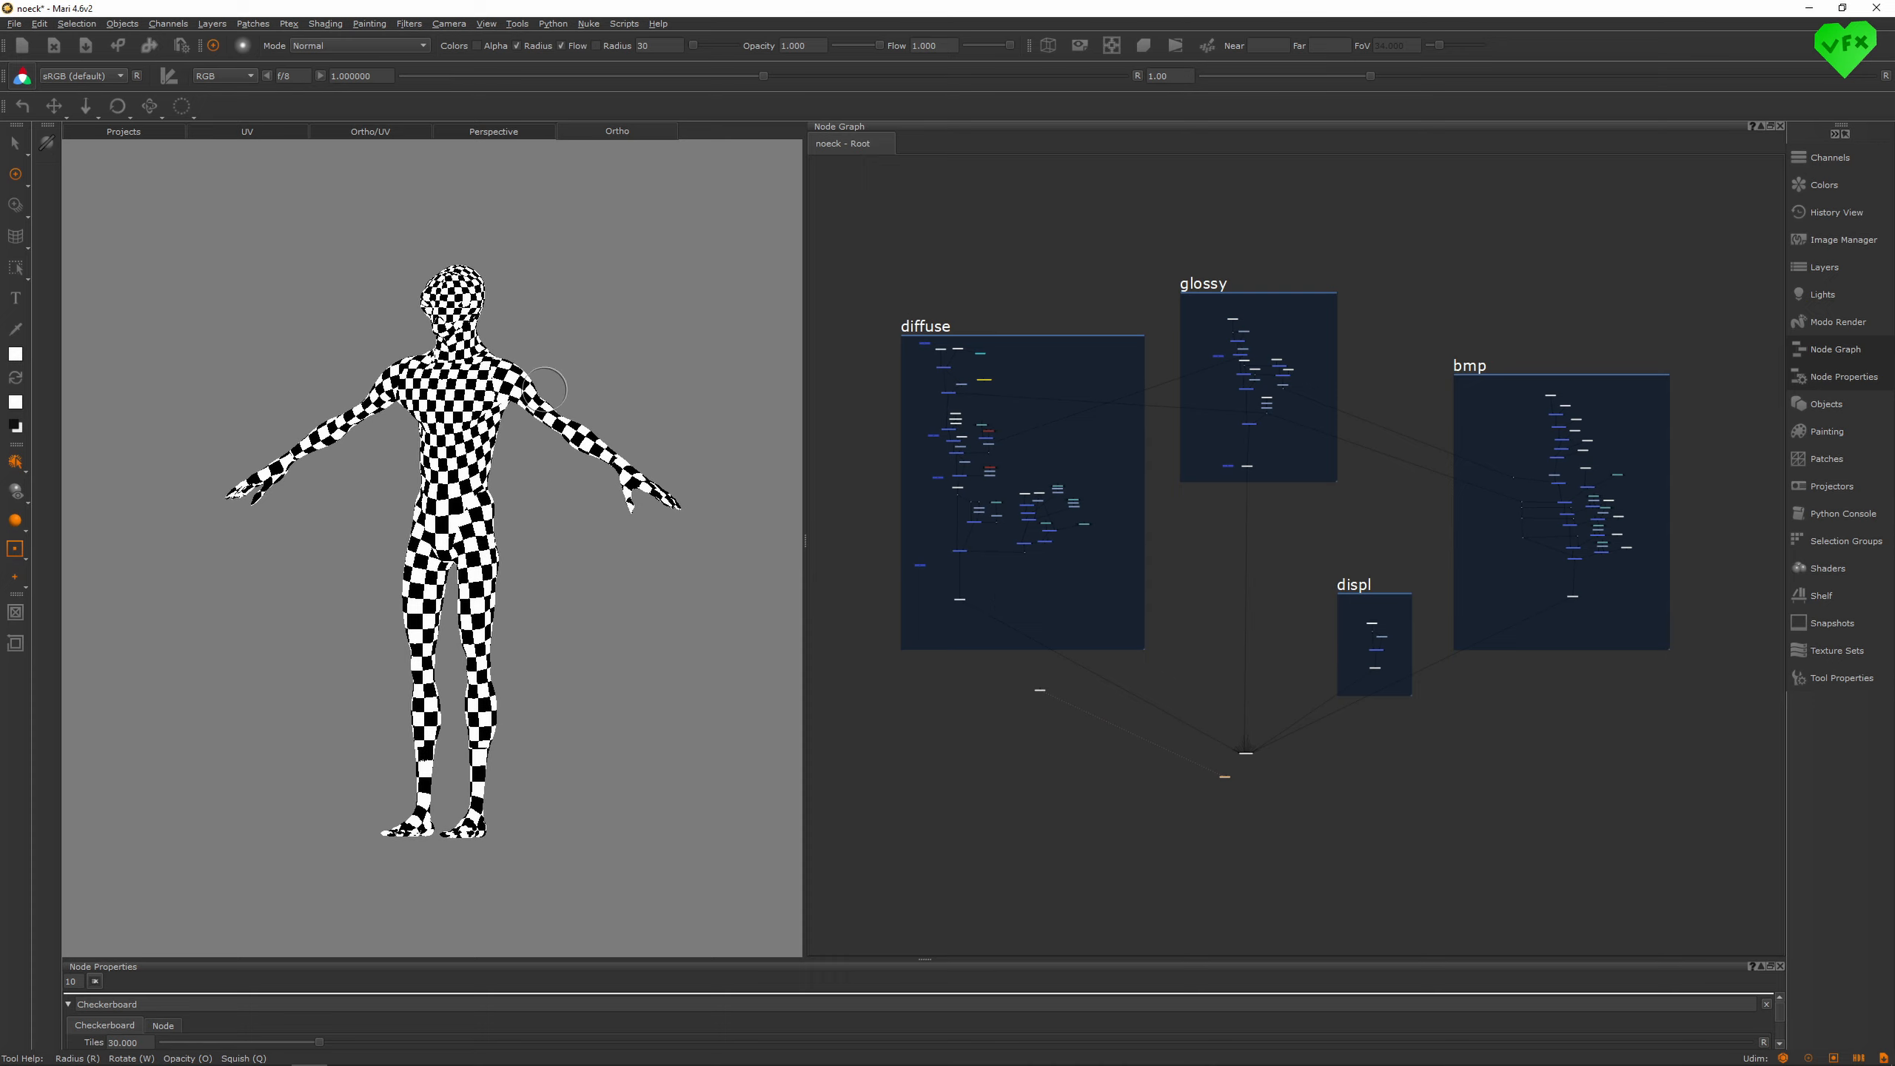
mouse_move(999, 598)
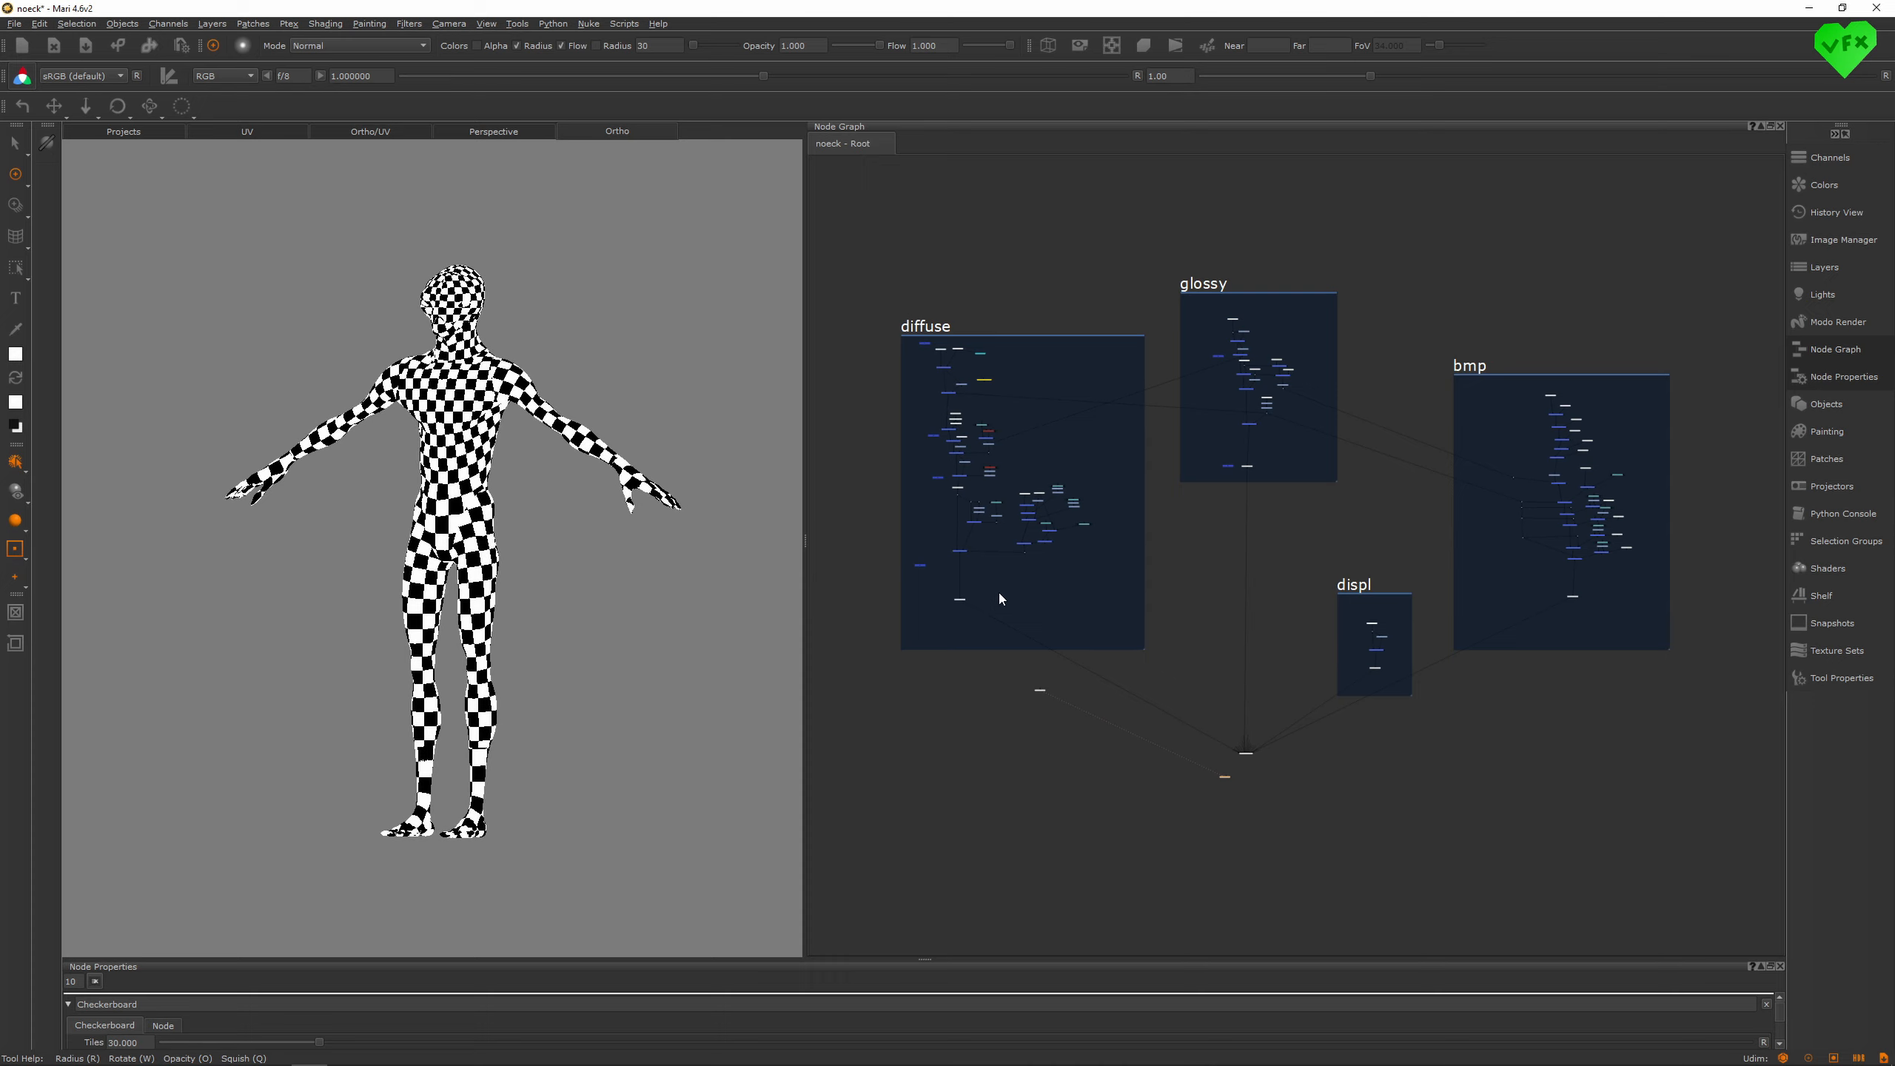
mouse_move(931, 619)
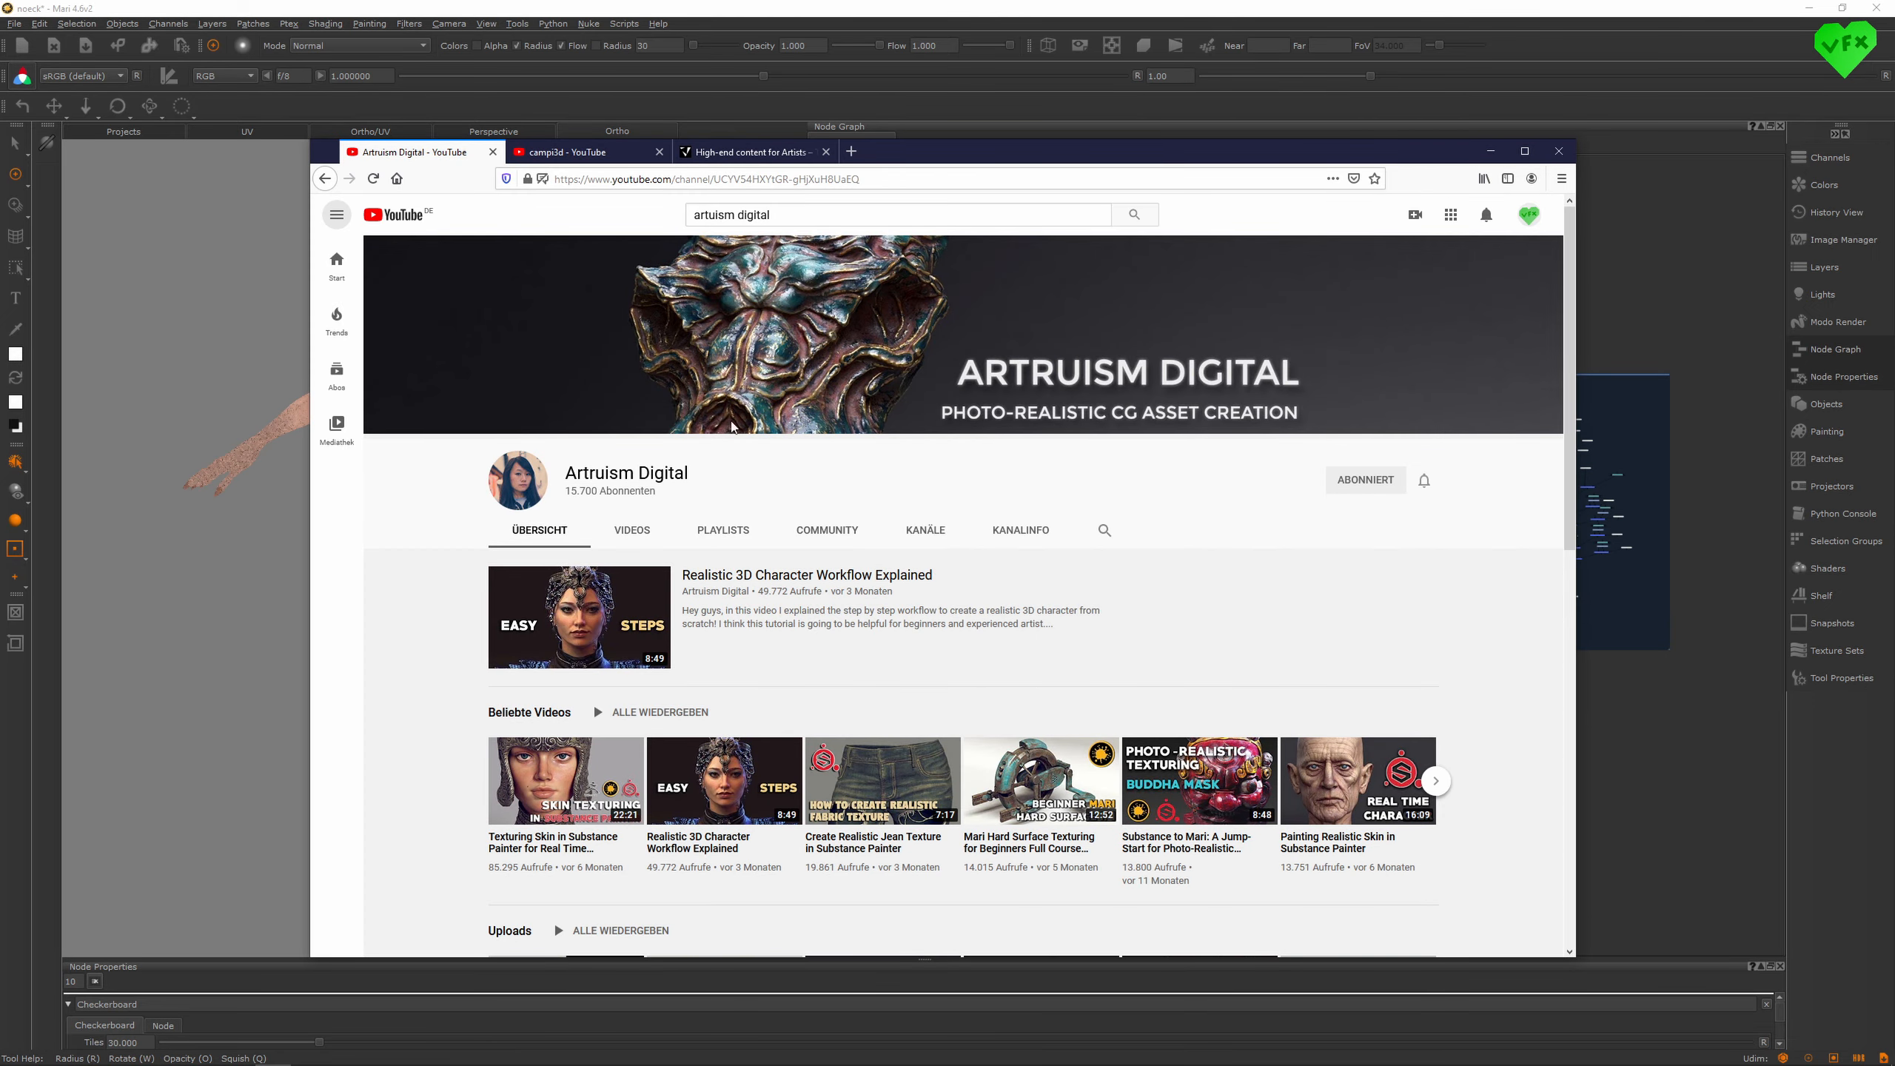
- Browse the campi3d MARI Extension Pack channel, then switch to the texturing.xyz tab
click(581, 151)
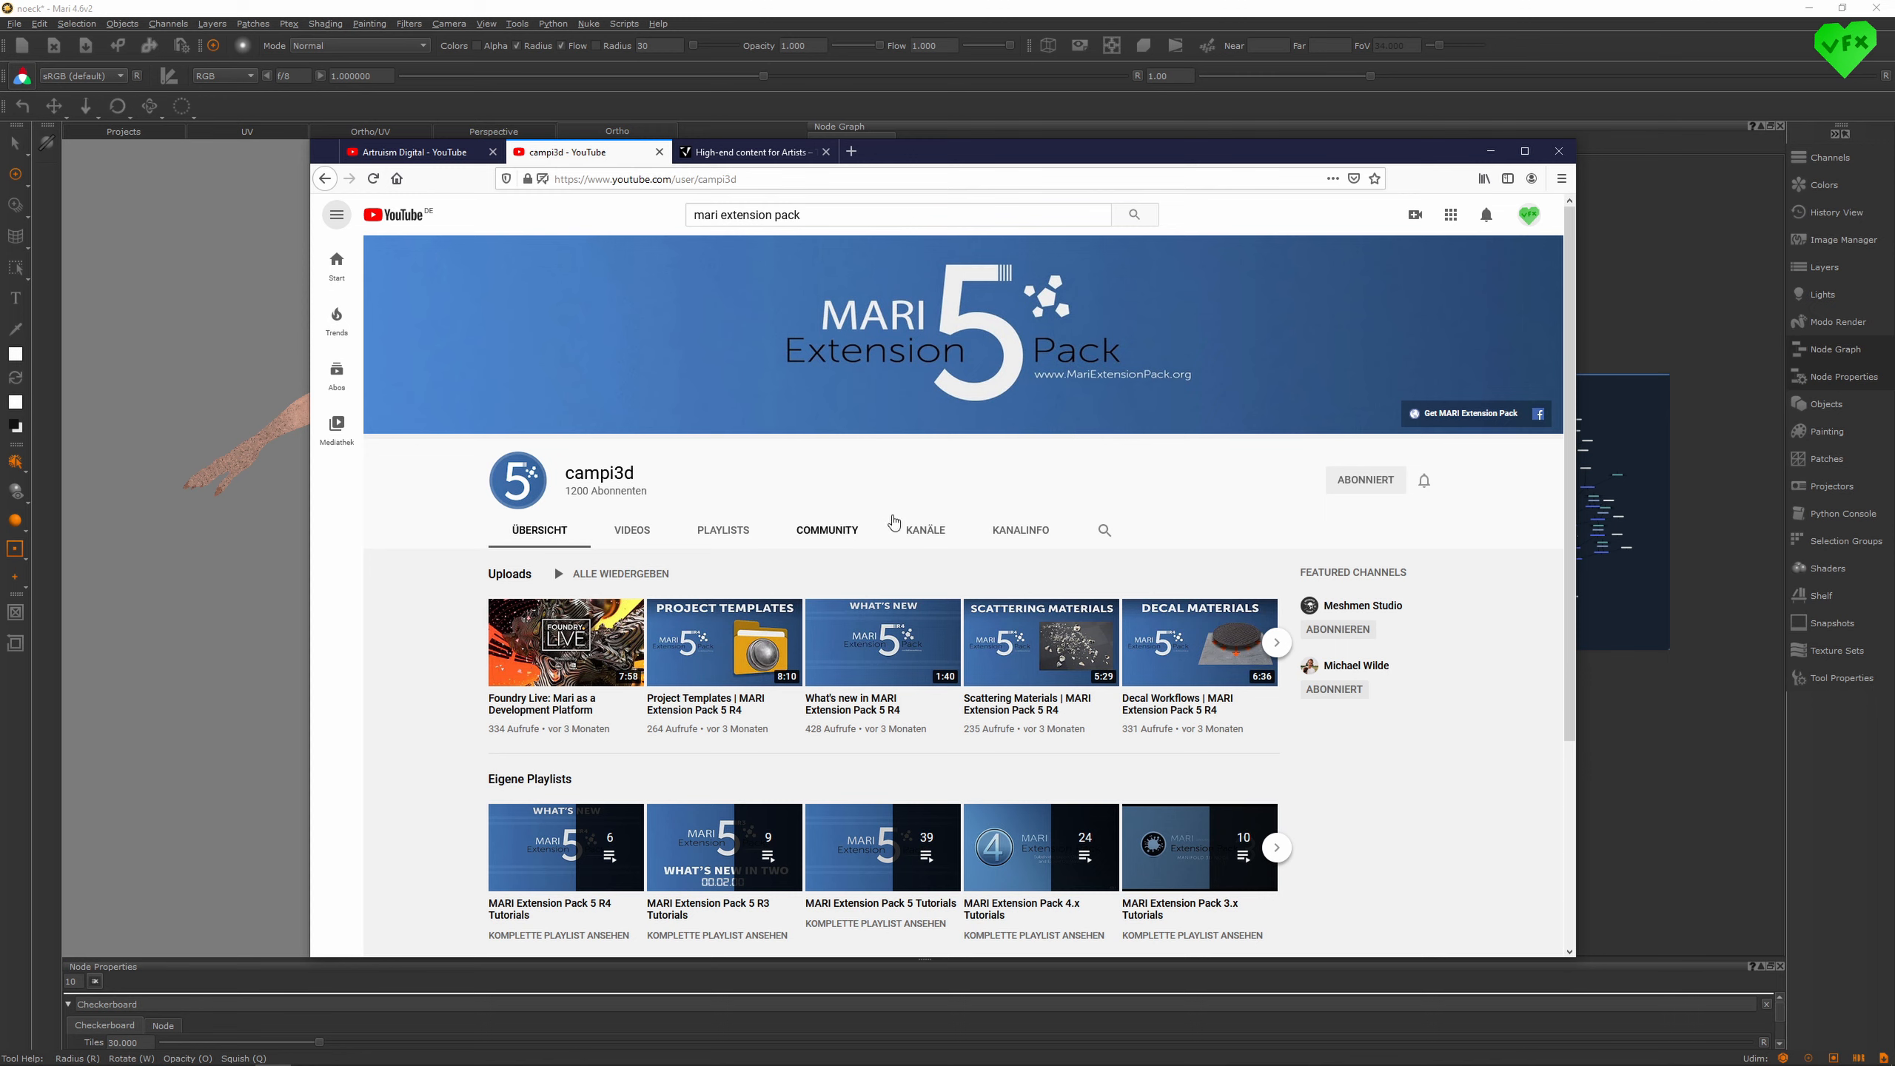
mouse_move(873, 494)
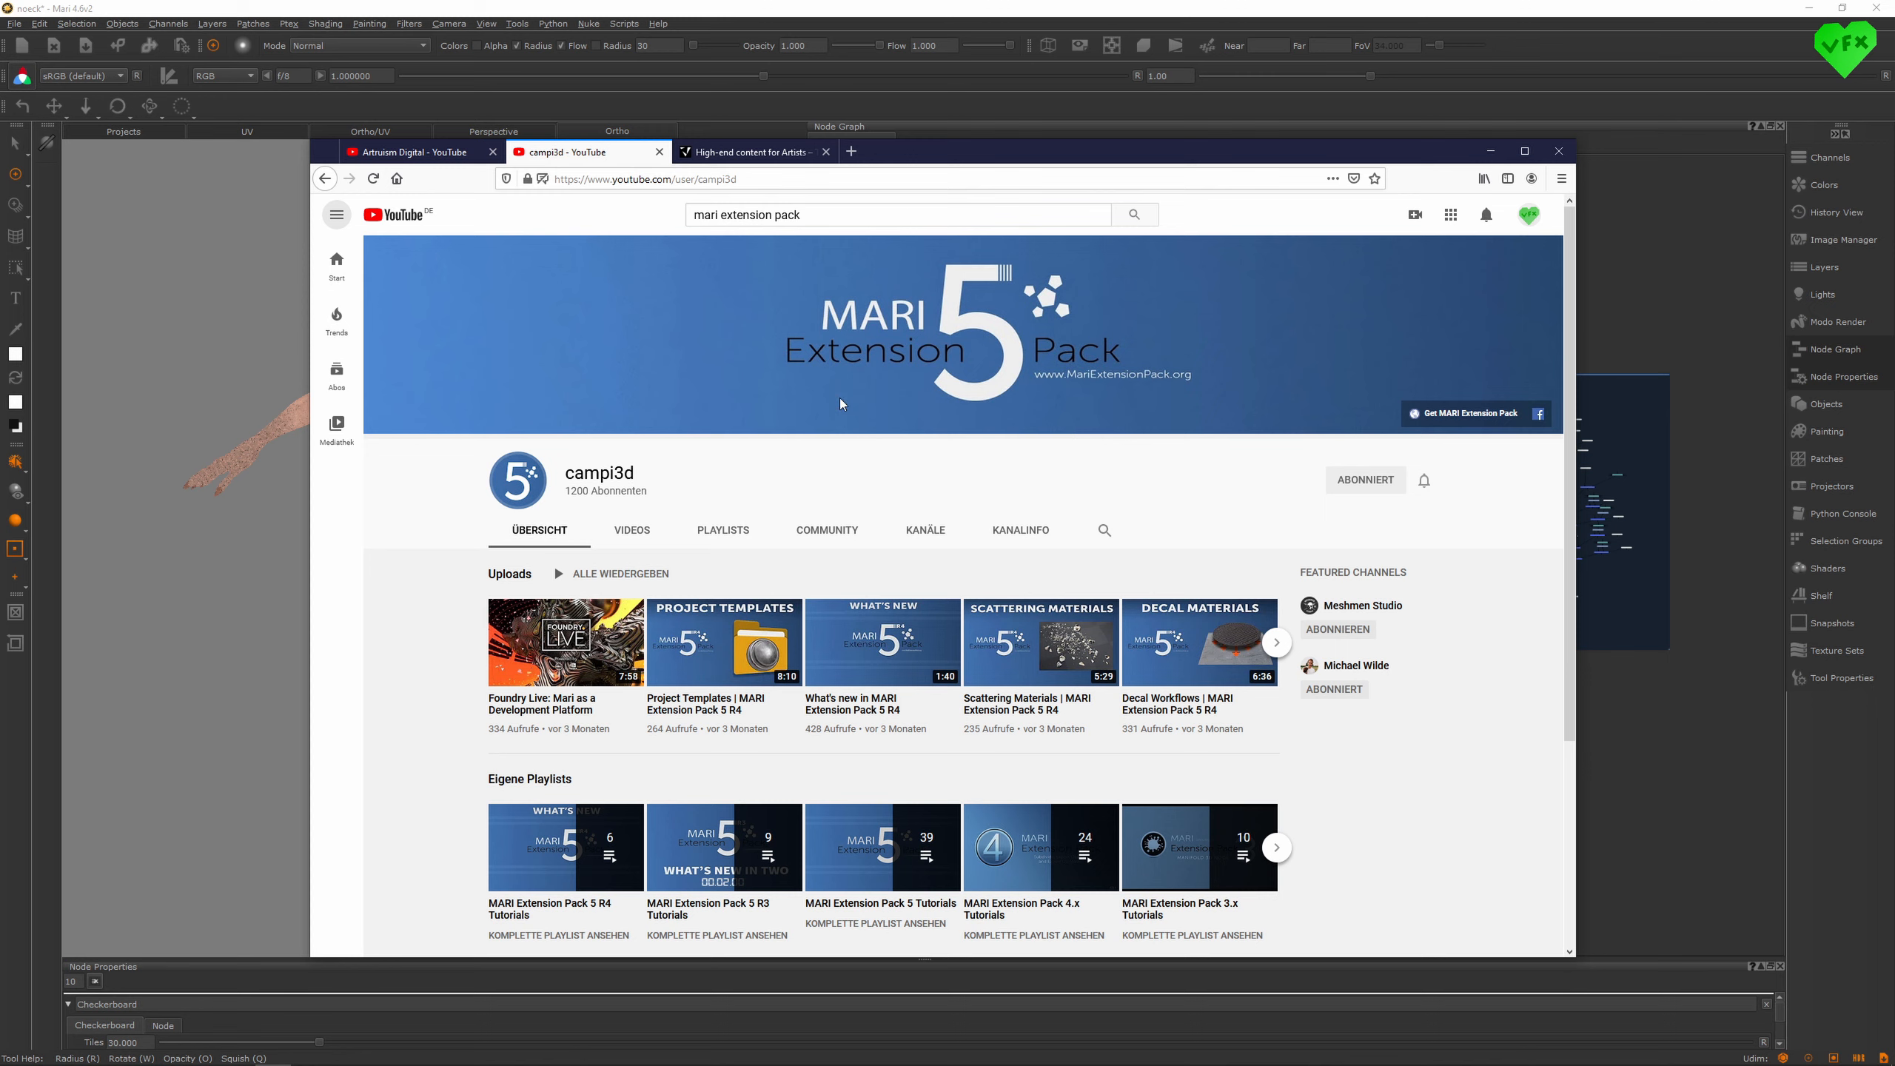
mouse_move(709, 400)
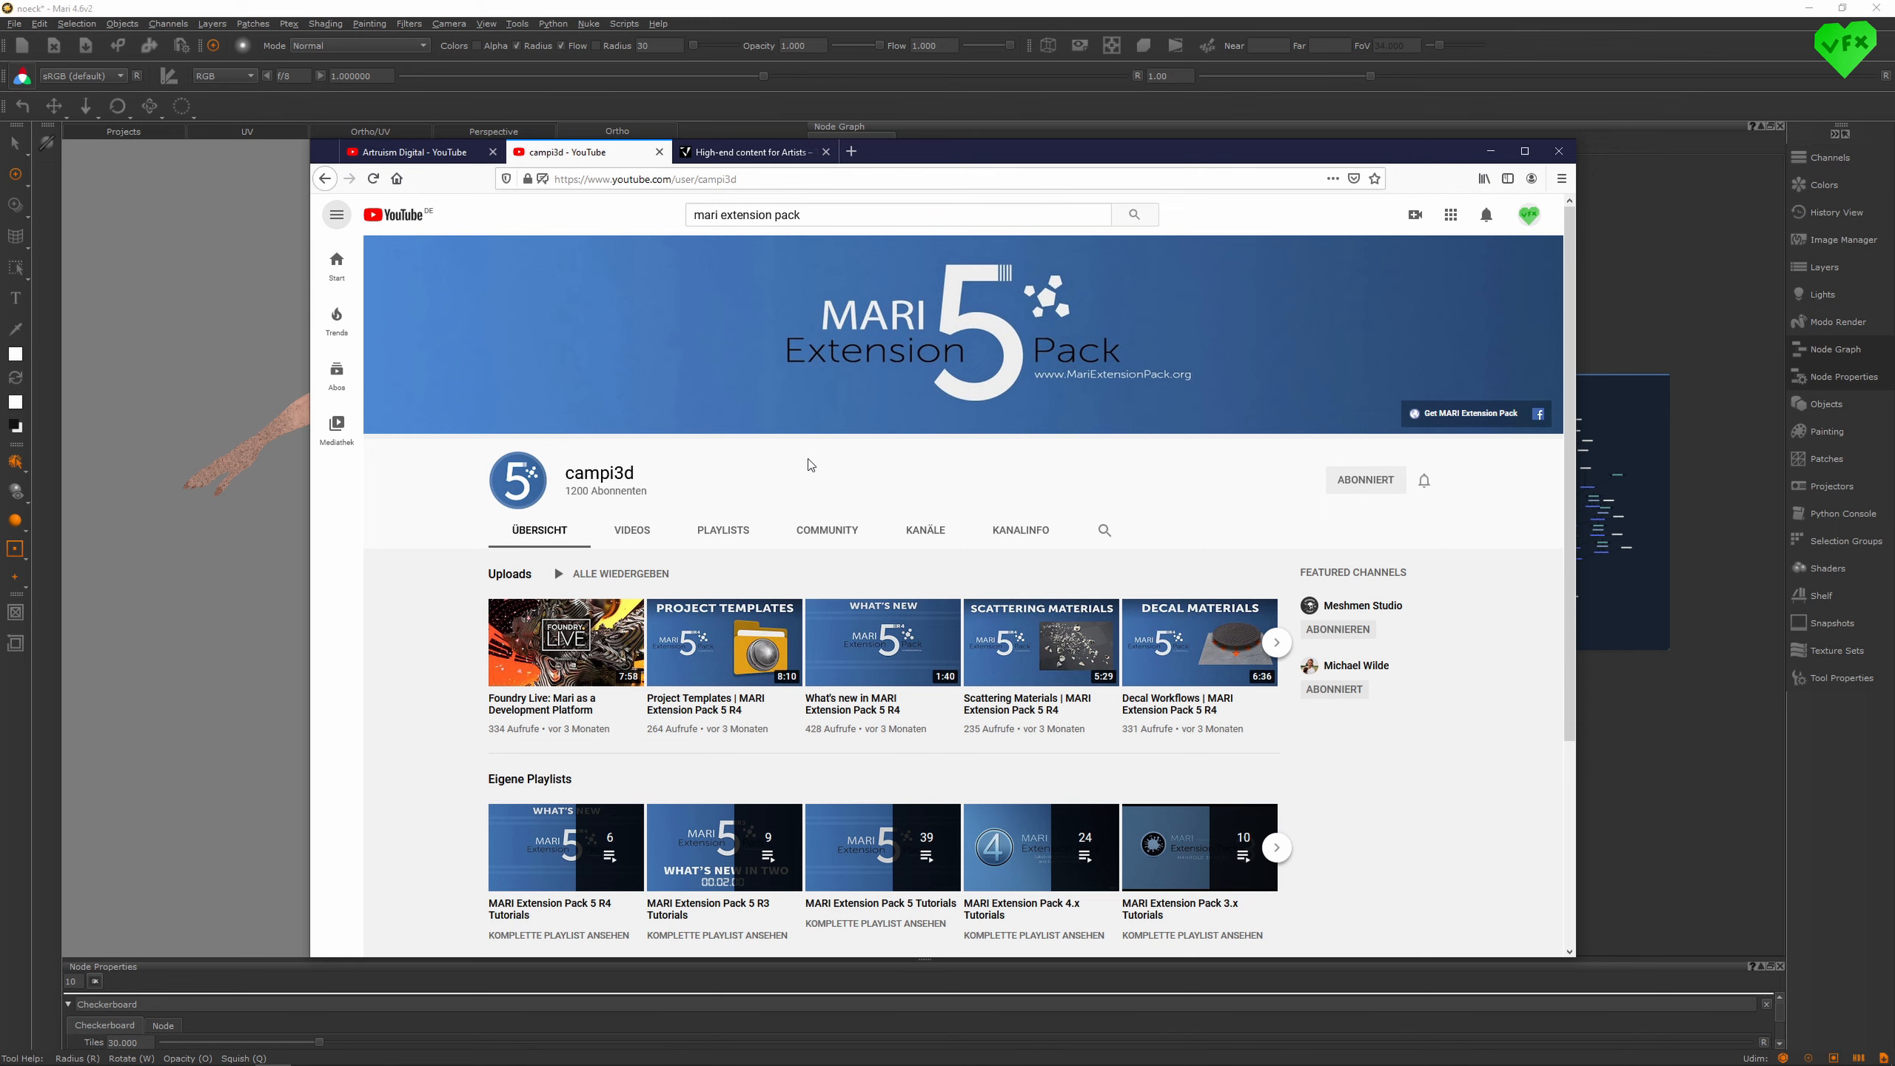
mouse_move(1135, 480)
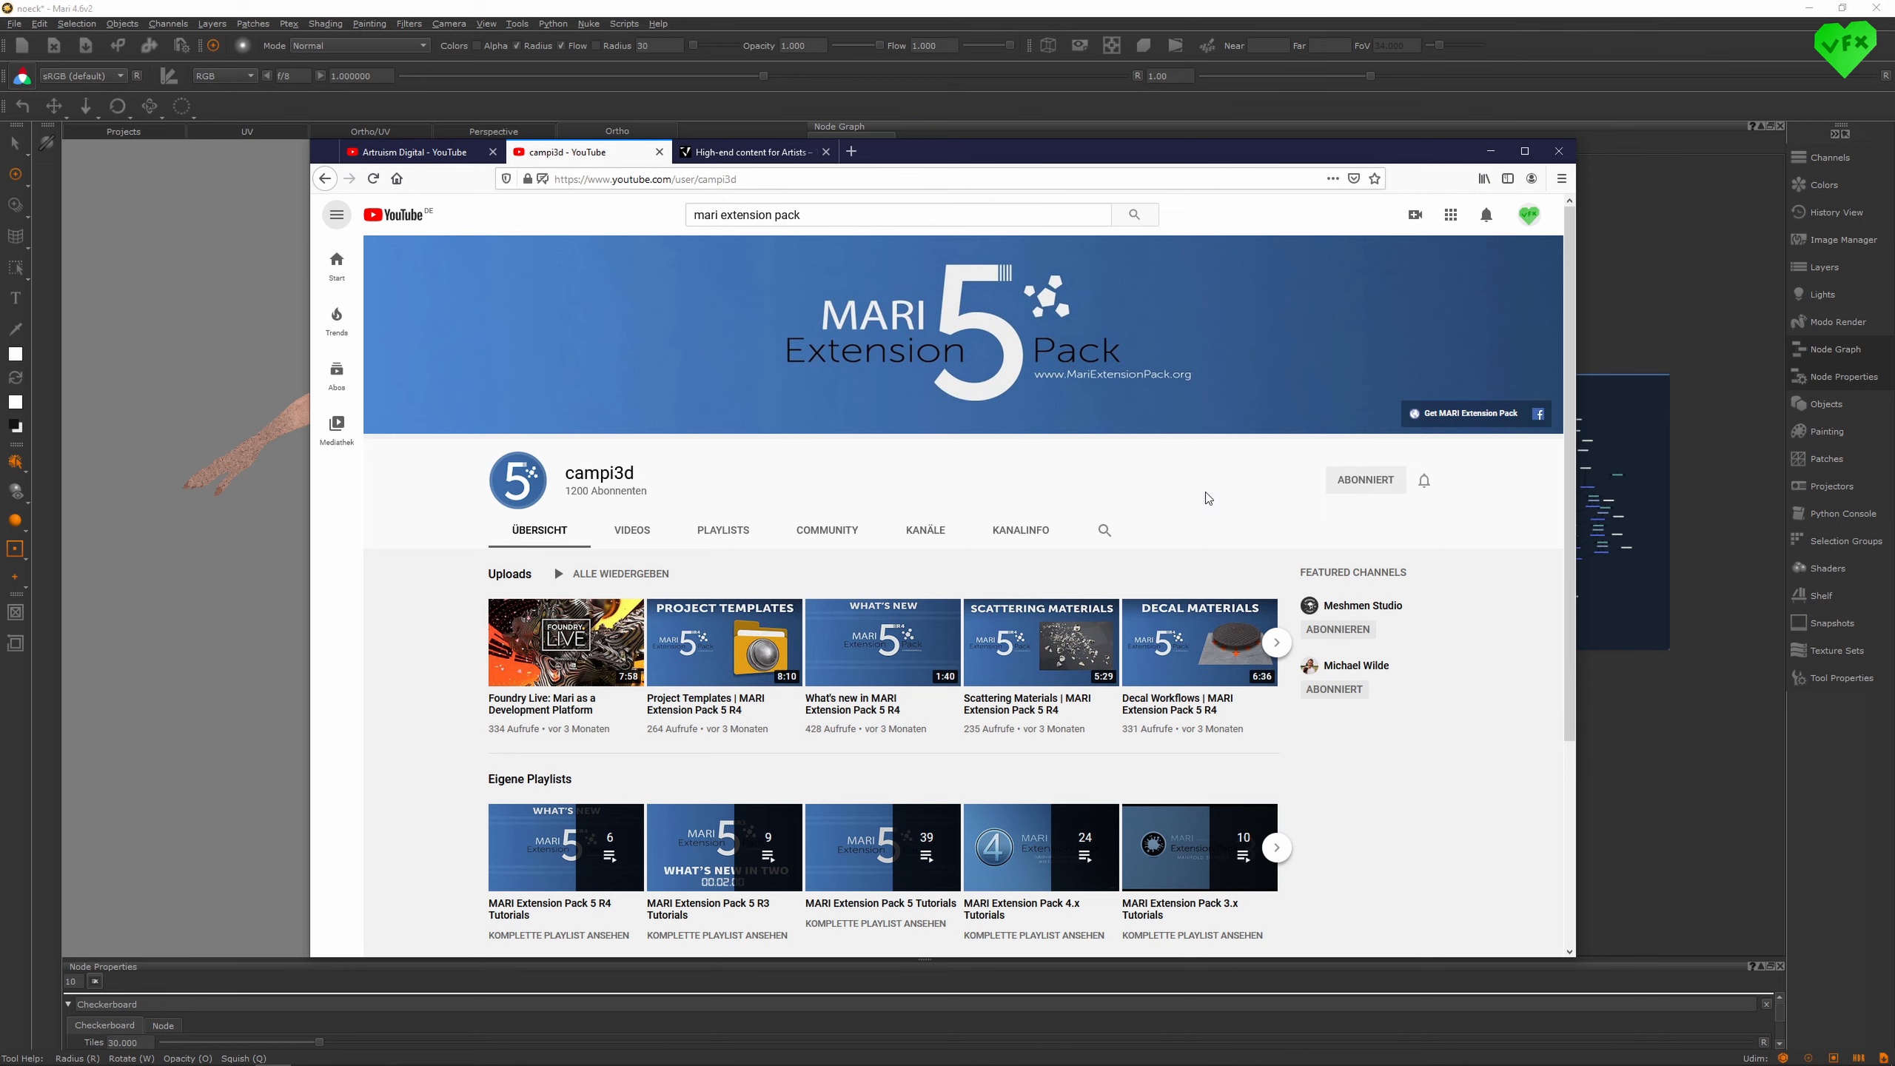
scroll(down, 3)
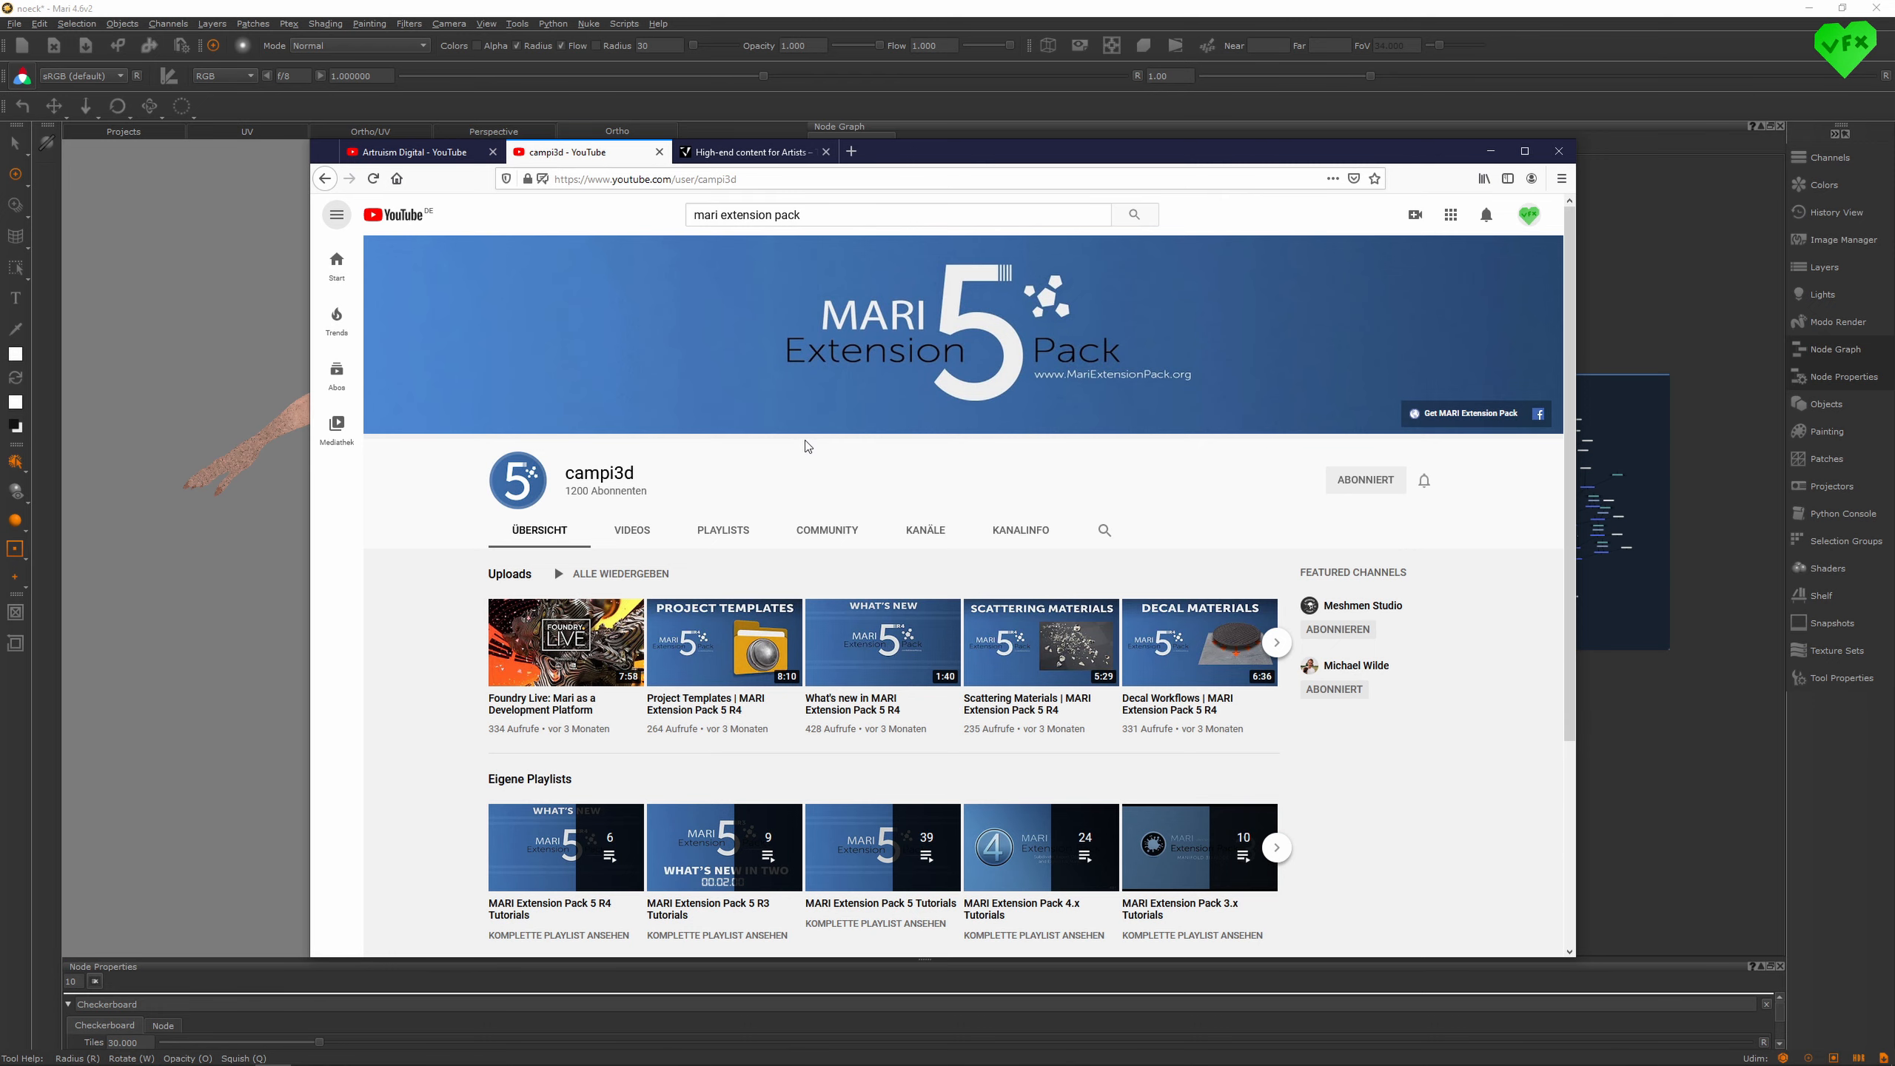
click(749, 151)
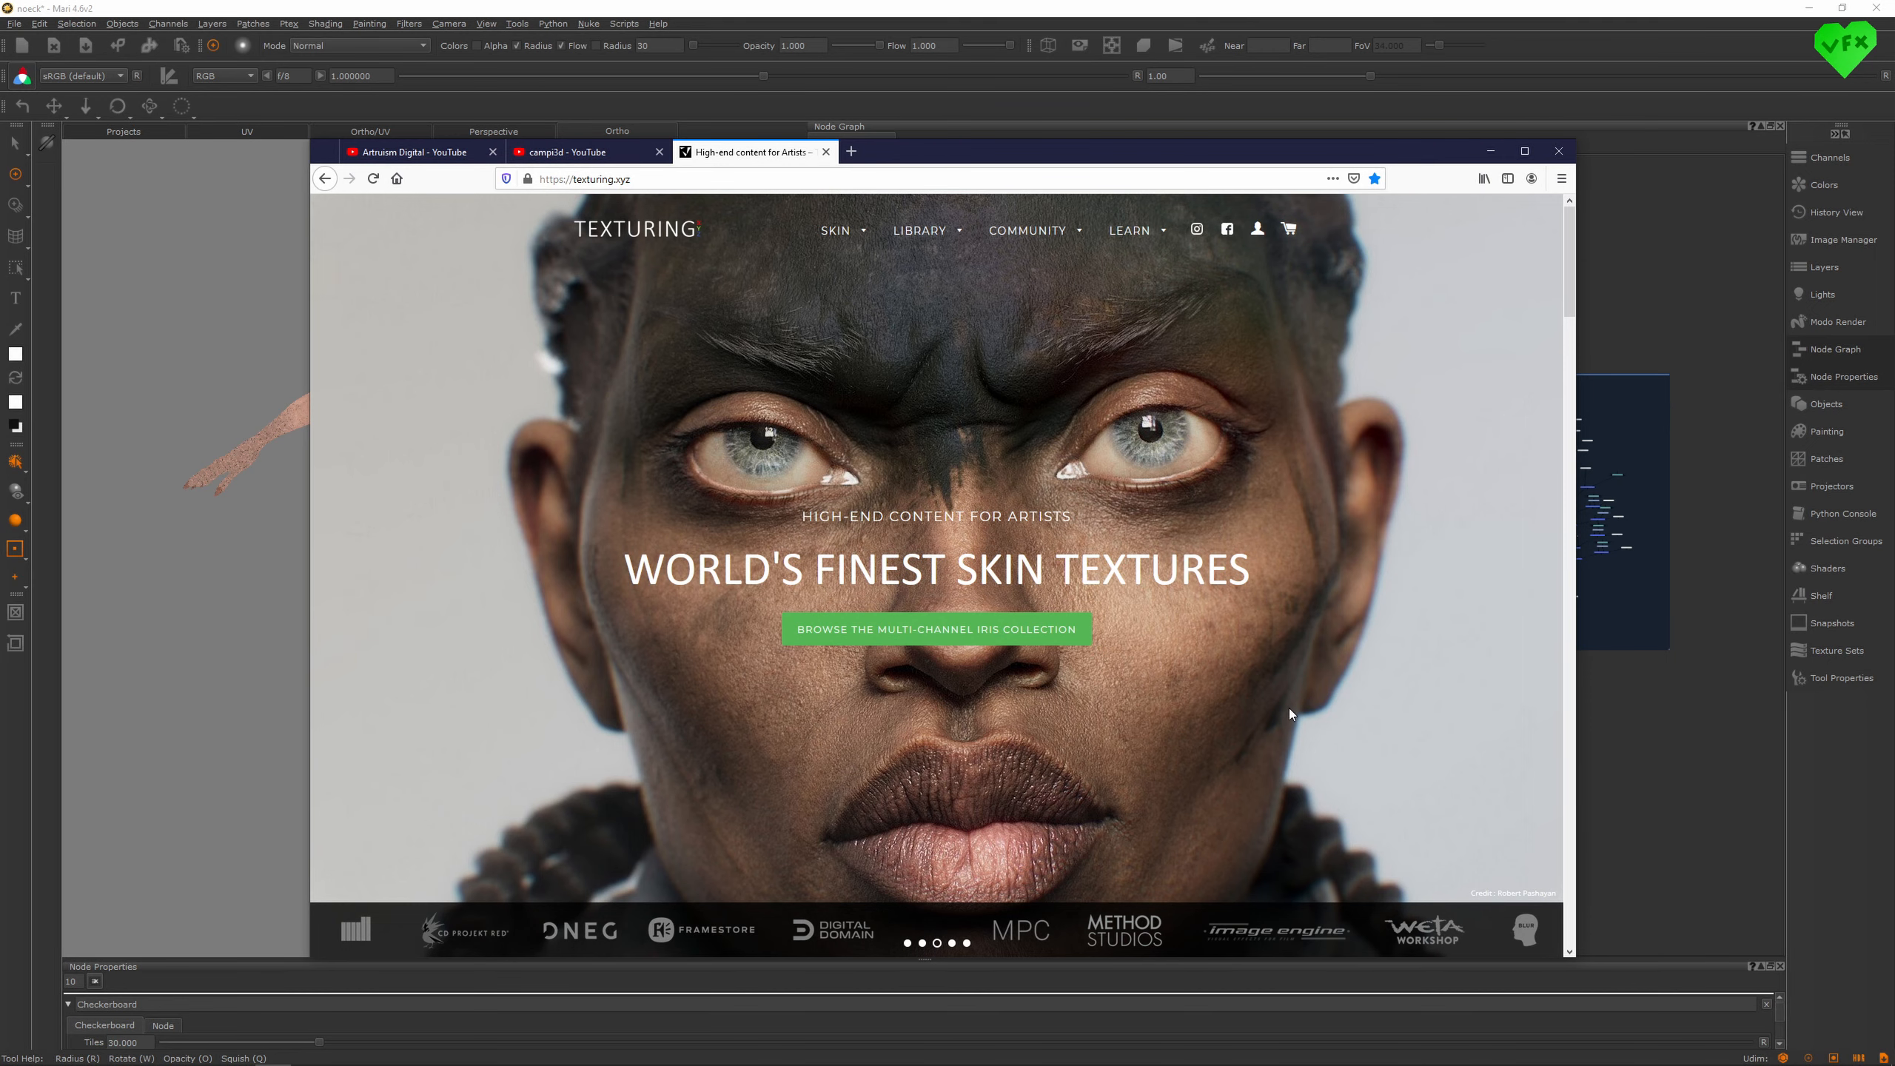
mouse_move(531, 918)
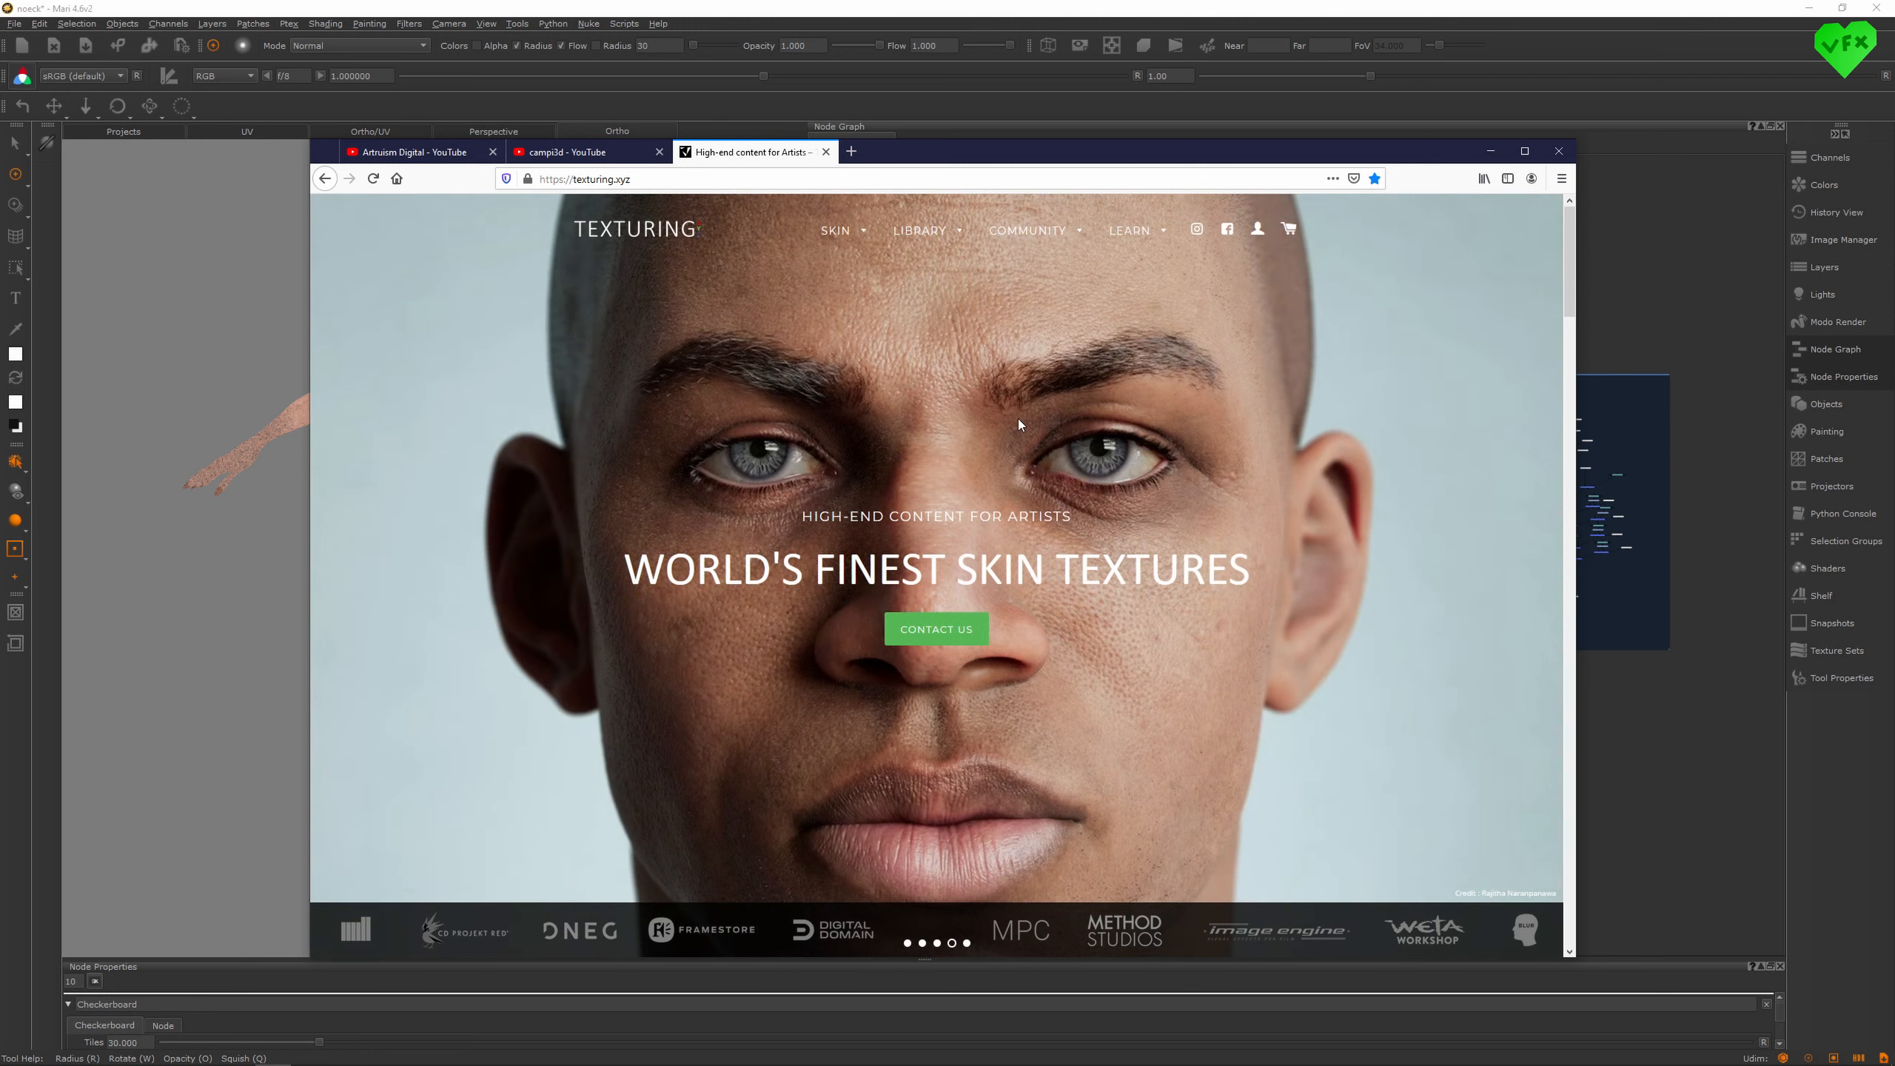
mouse_move(963, 378)
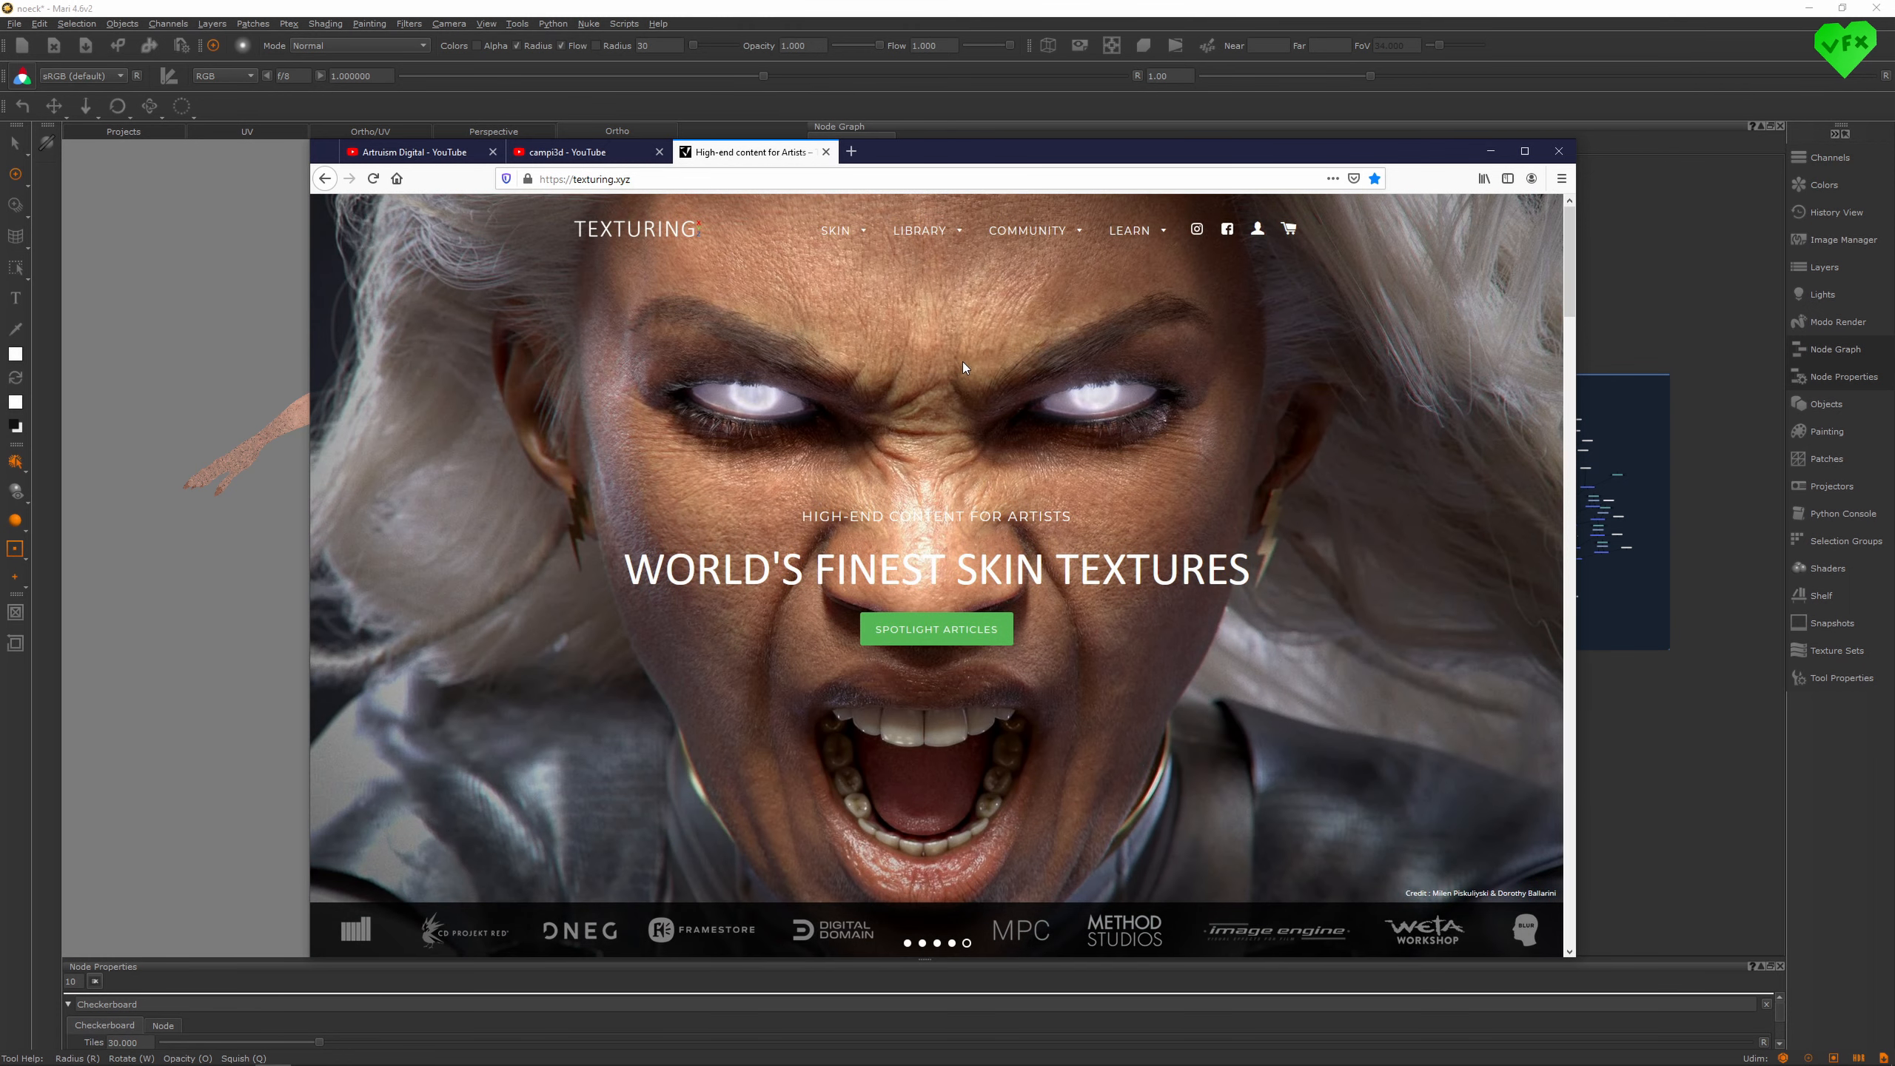
mouse_move(951, 342)
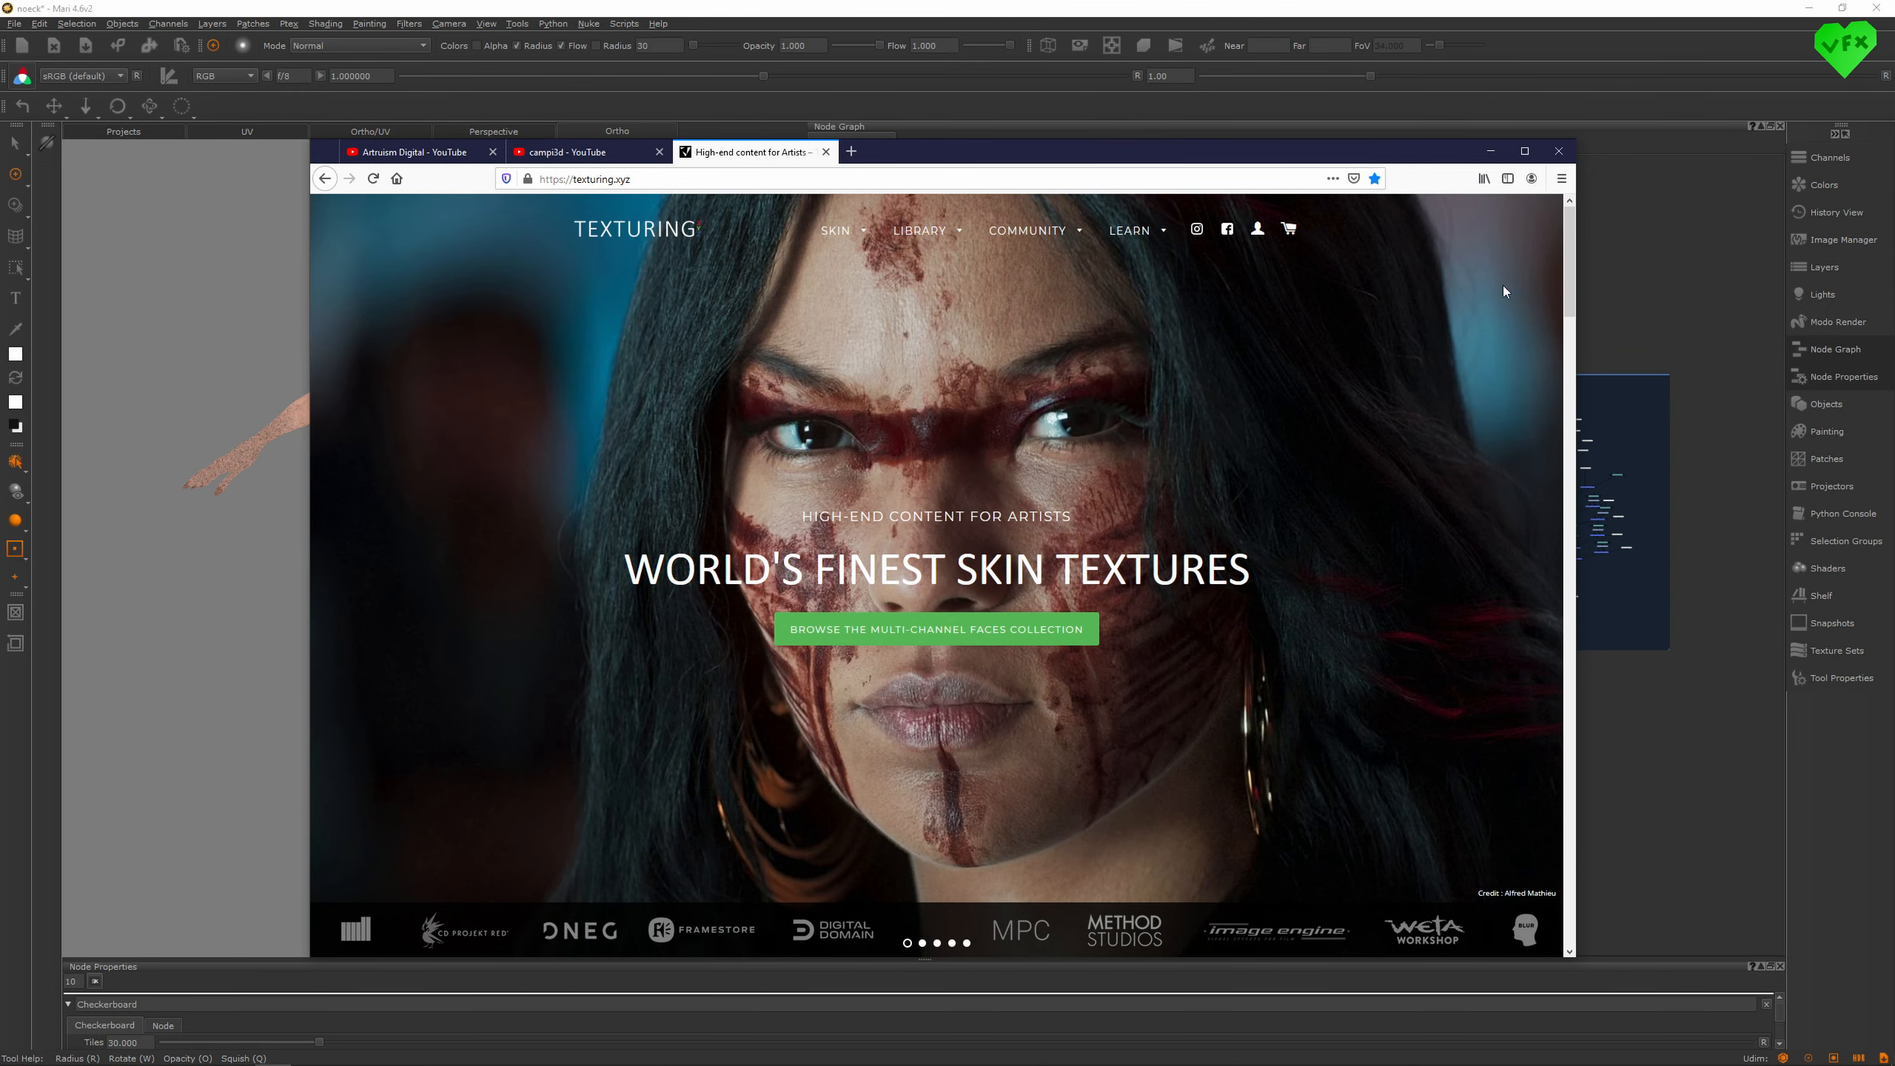
- Minimize Firefox to return to Mari's skin-textured noeck model and node groups
click(1557, 151)
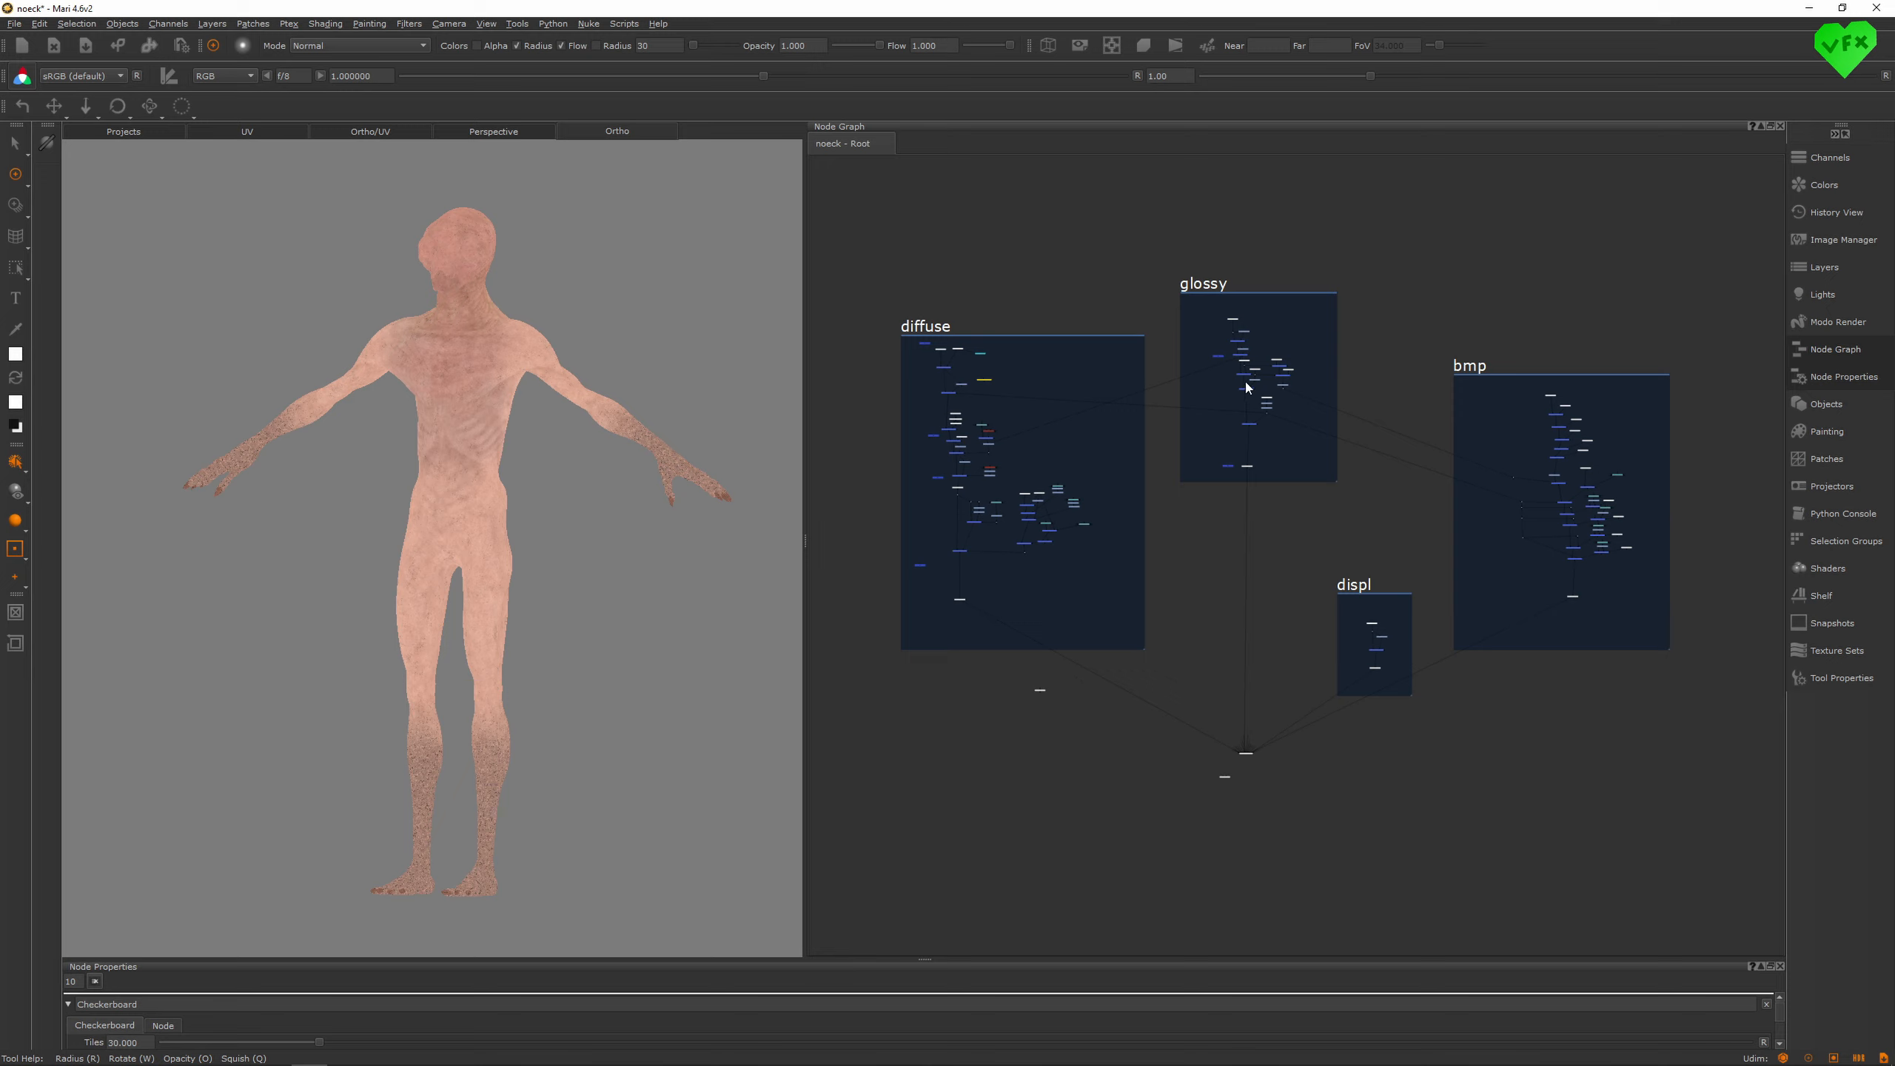
mouse_move(1382, 642)
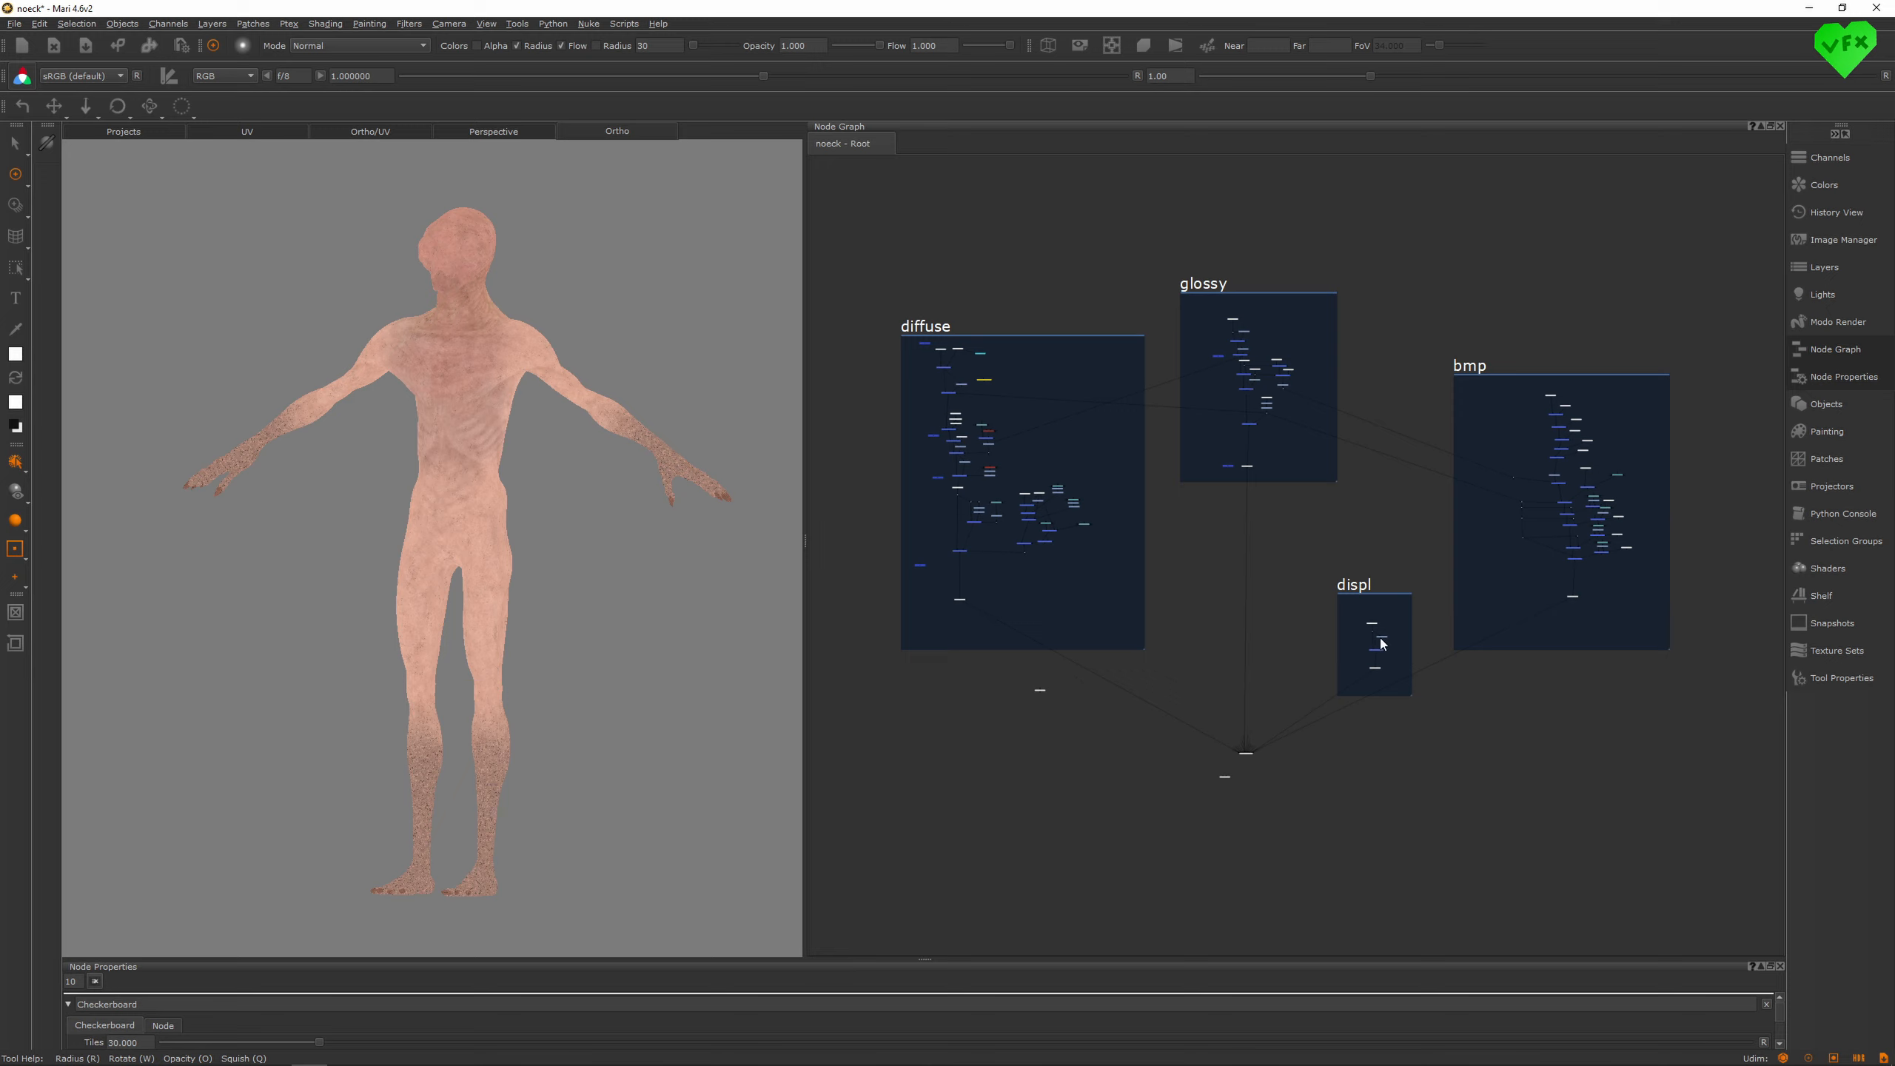
mouse_move(1380, 654)
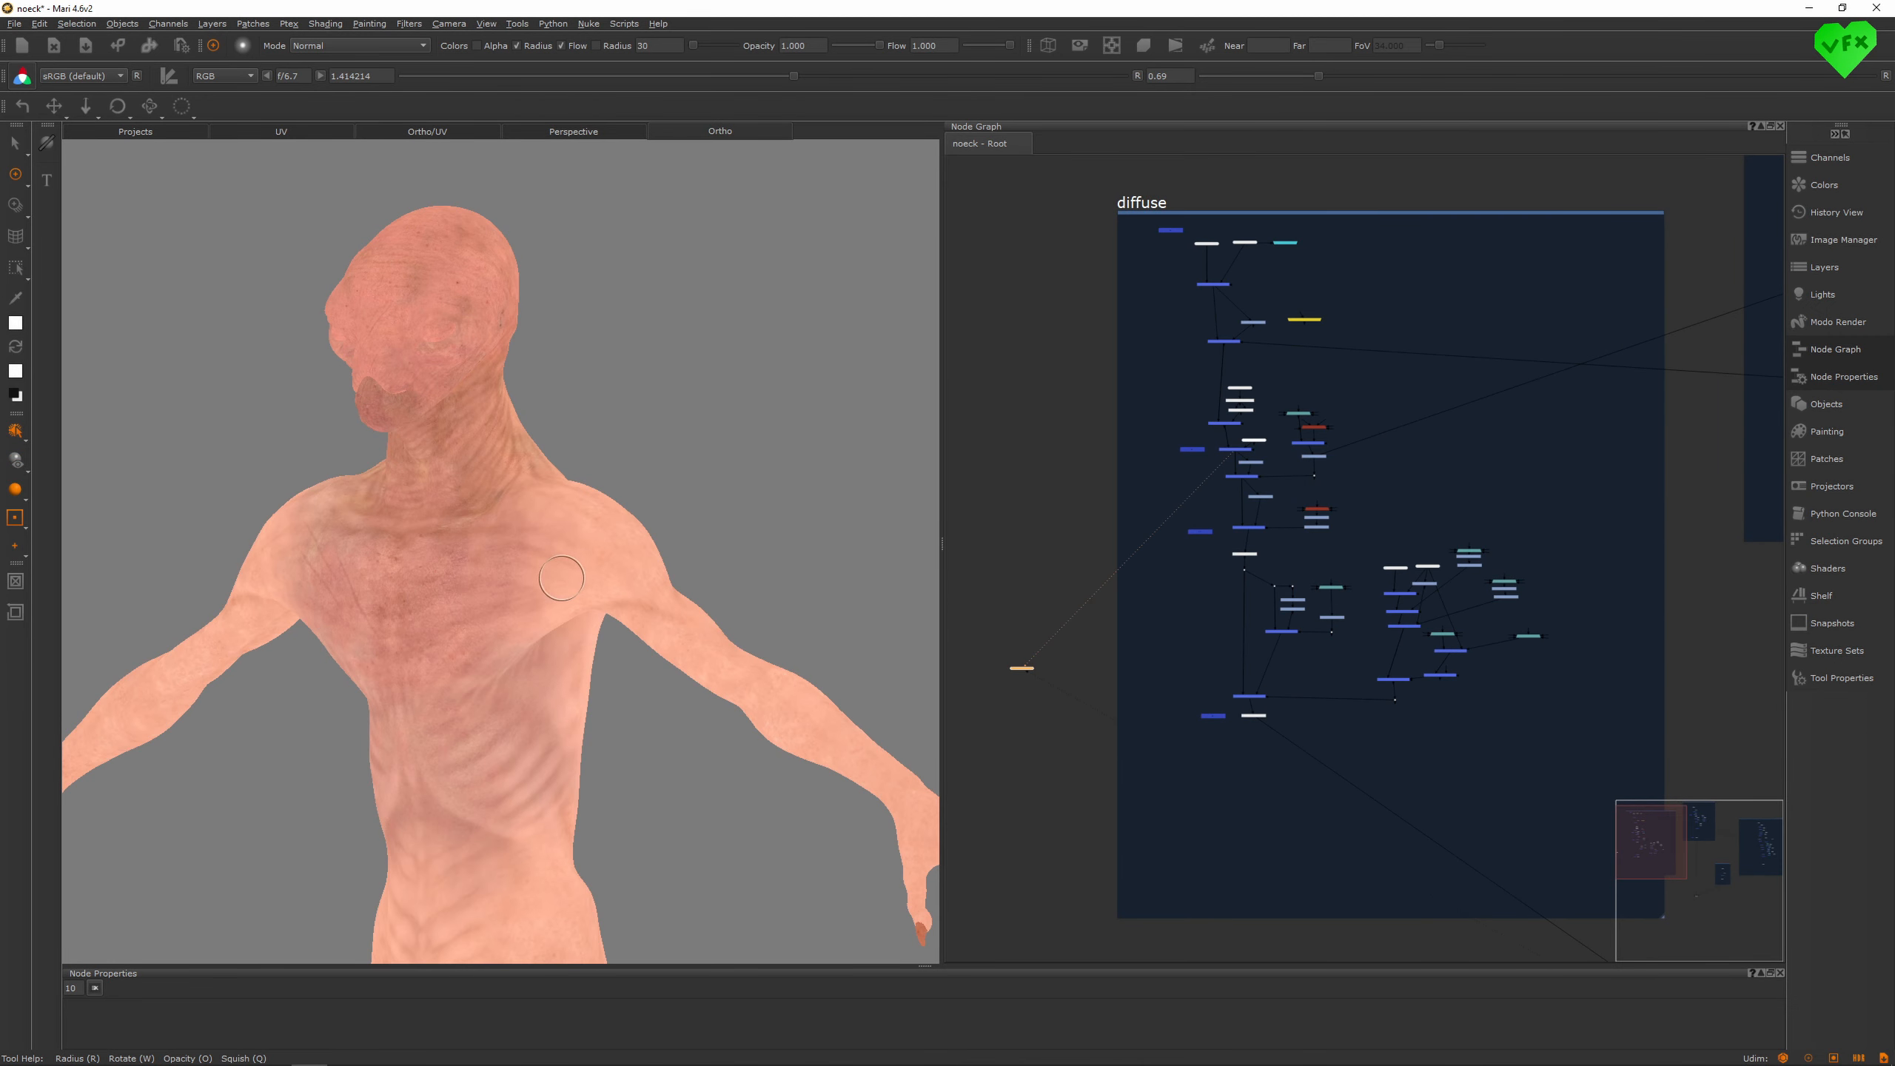
mouse_move(1154, 453)
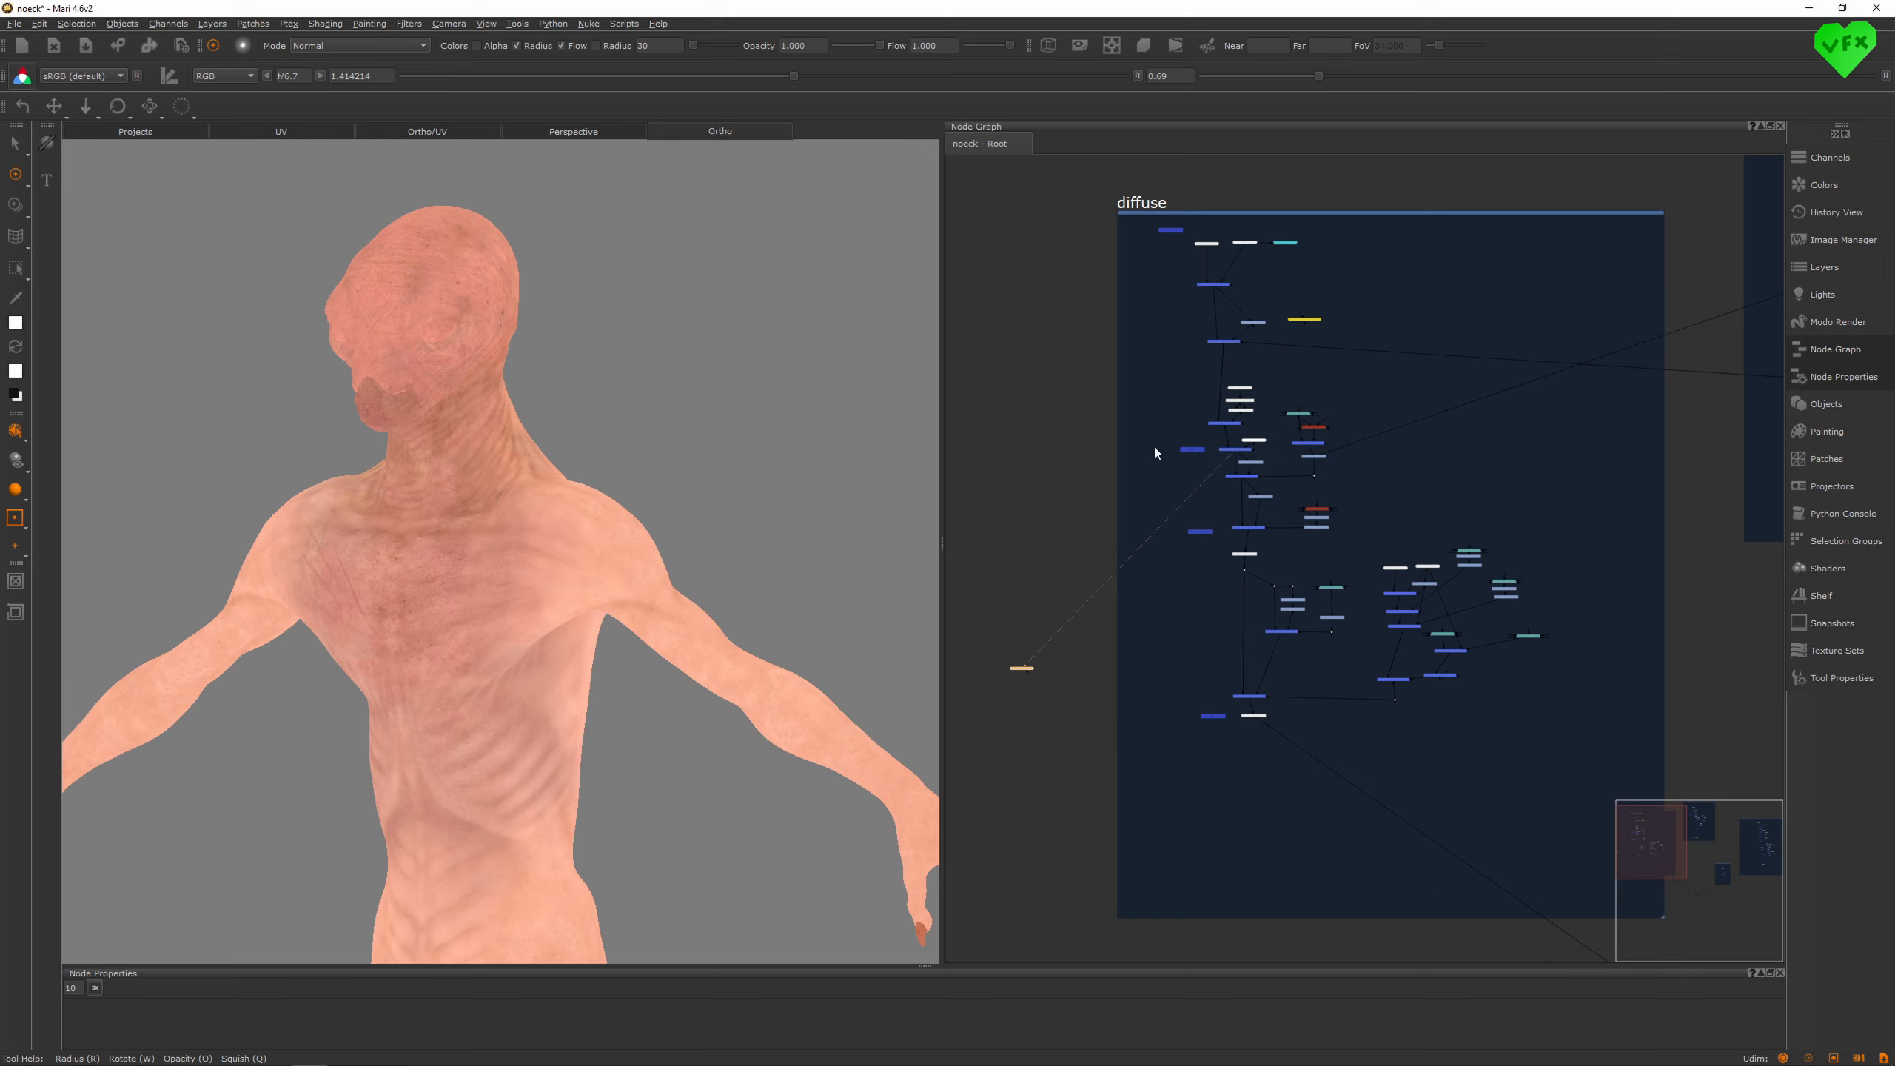
- View the diffuse node group's internal network beside the close-up textured creature torso
click(1242, 520)
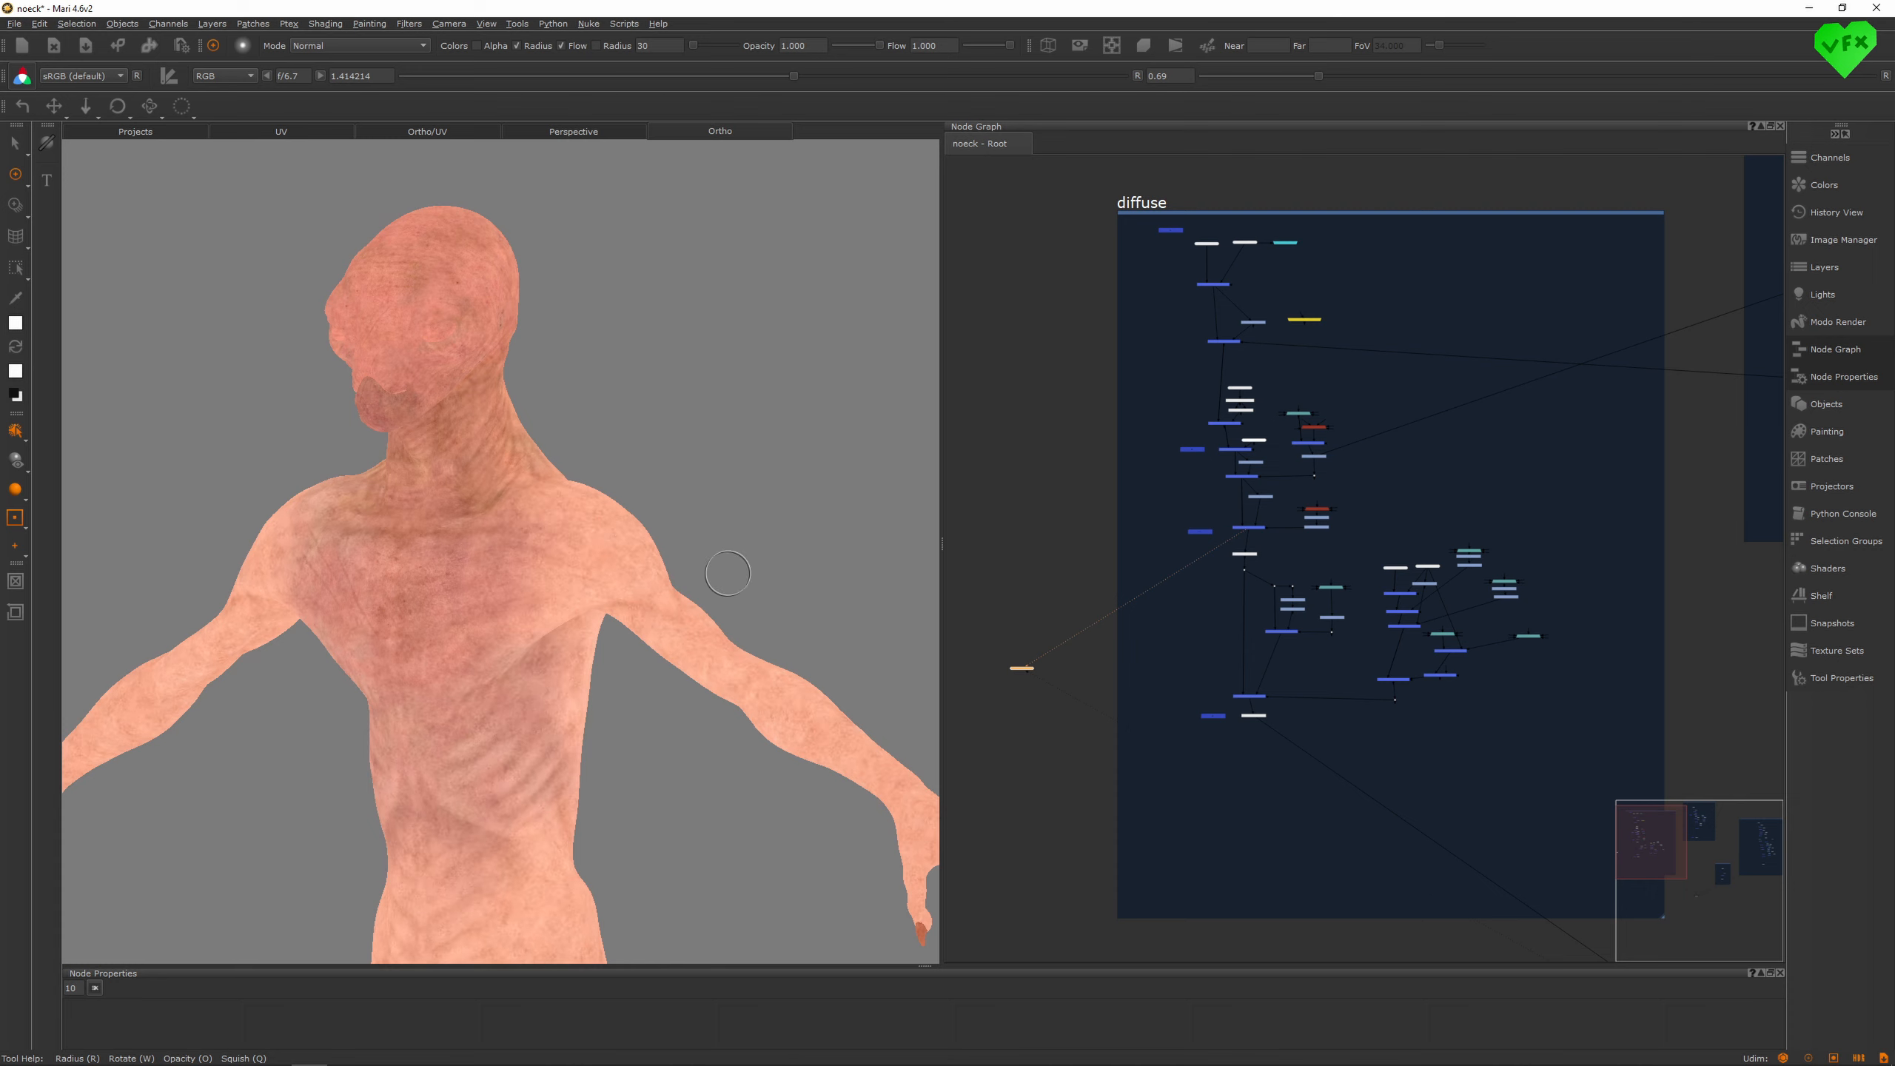
mouse_move(711, 553)
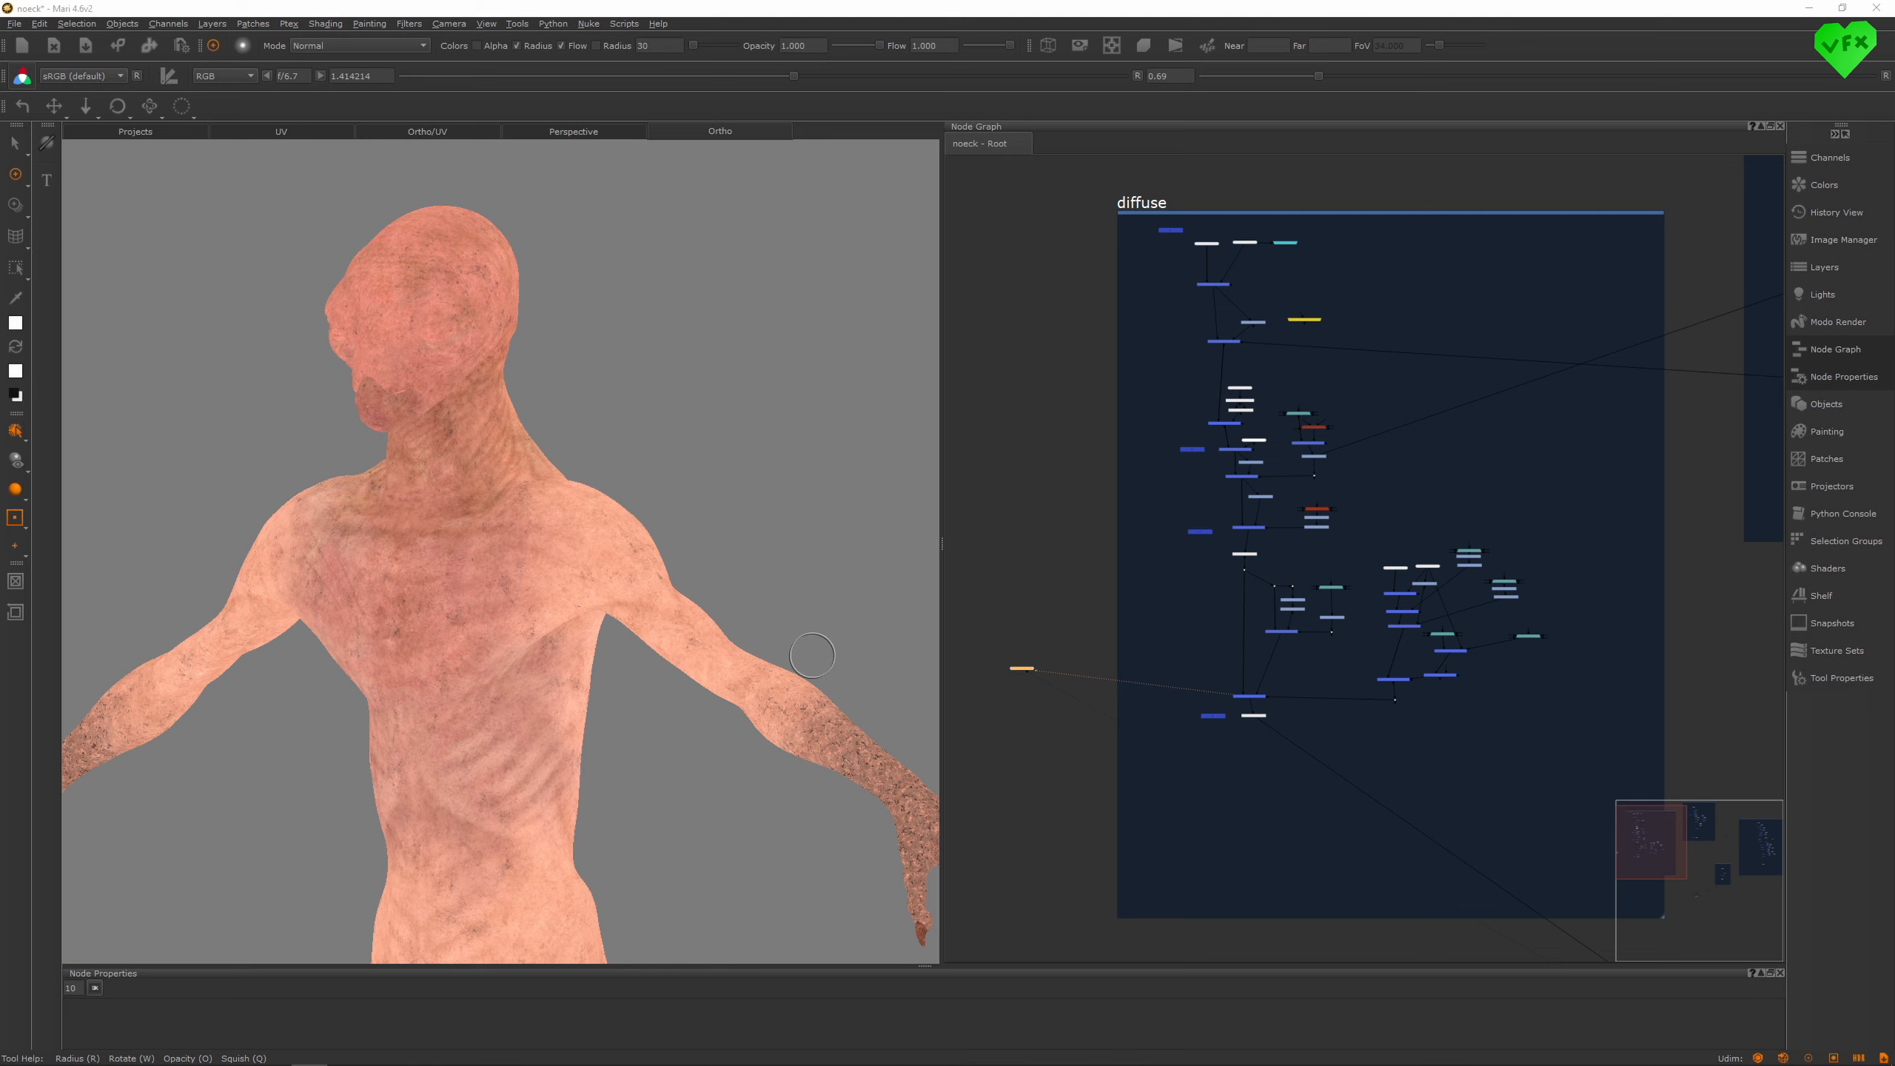
mouse_move(1349, 503)
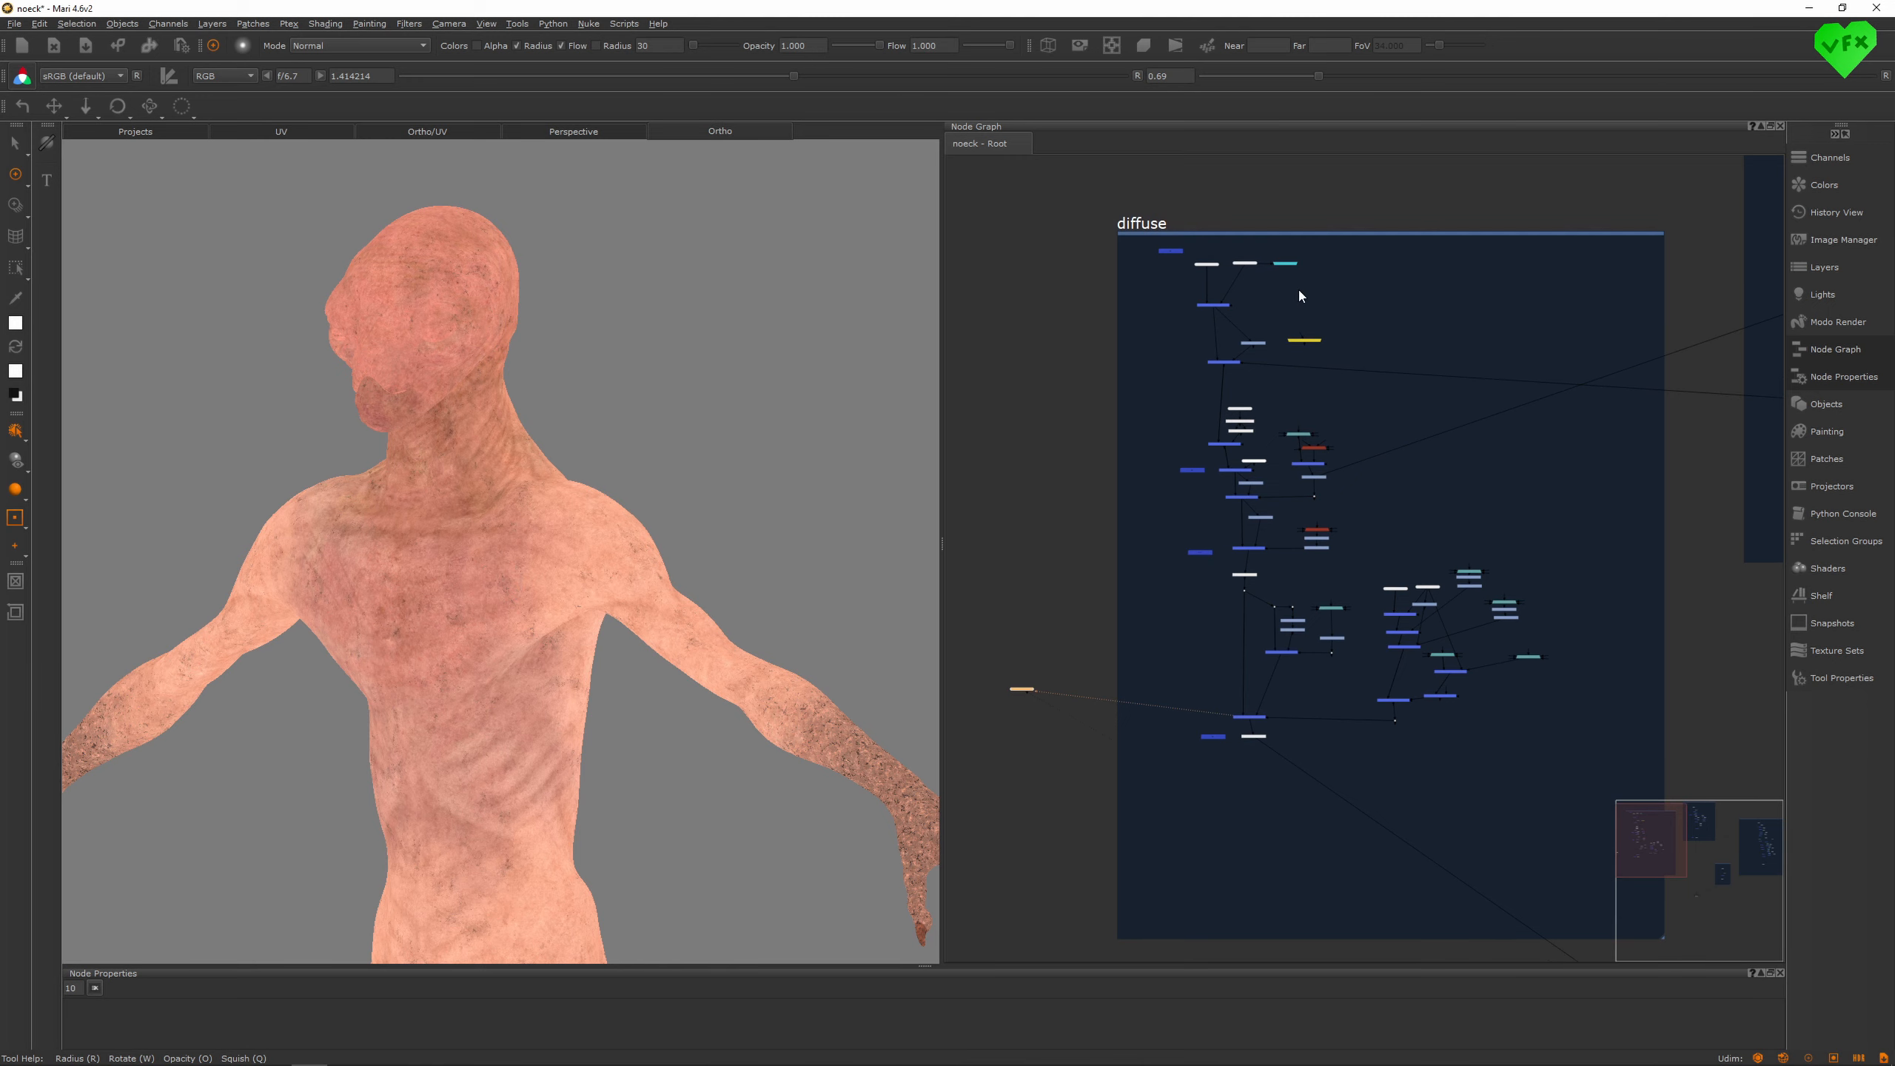
mouse_move(1438, 598)
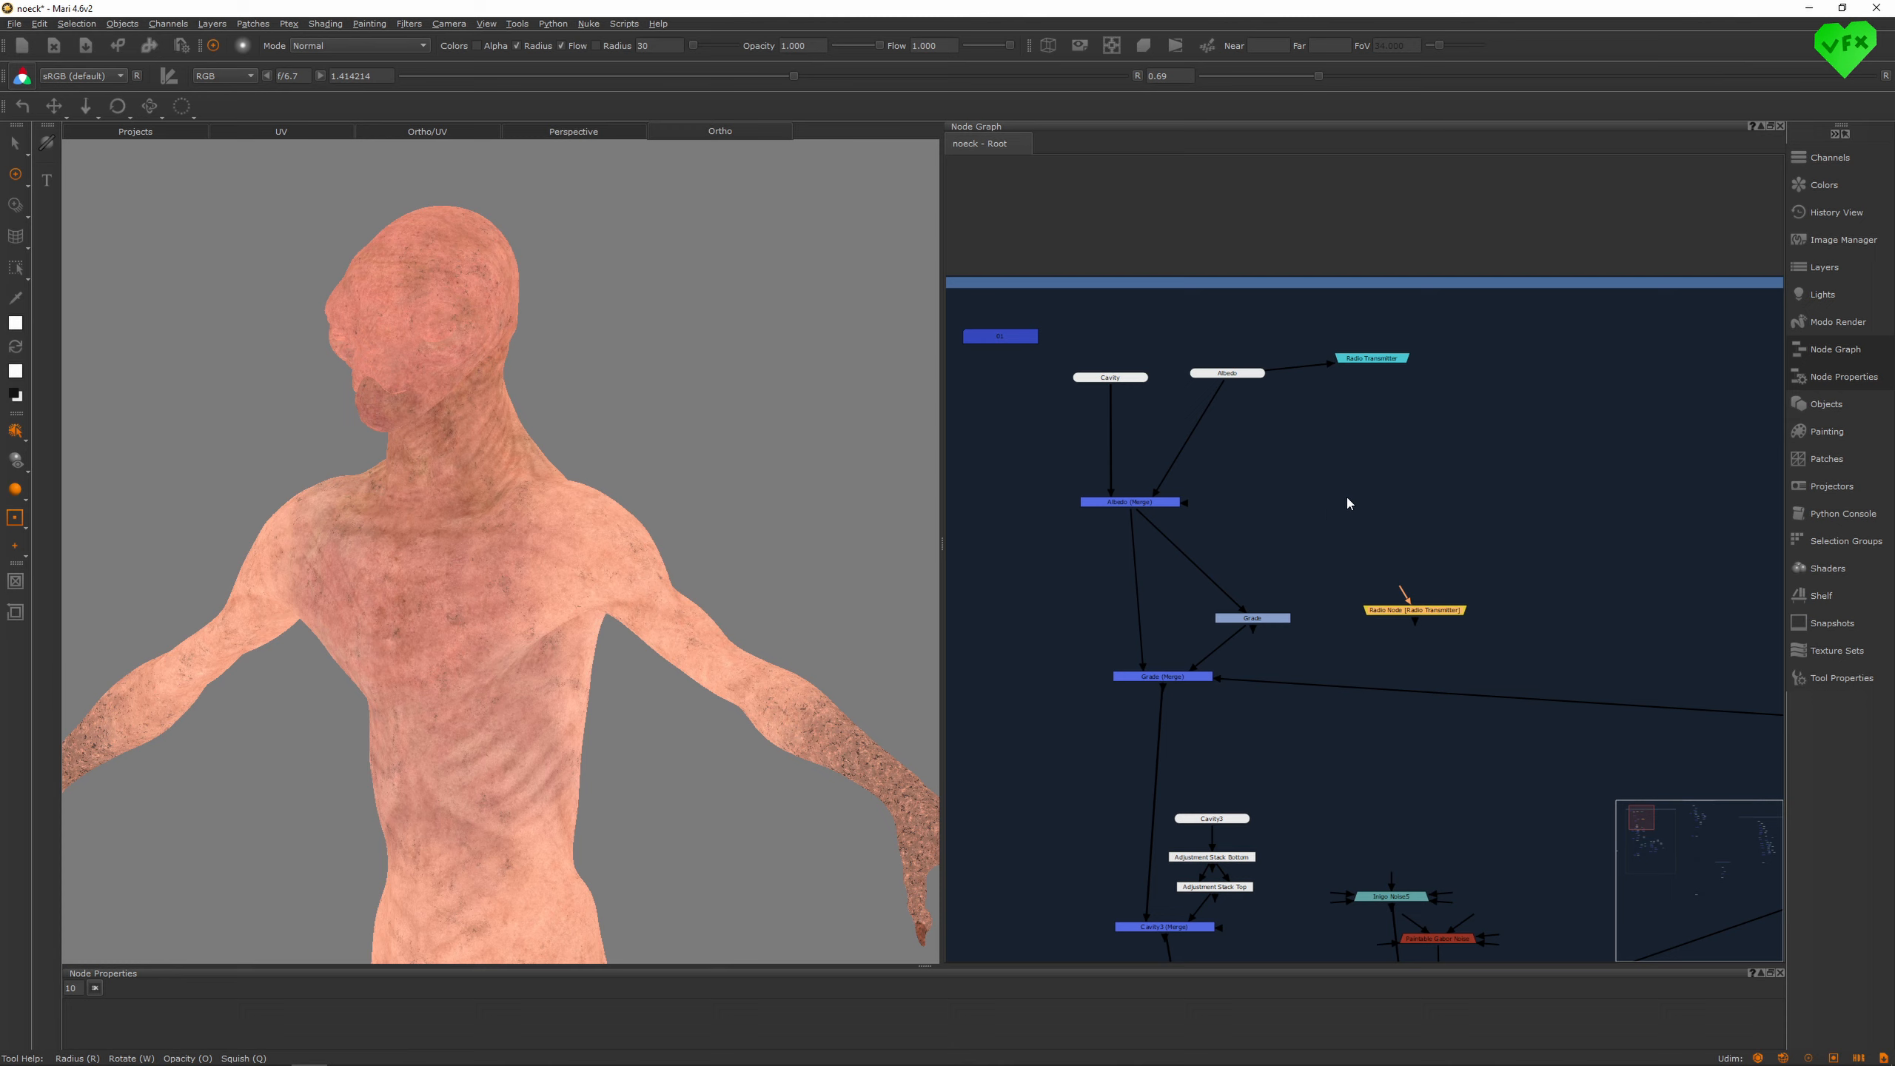
mouse_move(1420, 507)
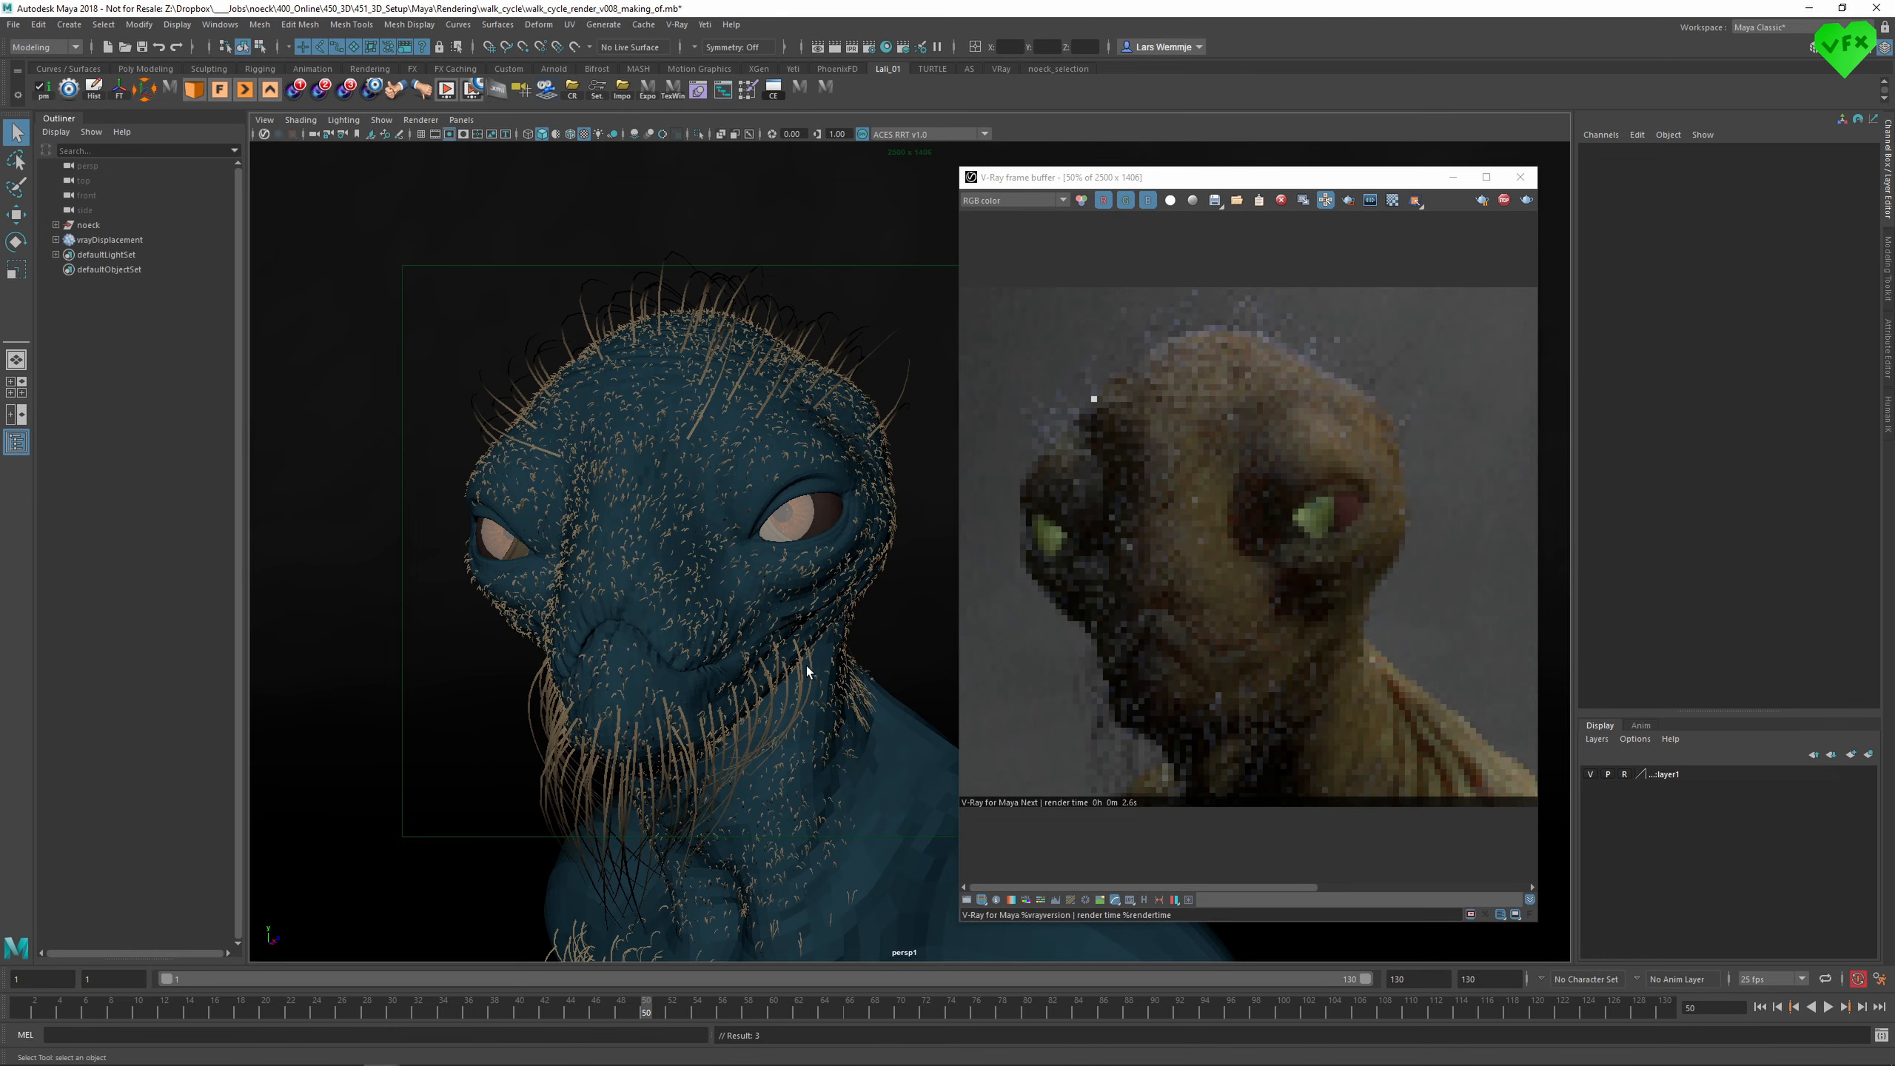
mouse_move(1144, 640)
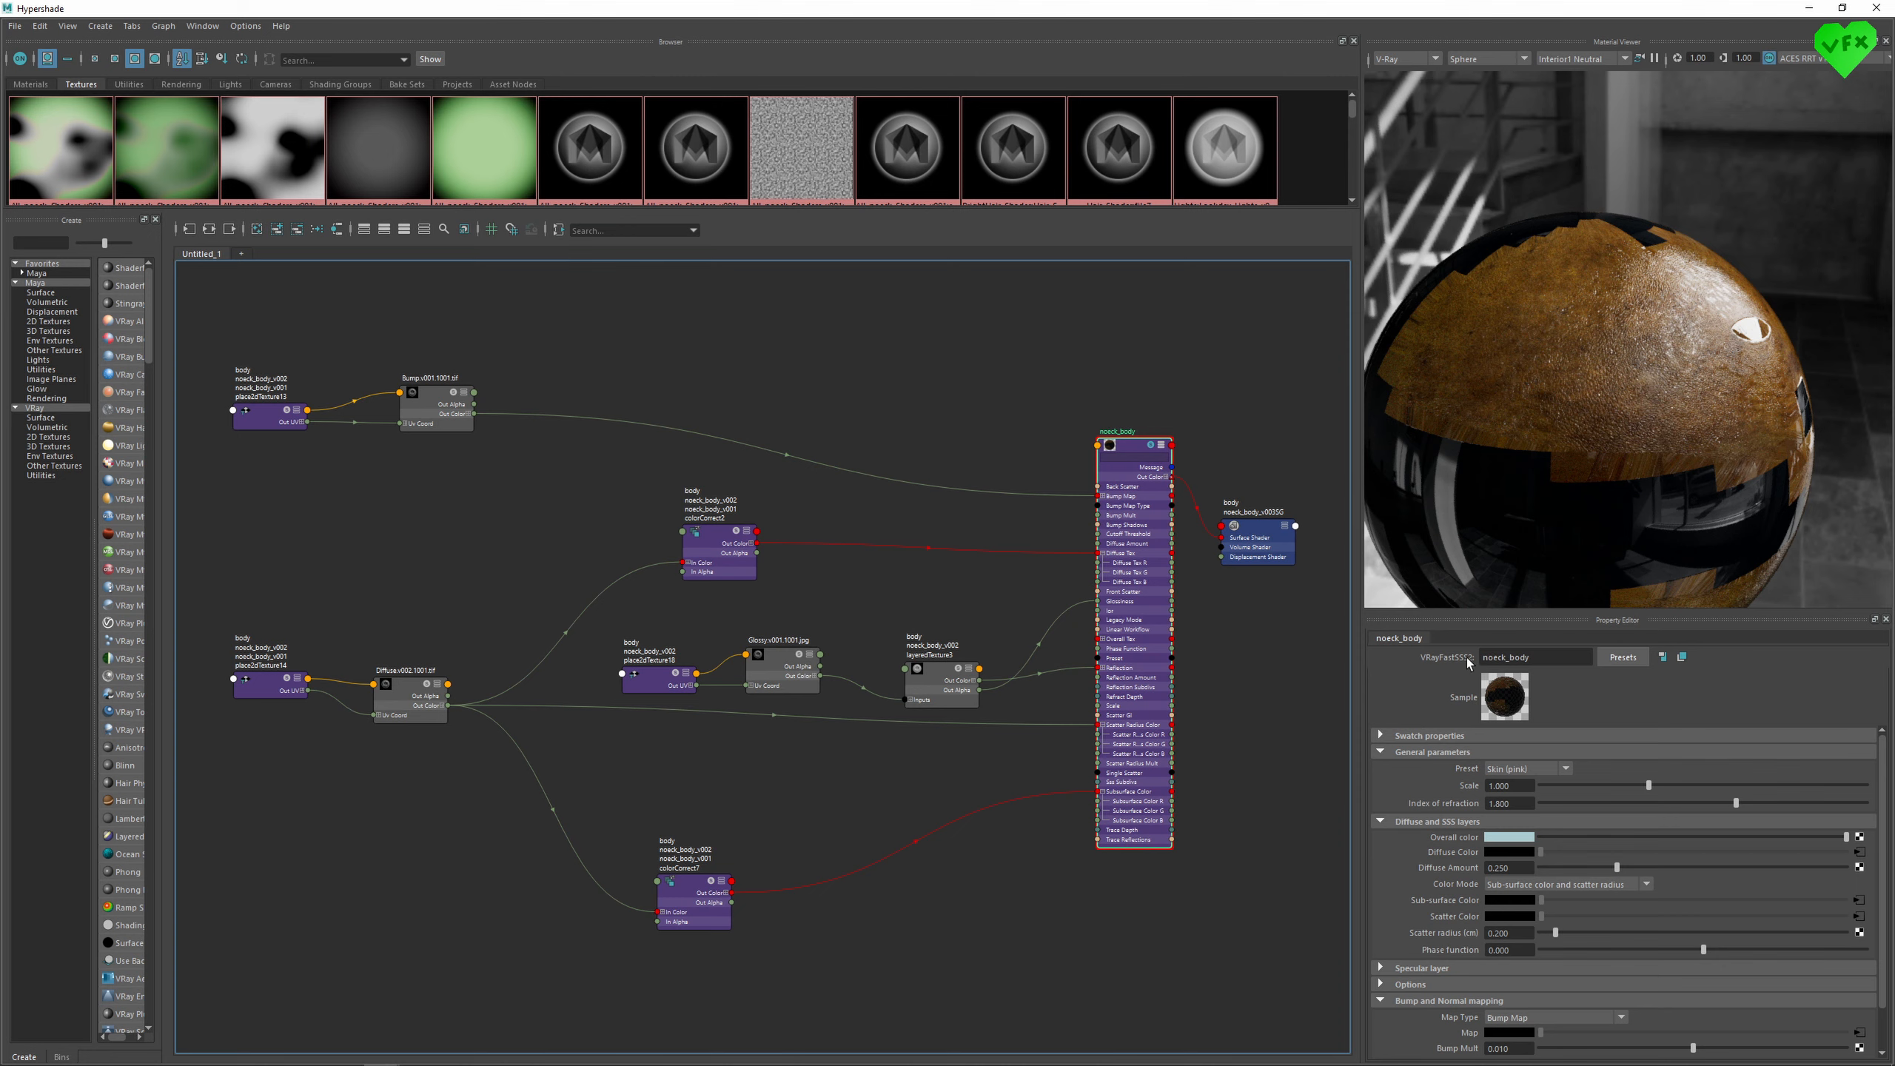
mouse_move(400, 693)
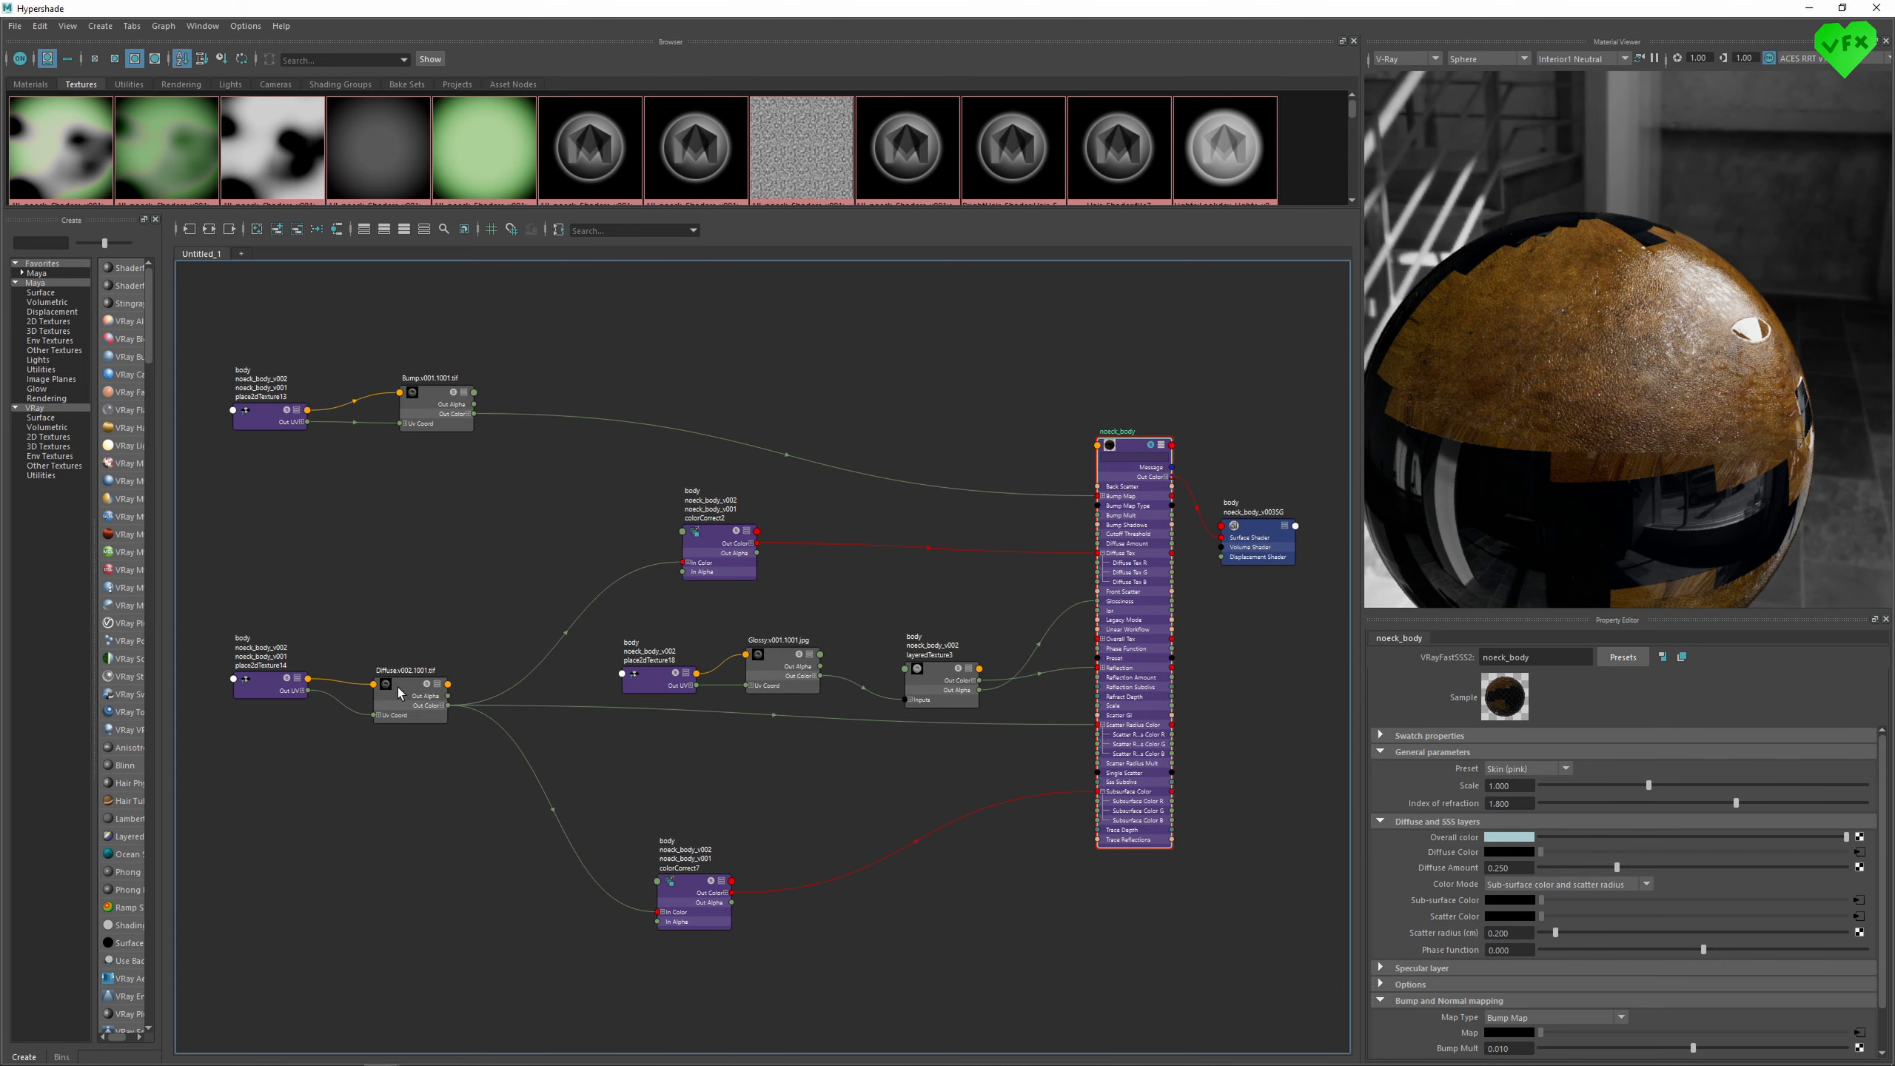
mouse_move(874, 644)
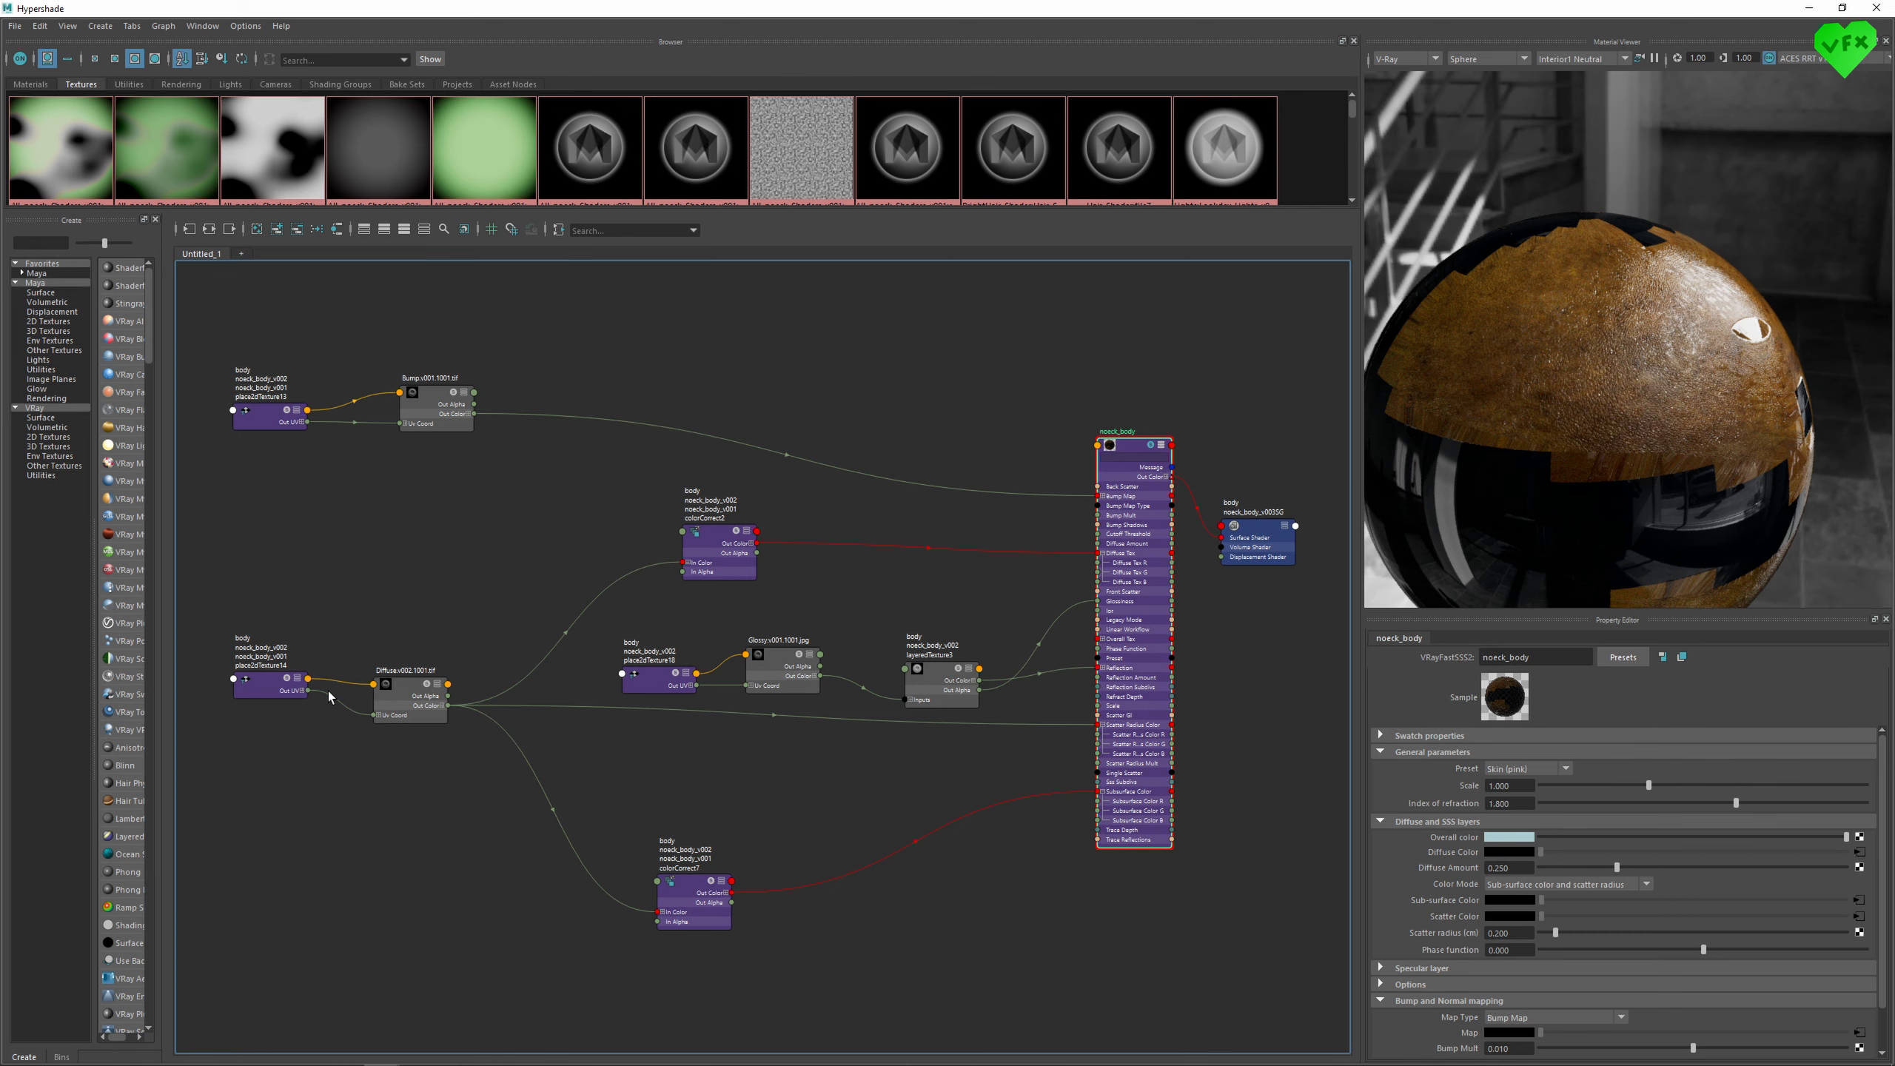
- Select the Bump file node of the noeck_body shader to show its UDIM bump map attributes
click(407, 683)
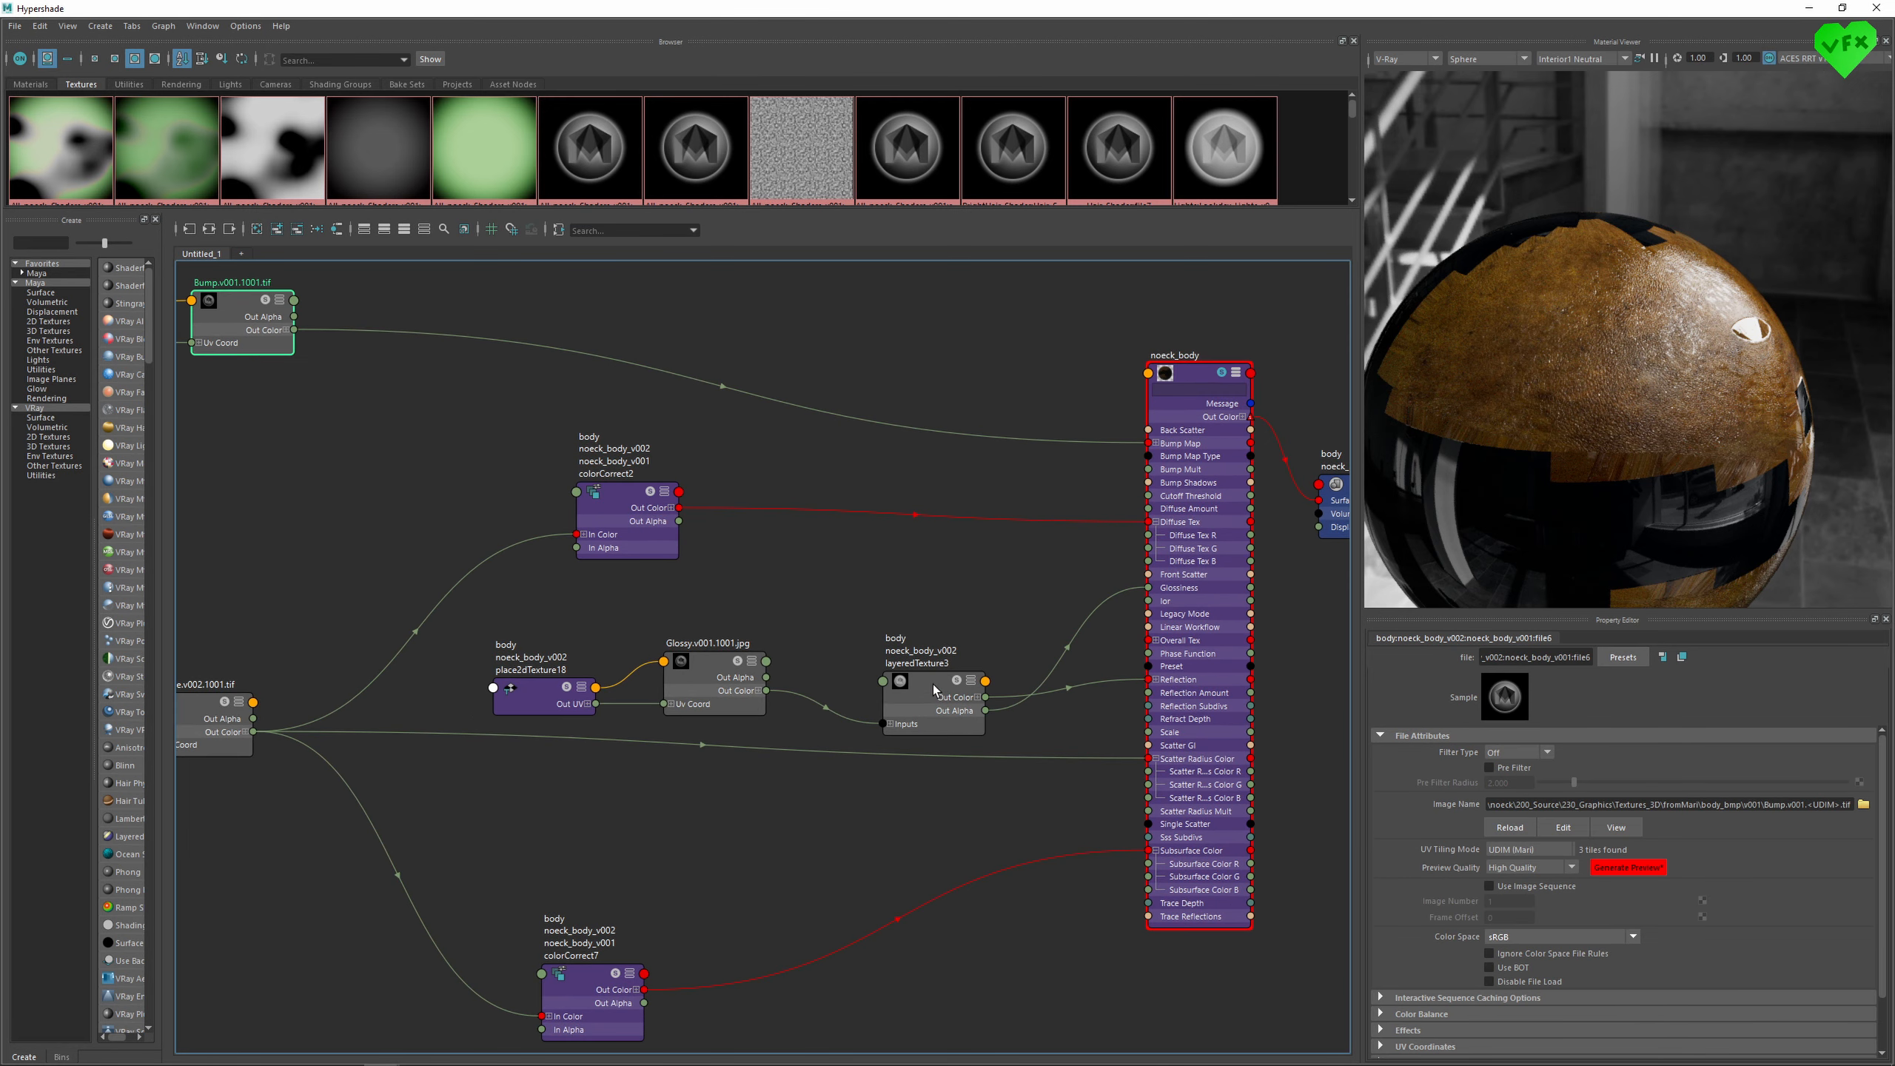
mouse_move(1136, 702)
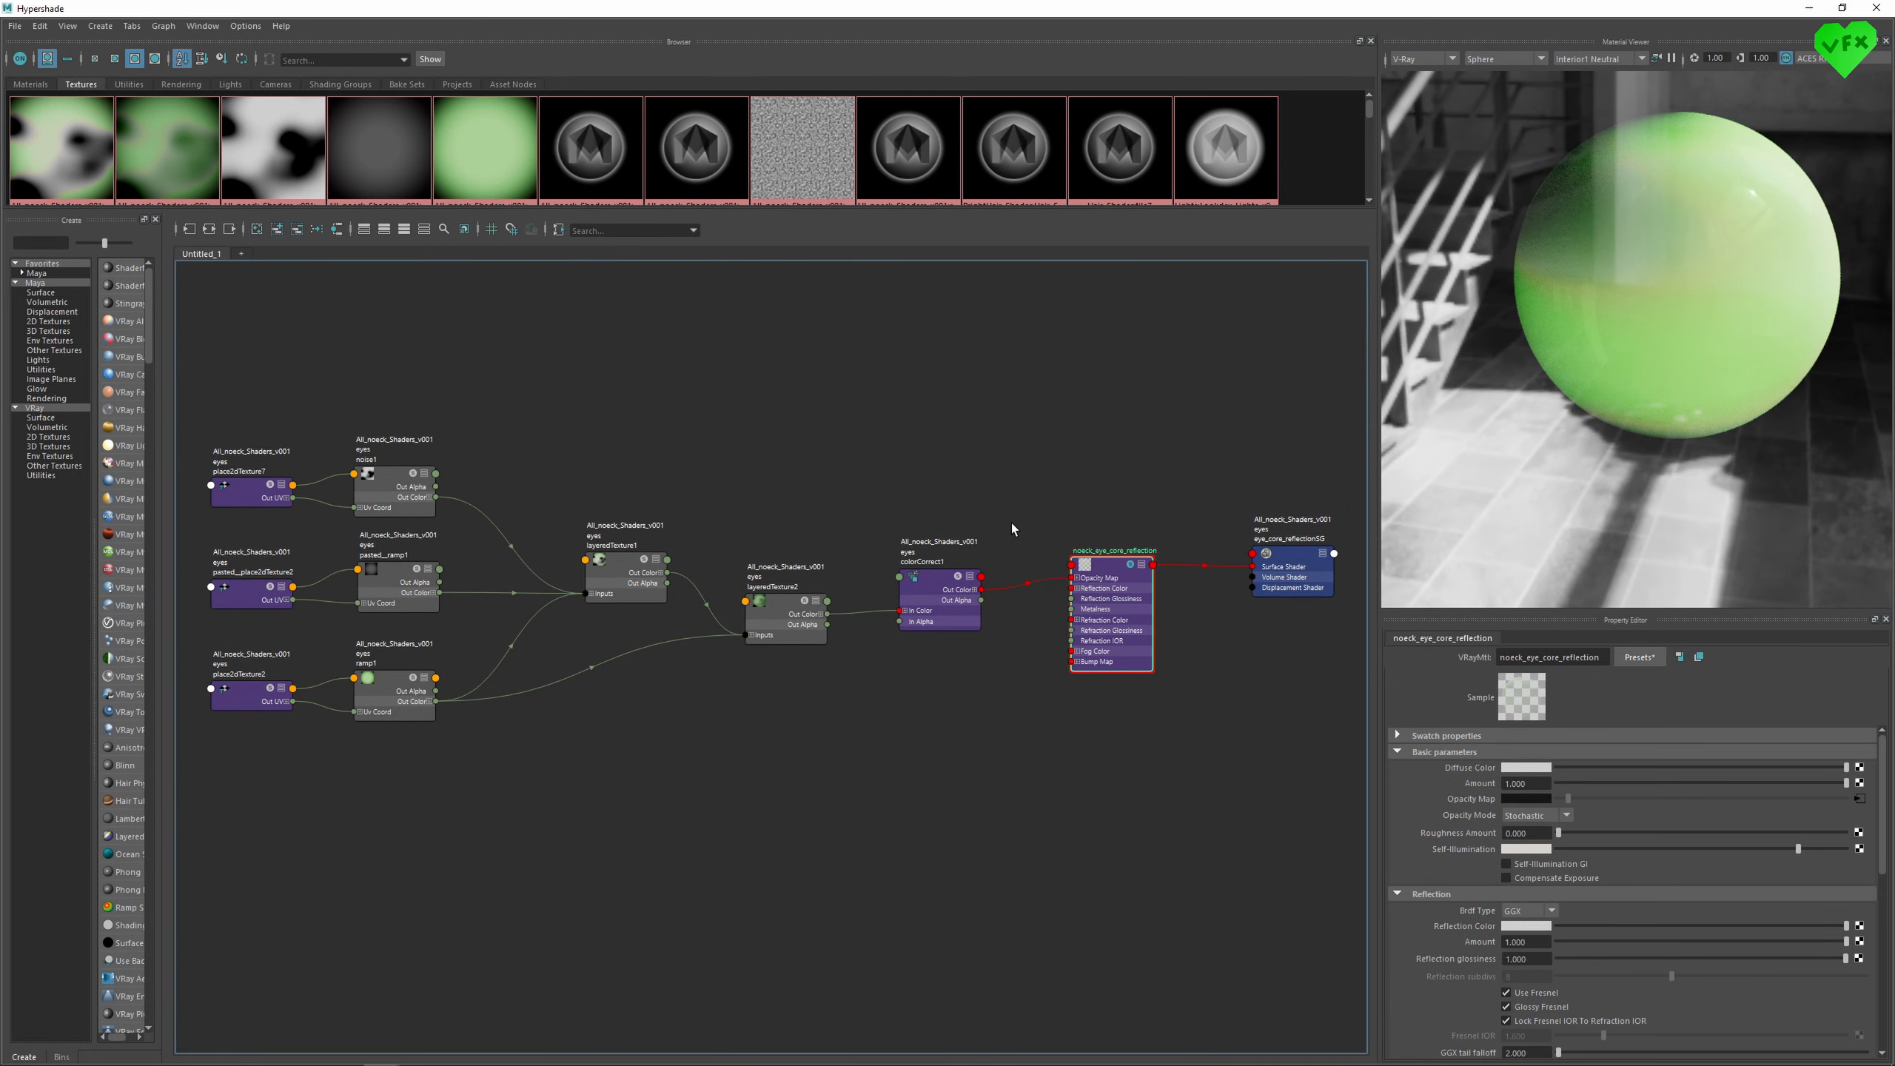
click(1110, 561)
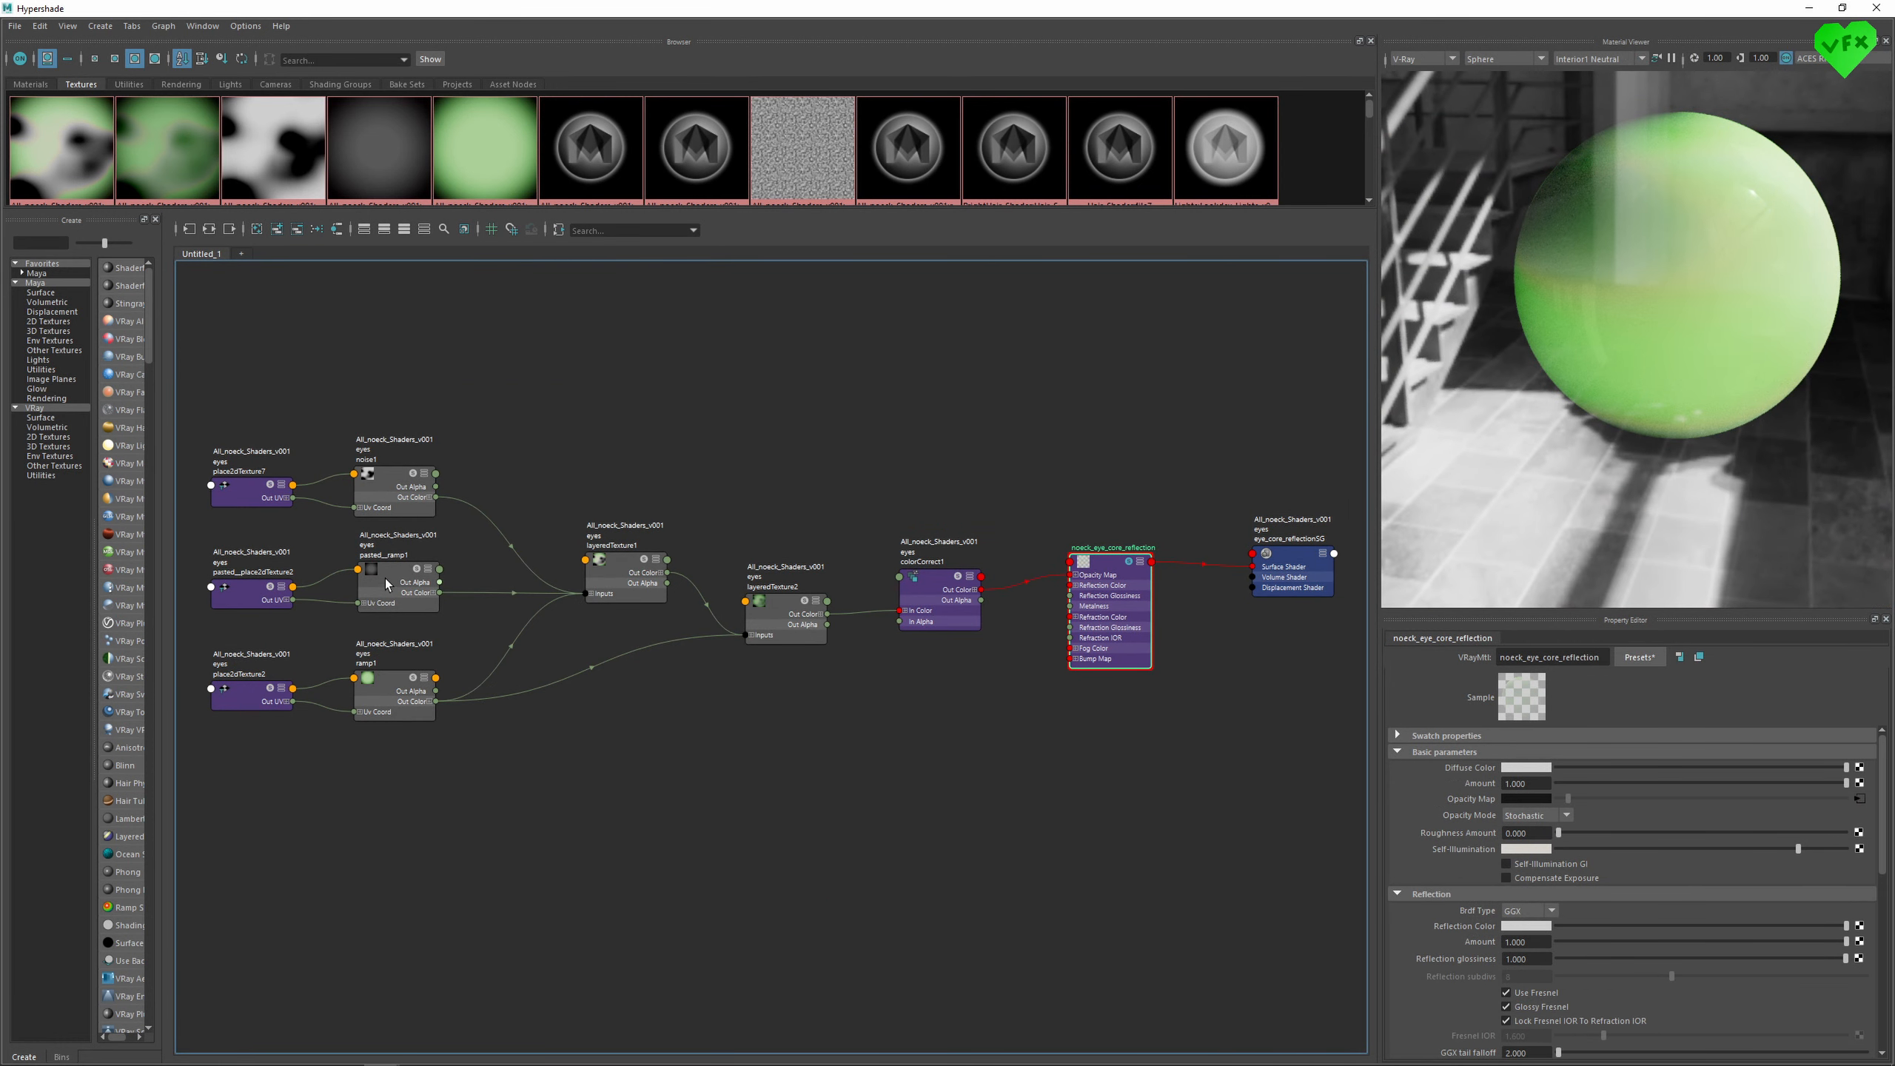
mouse_move(619, 577)
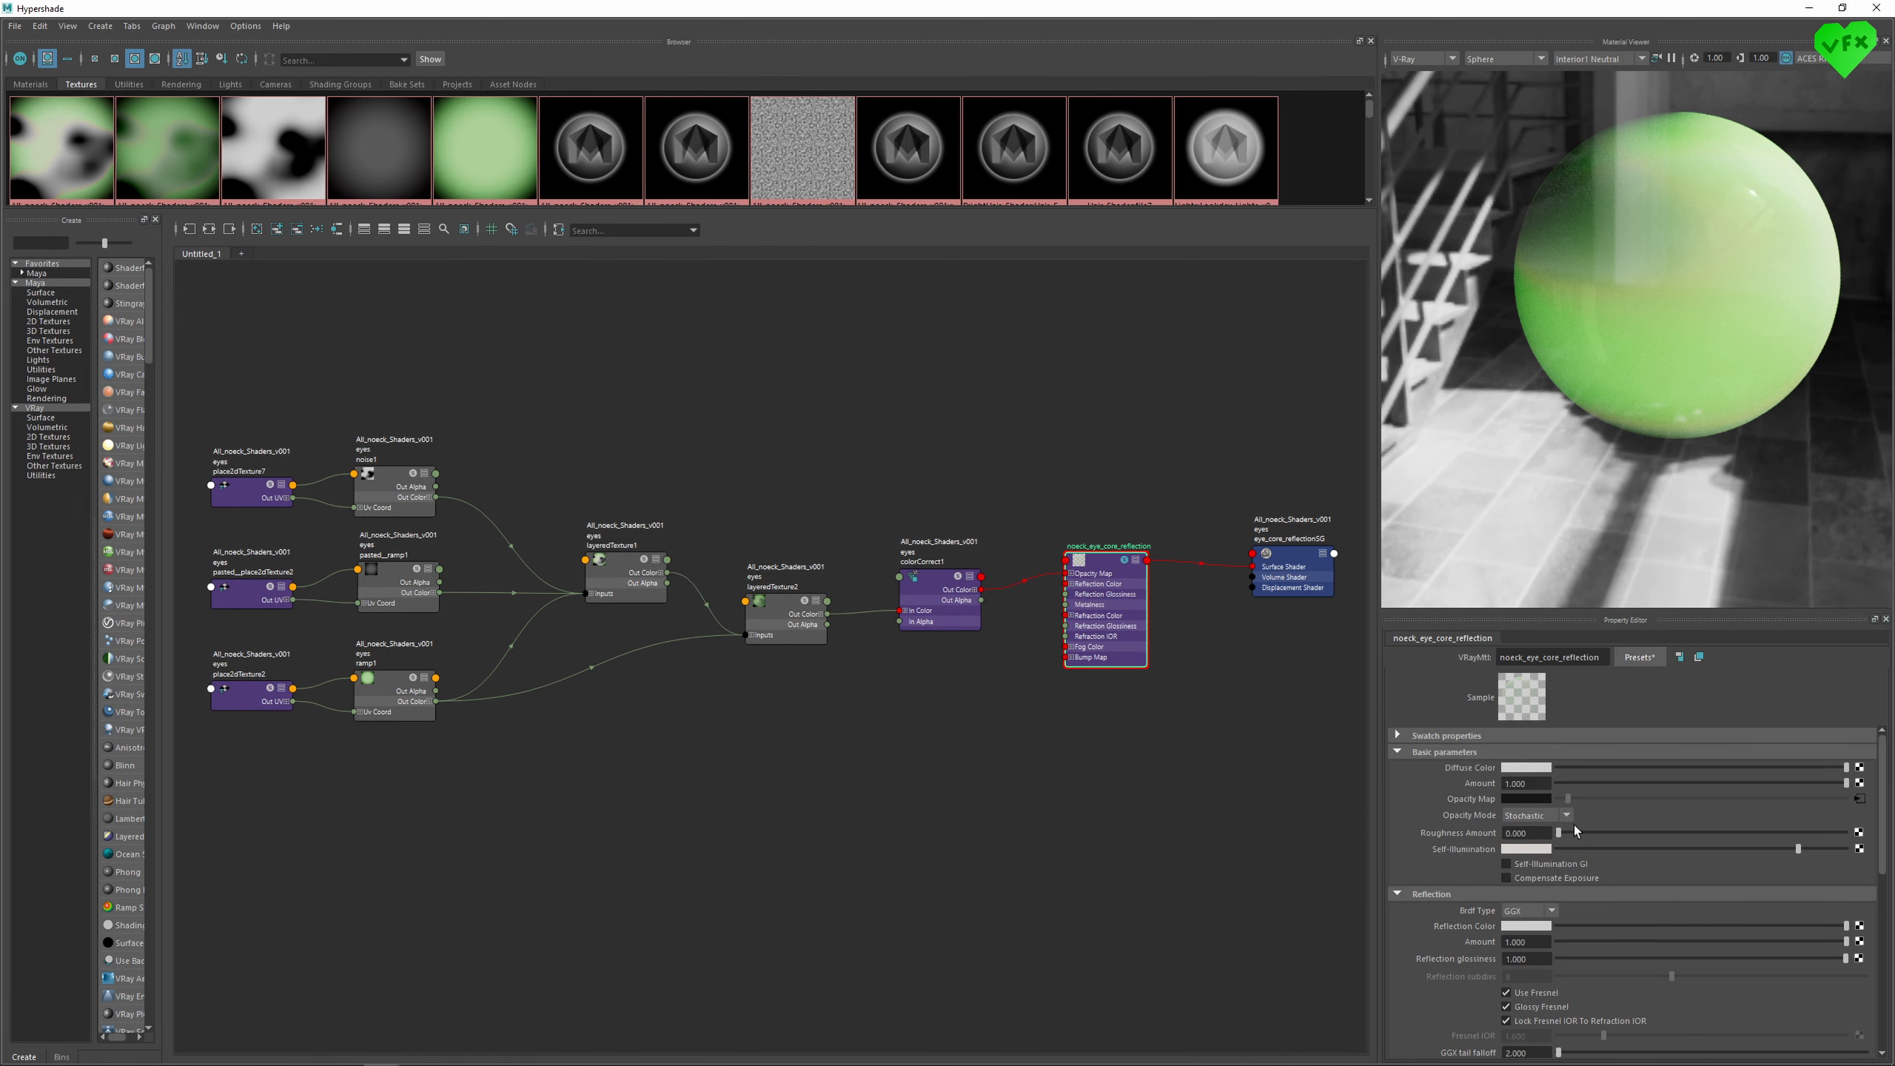
click(1528, 768)
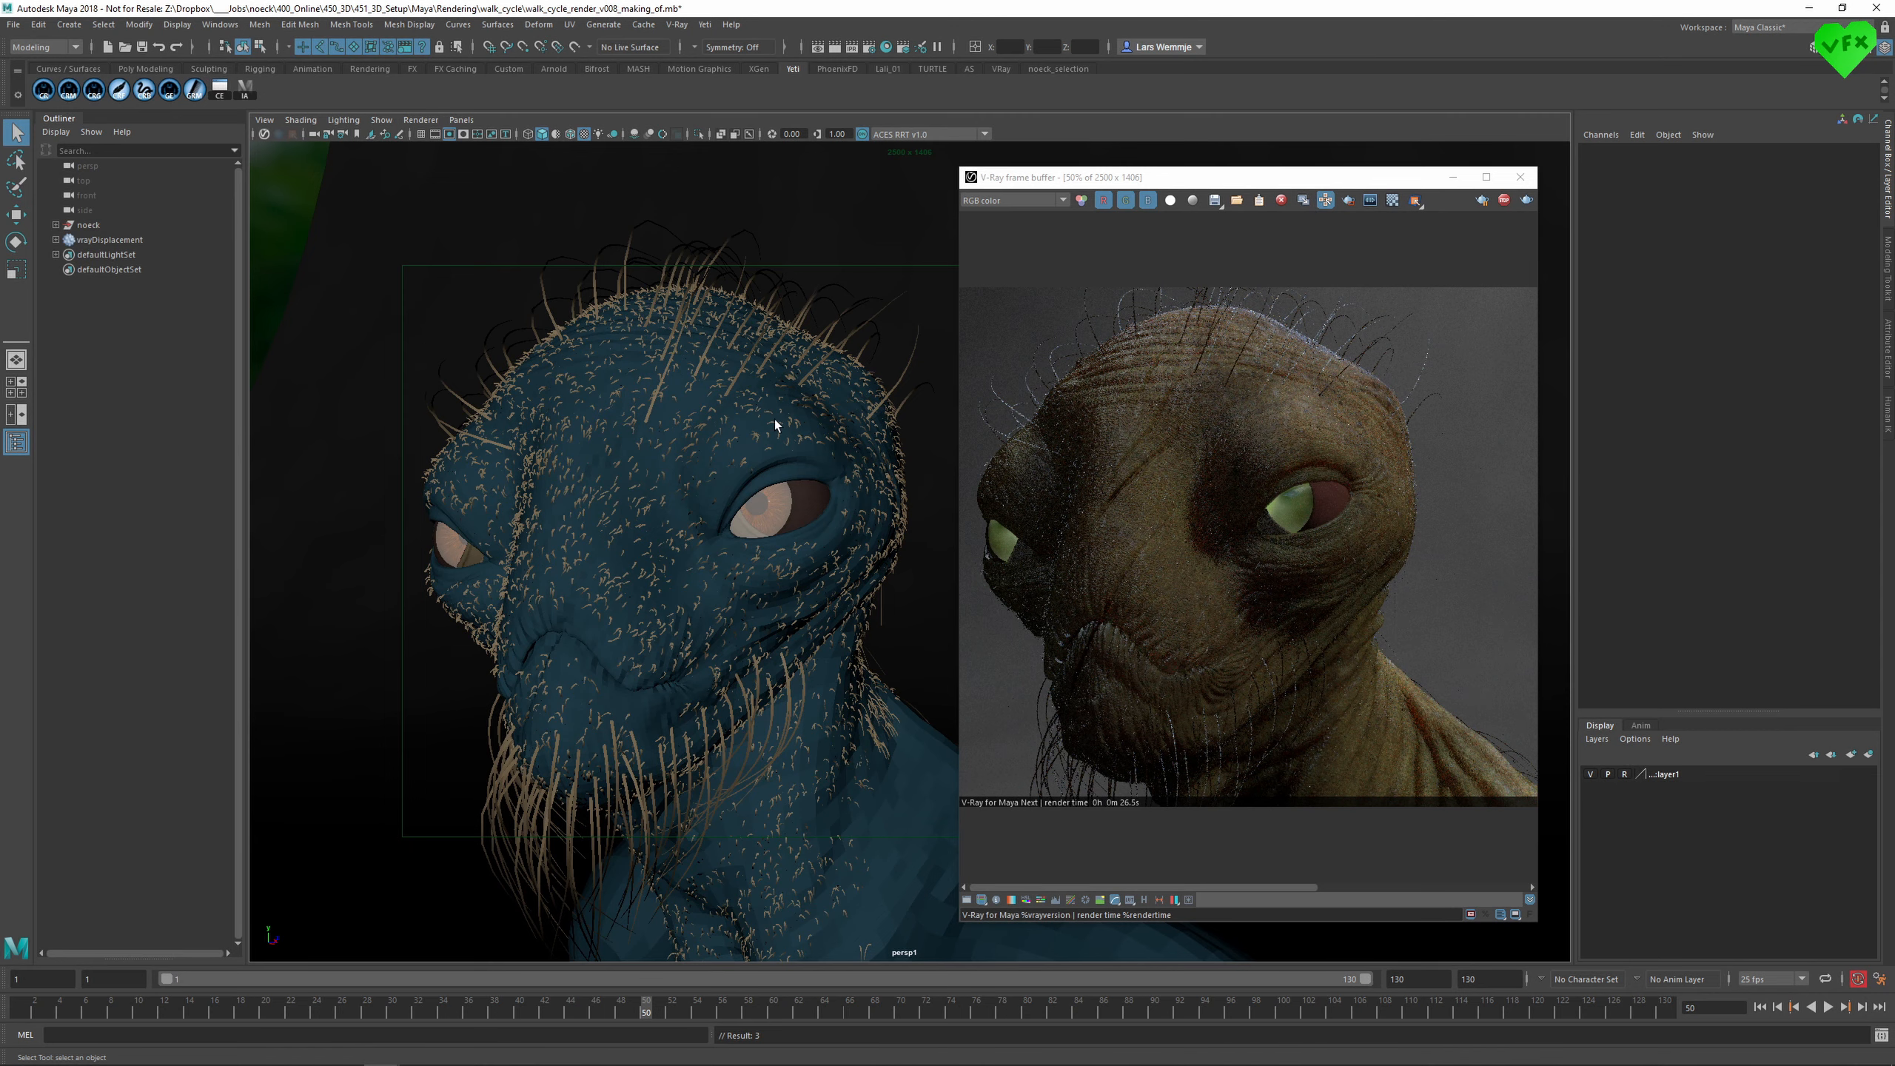
mouse_move(792, 74)
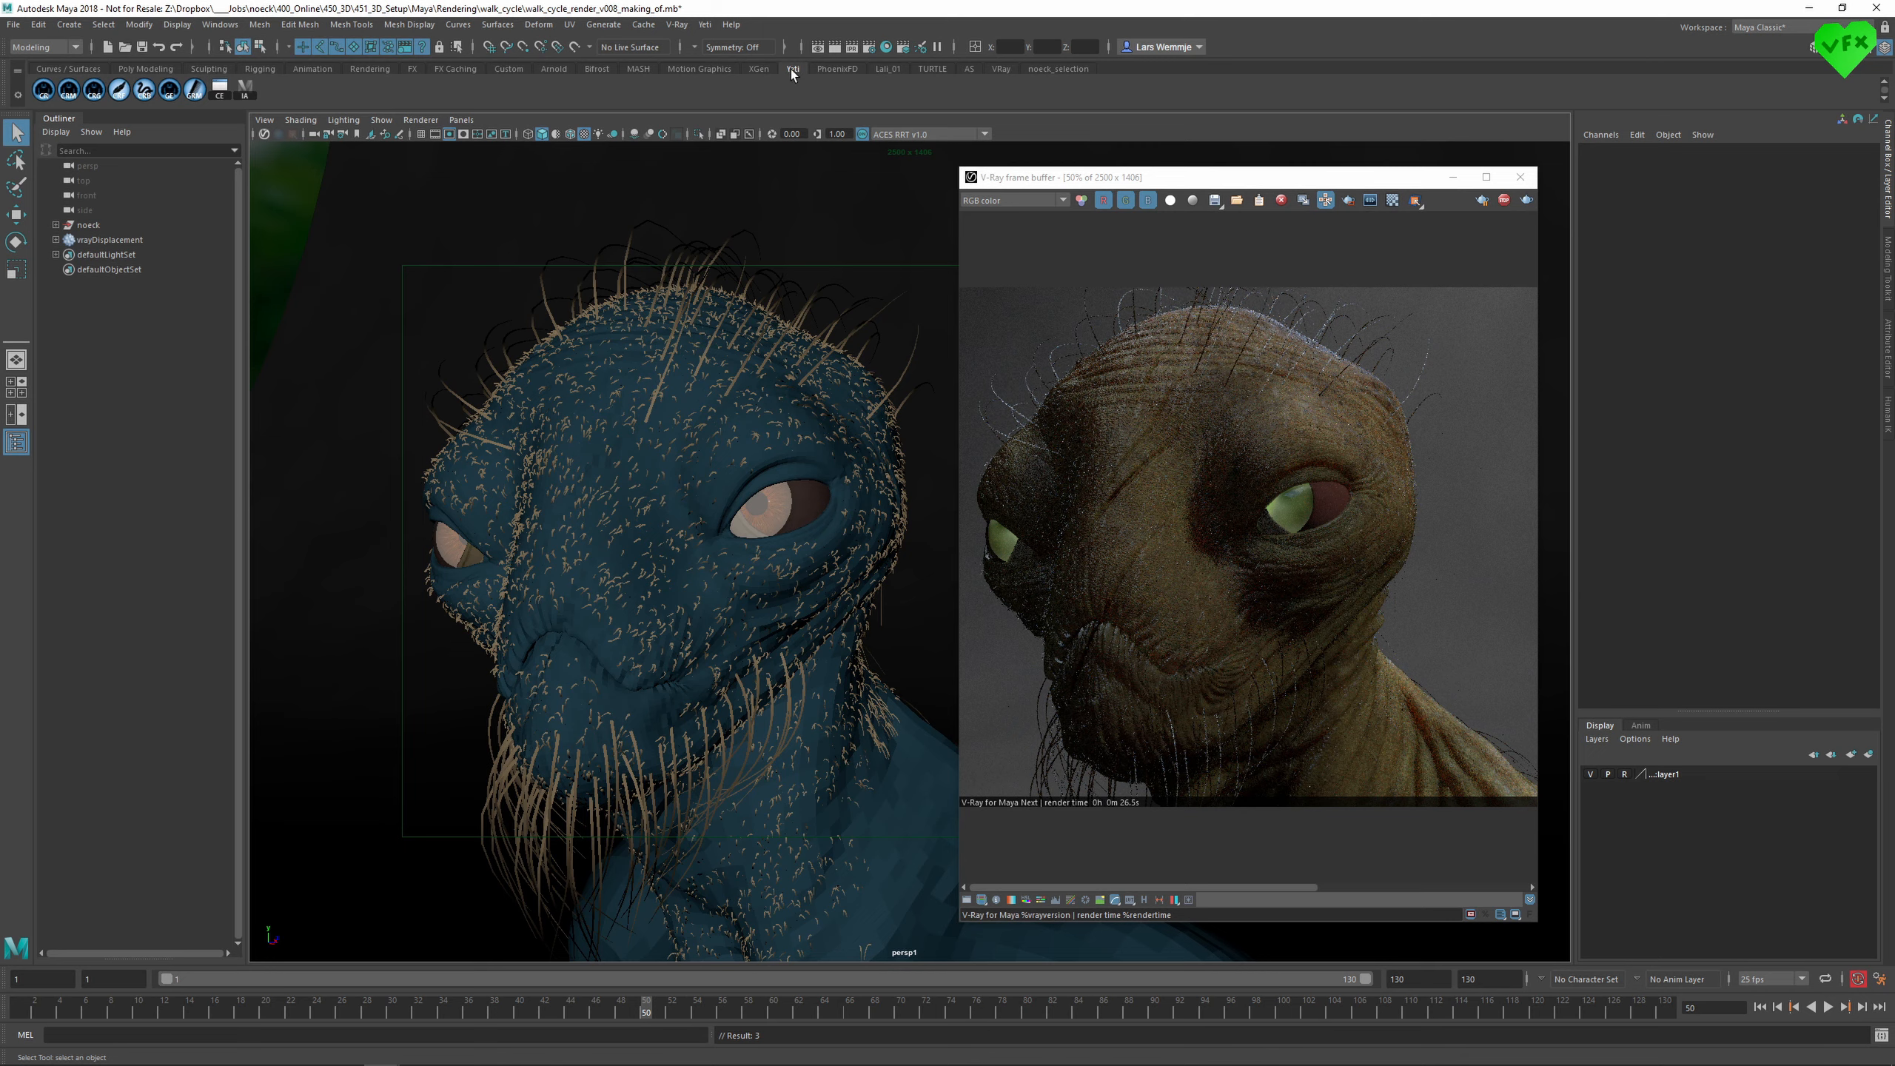